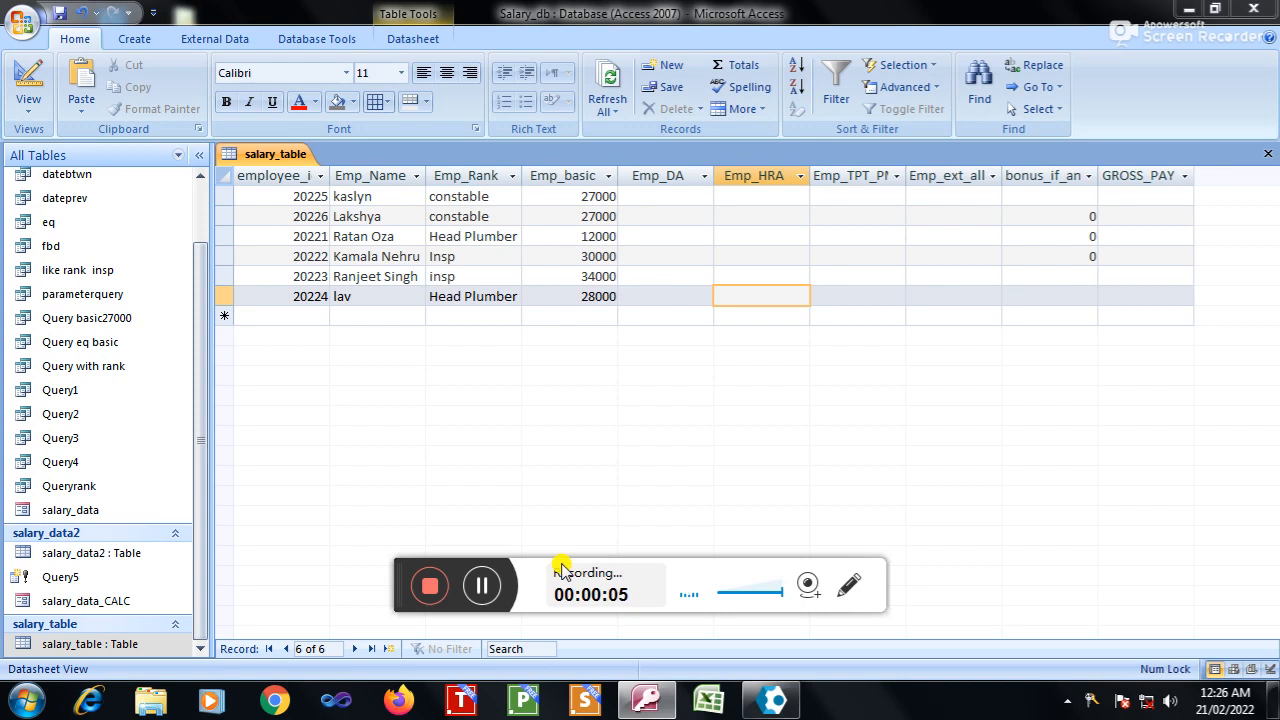
pyautogui.moveTo(456, 486)
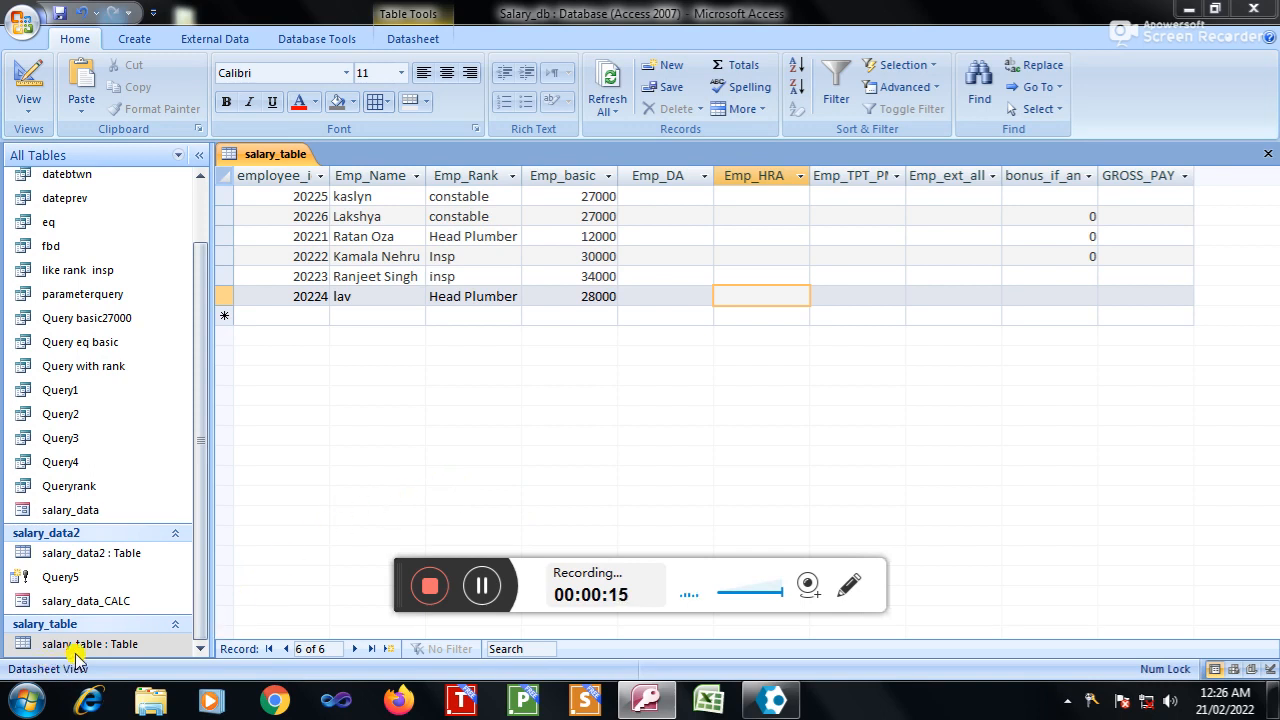
# Step: Bring up the shortcut menu for salary_table in the Navigation Pane
pyautogui.rightClick(90, 644)
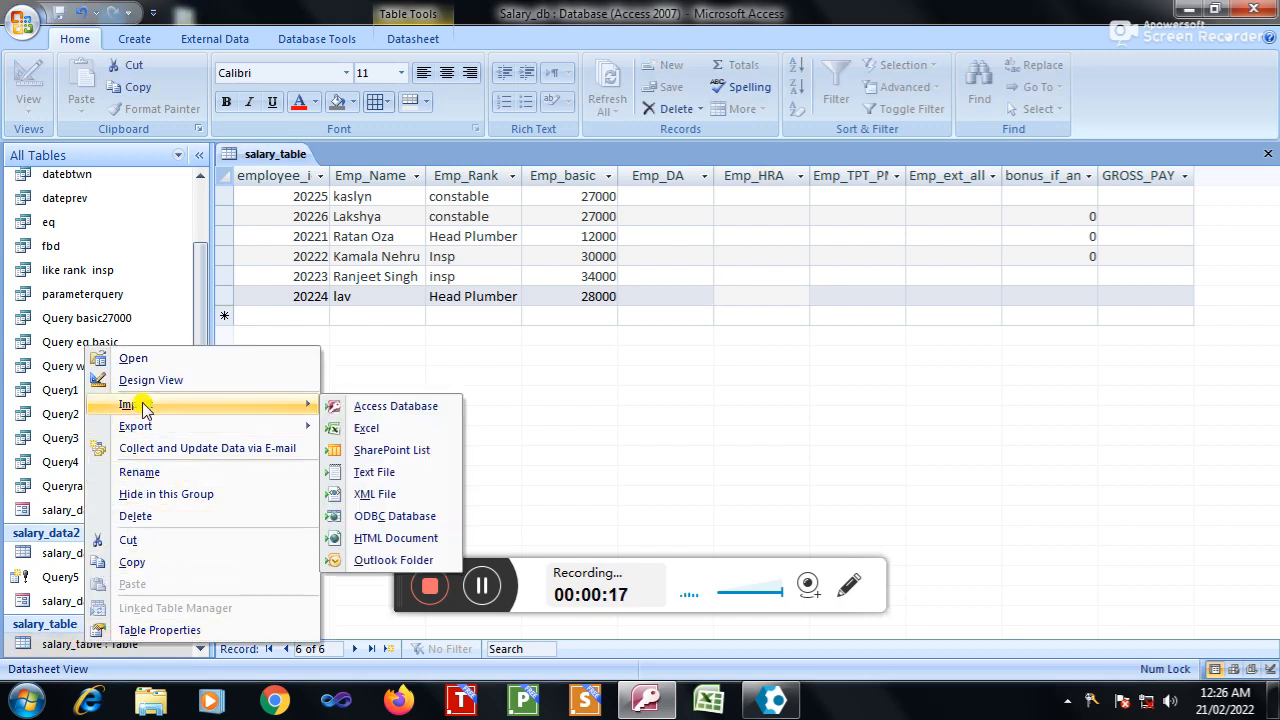
# Step: Show salary_table in Design View and check the employee_id and Emp_basic fields' data types
pyautogui.click(150, 380)
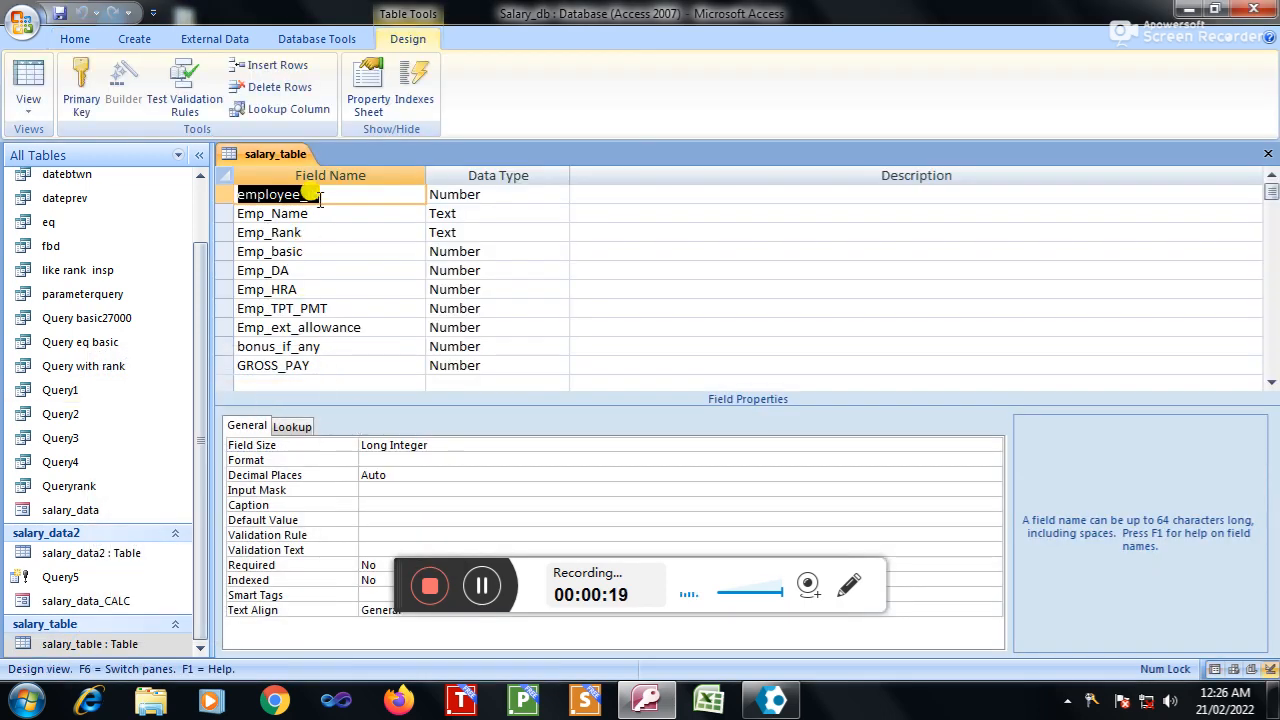
pyautogui.write('_id')
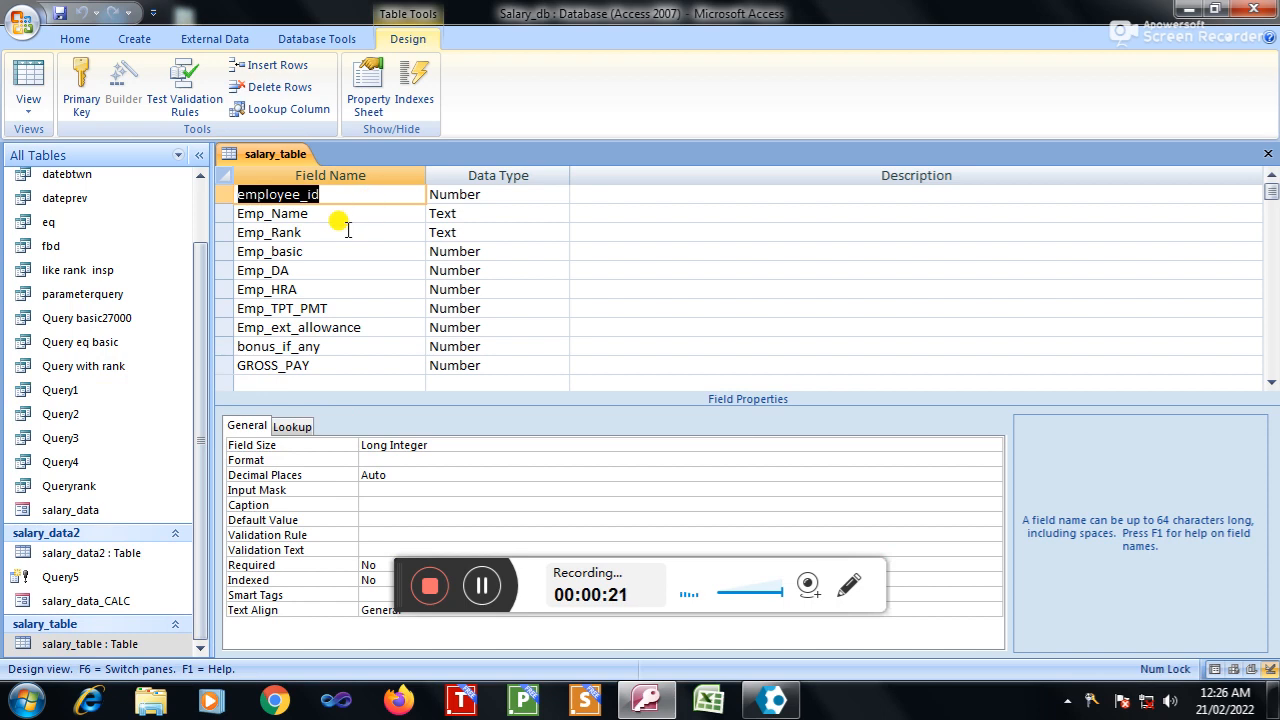
pyautogui.moveTo(328, 264)
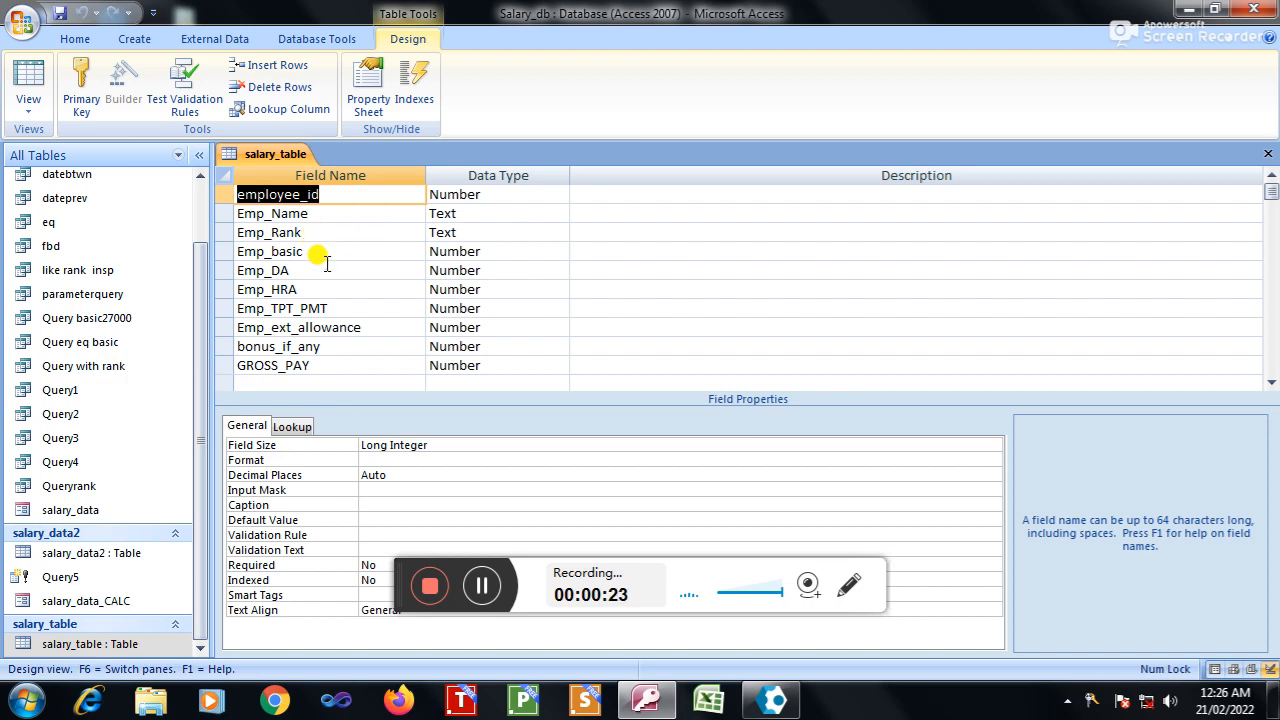
pyautogui.click(270, 252)
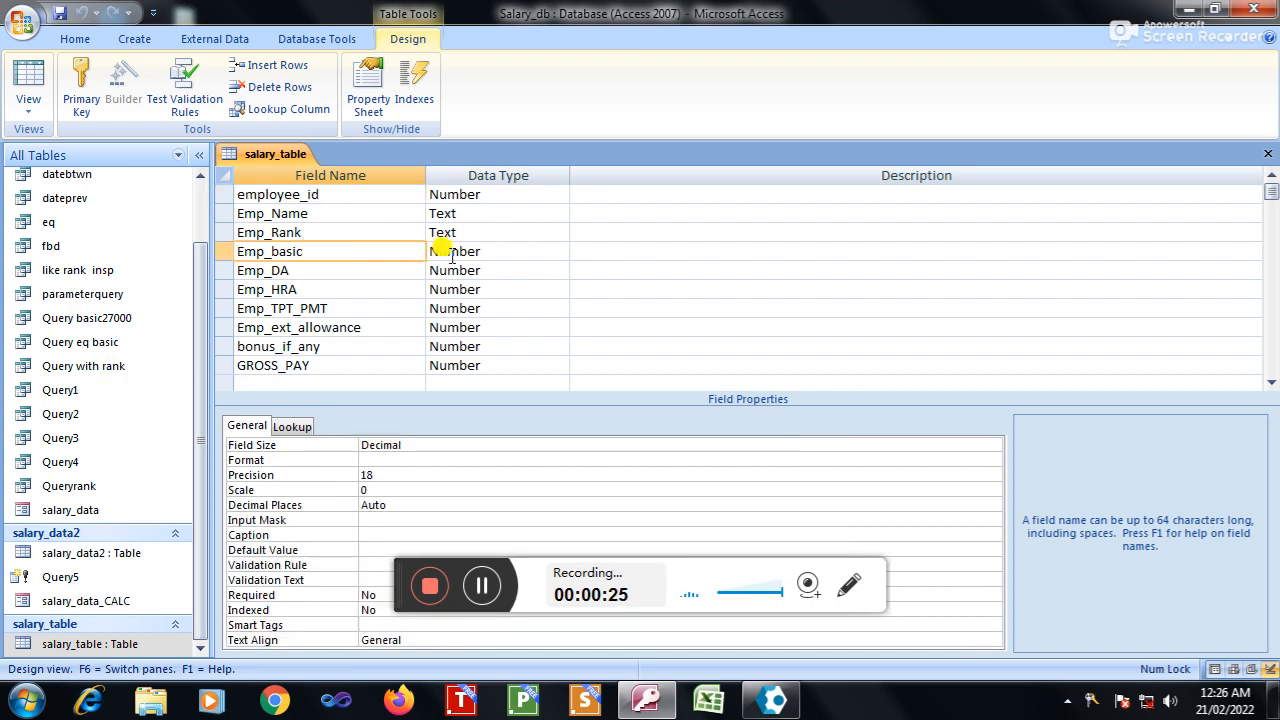
pyautogui.click(496, 252)
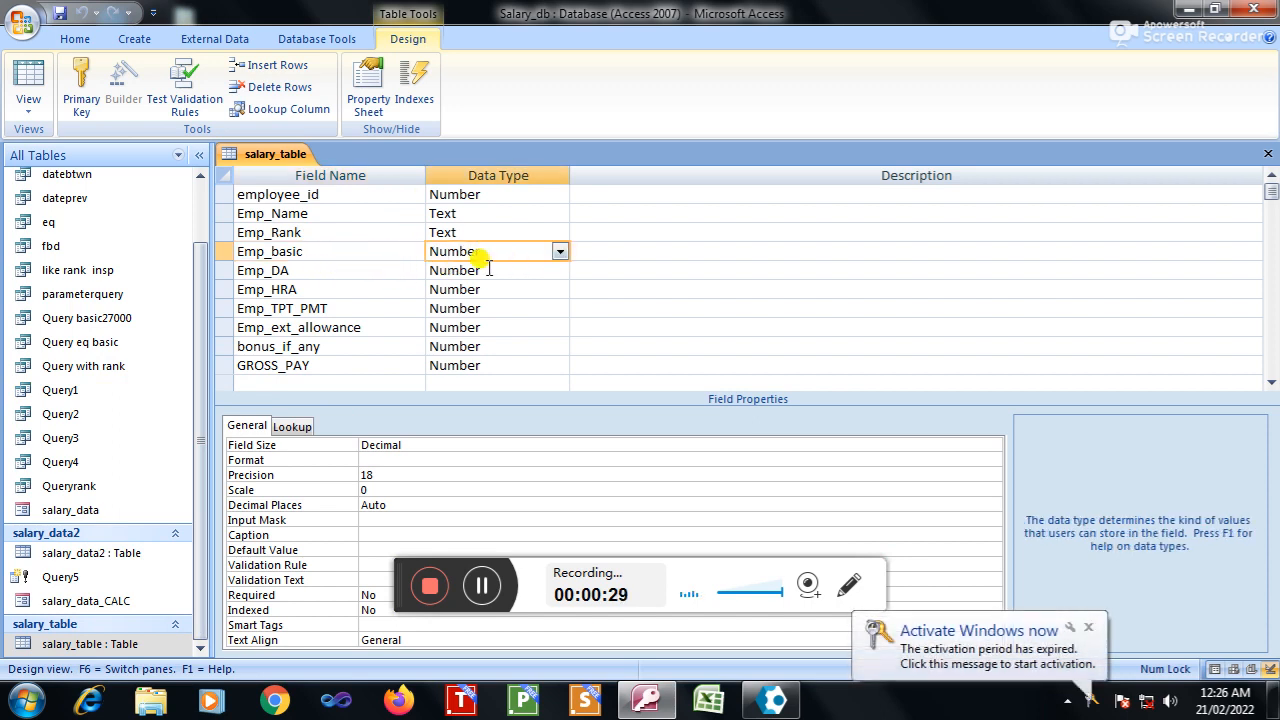
pyautogui.moveTo(412, 444)
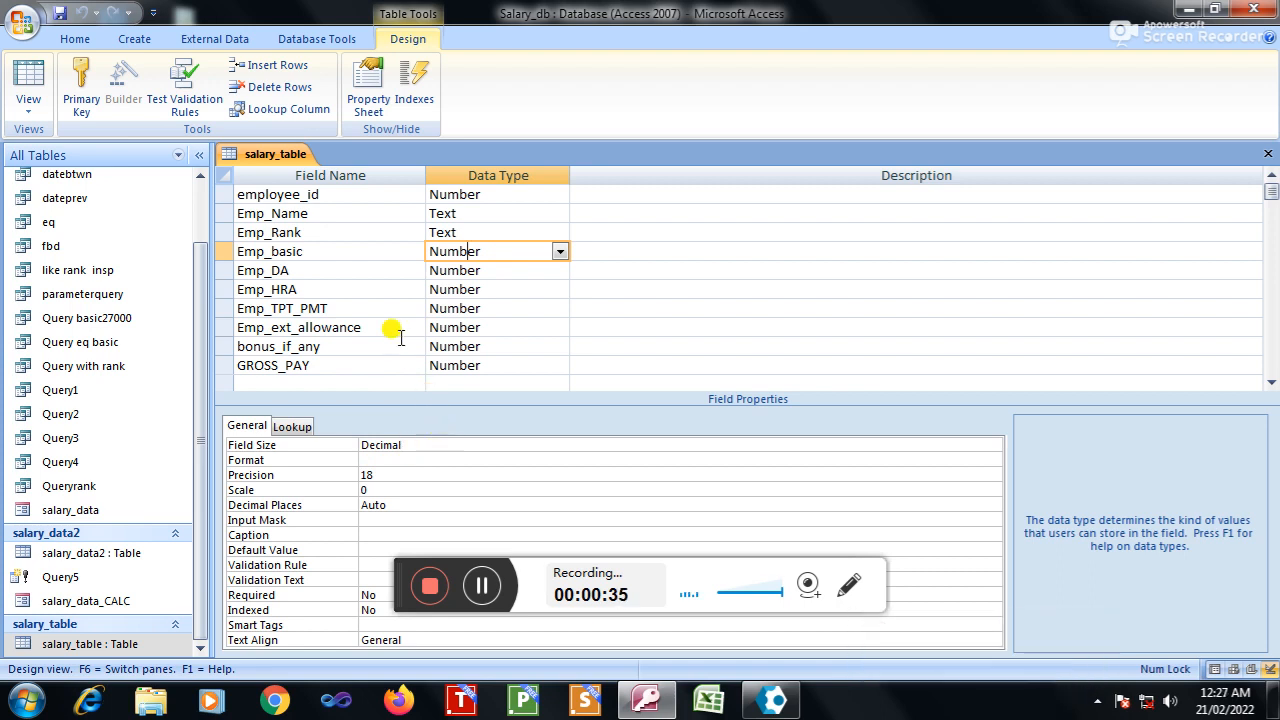
pyautogui.moveTo(356, 278)
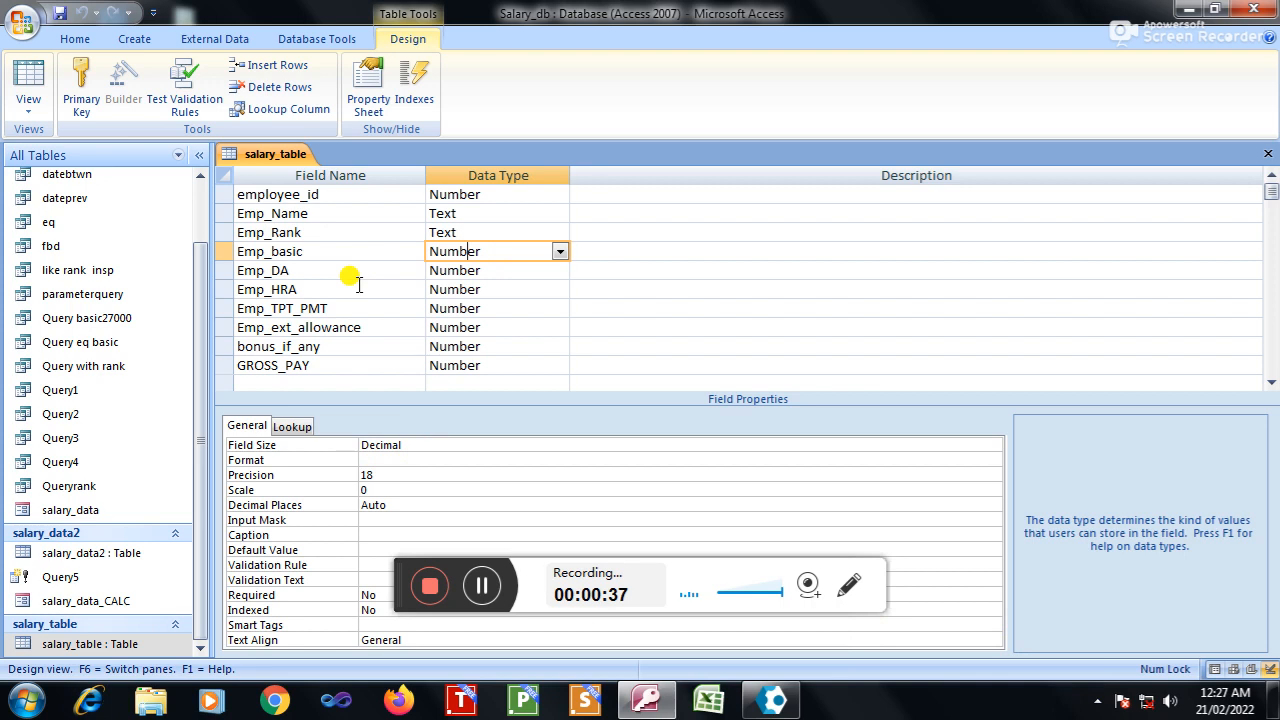
# Step: Inspect the Emp_DA, Emp_HRA, Emp_TPT_PMT and remaining salary fields through GROSS_PAY
pyautogui.click(300, 270)
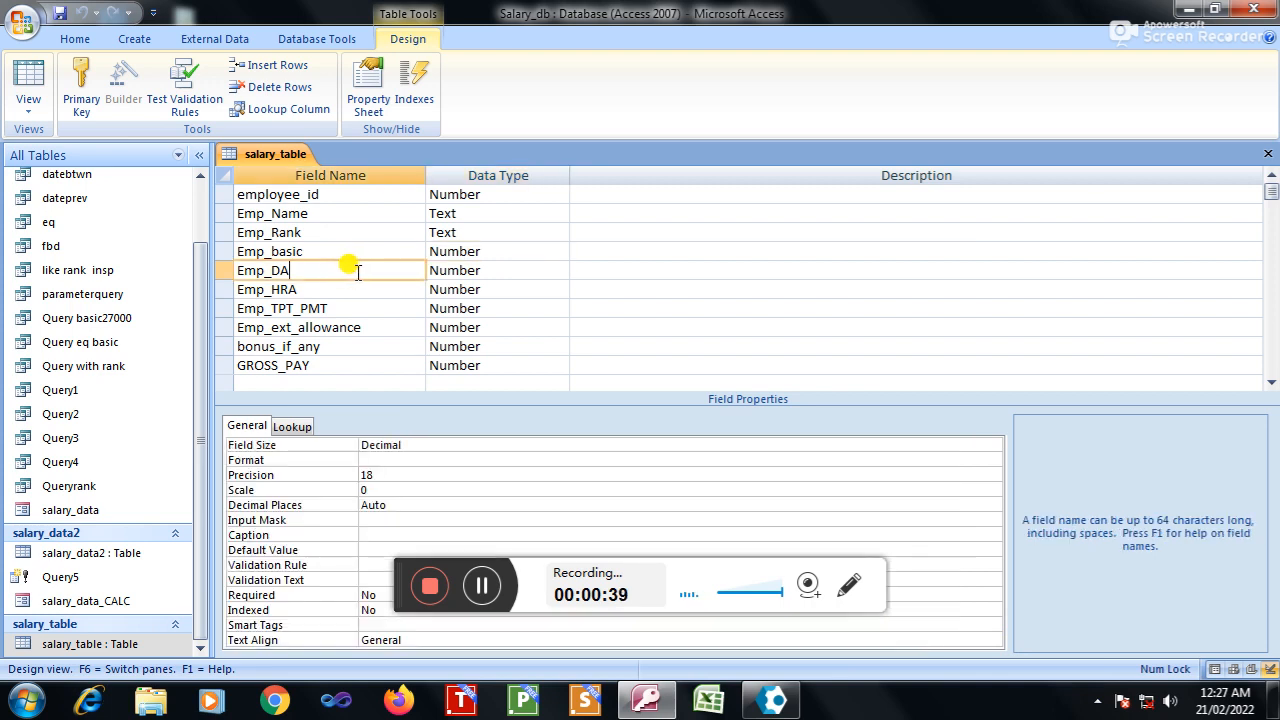
pyautogui.click(268, 288)
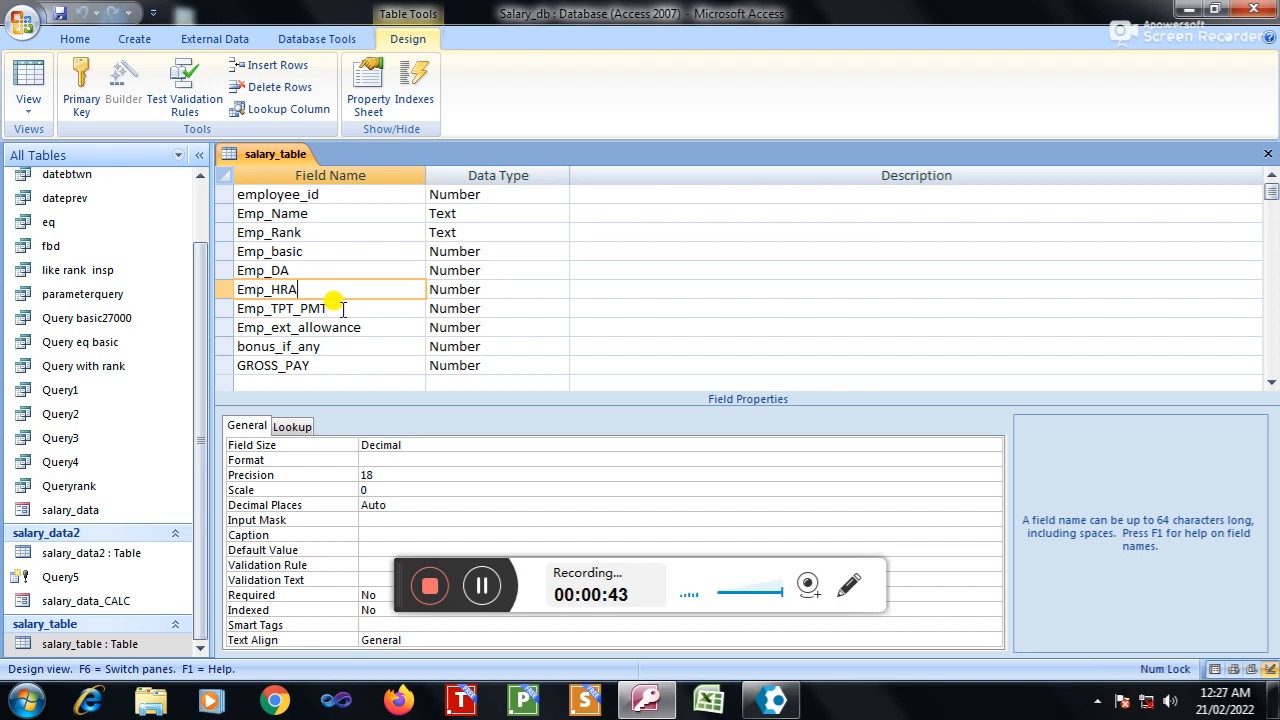
pyautogui.click(330, 308)
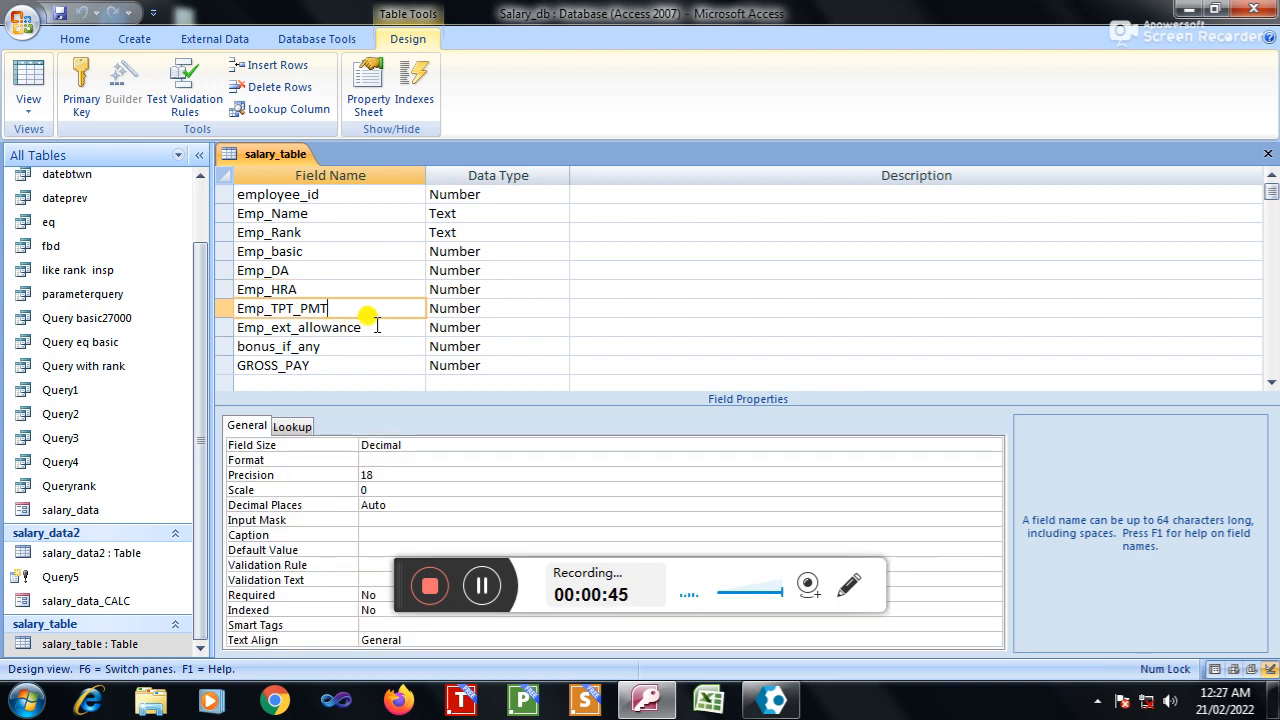
pyautogui.click(280, 346)
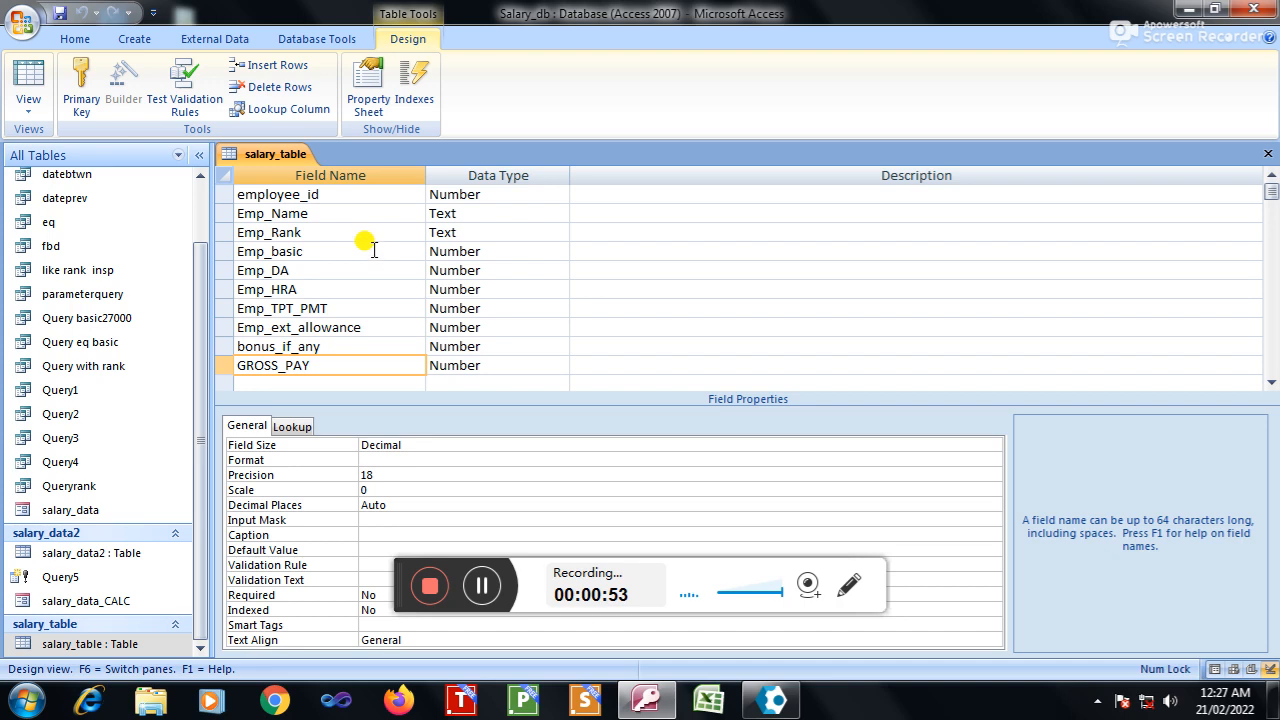
pyautogui.moveTo(816, 222)
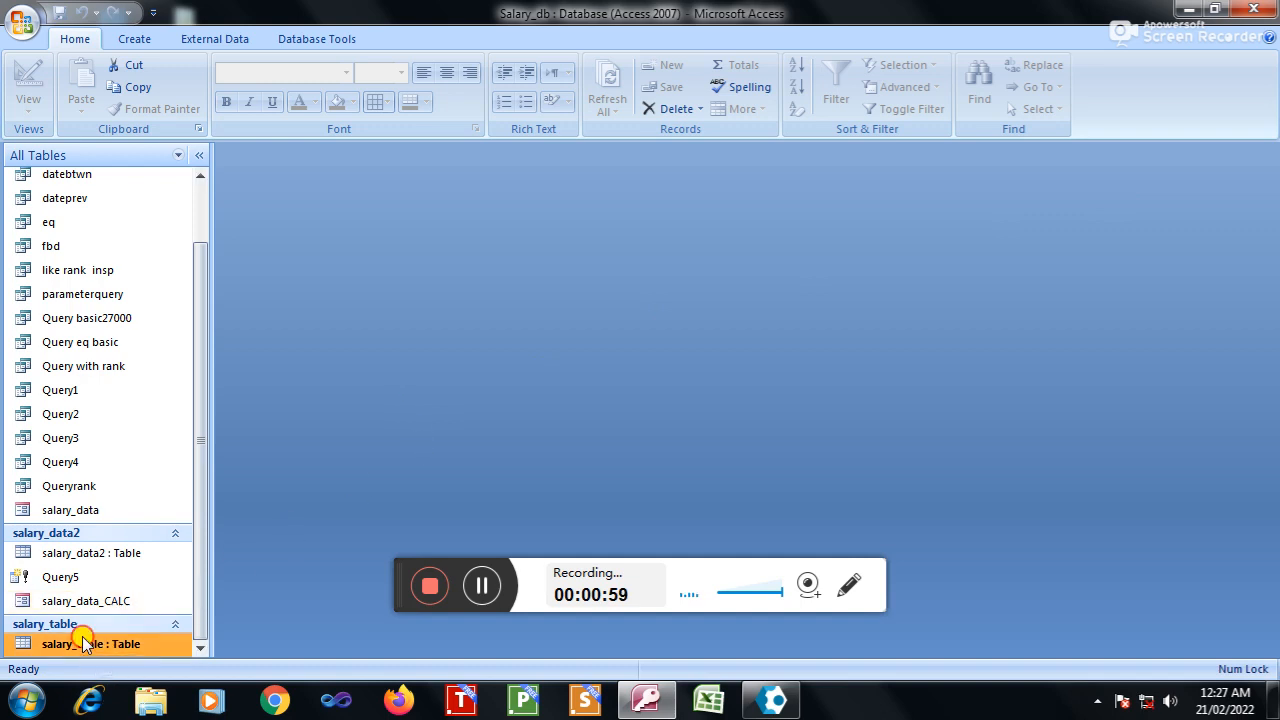
pyautogui.doubleClick(90, 644)
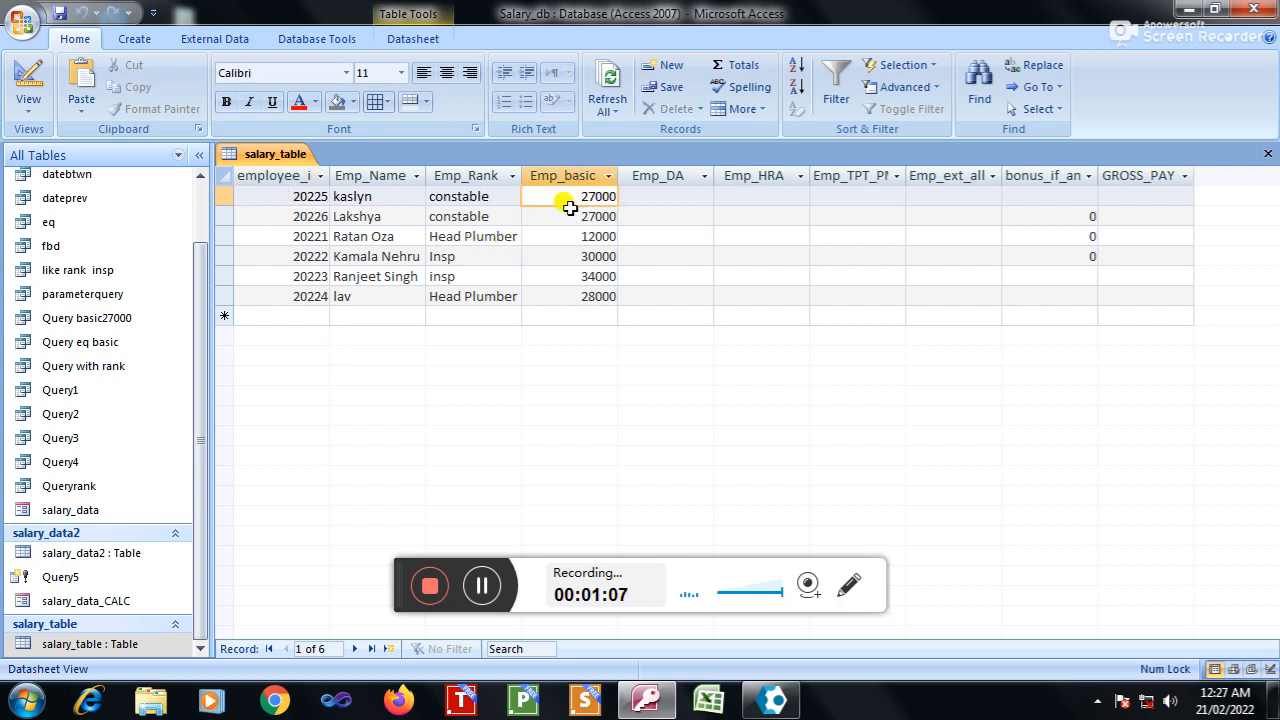
pyautogui.click(664, 196)
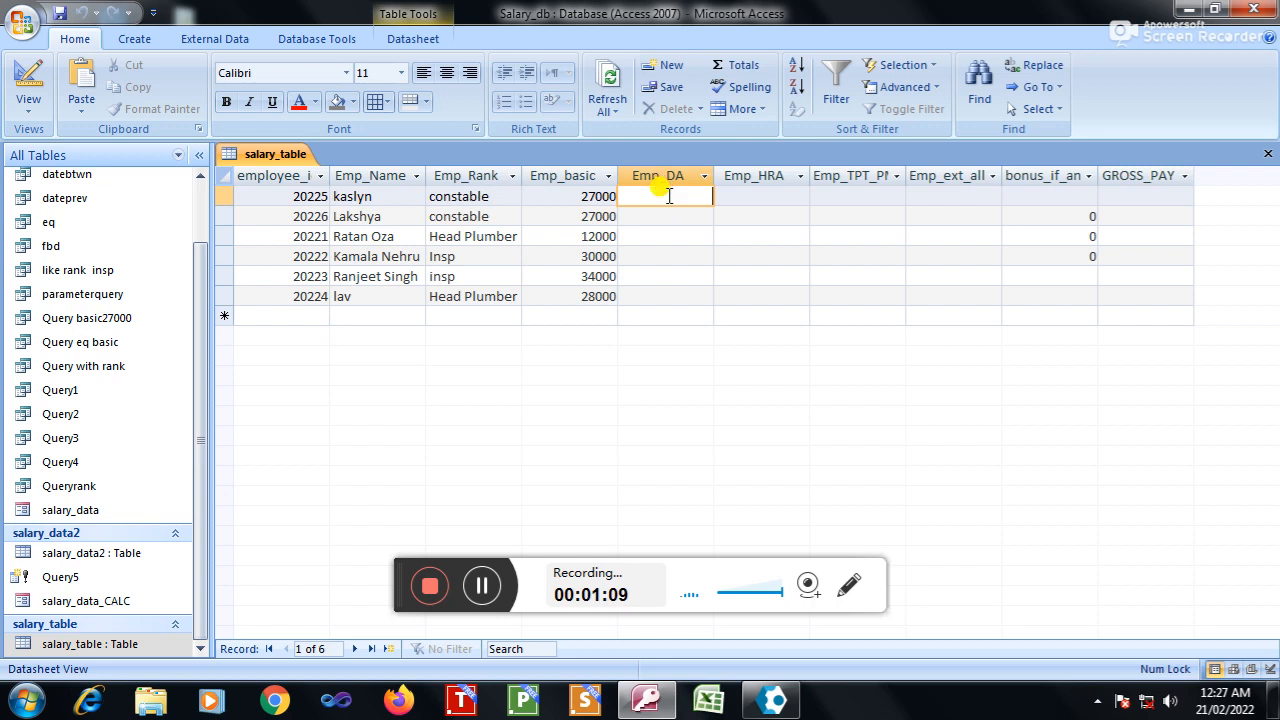
pyautogui.click(762, 196)
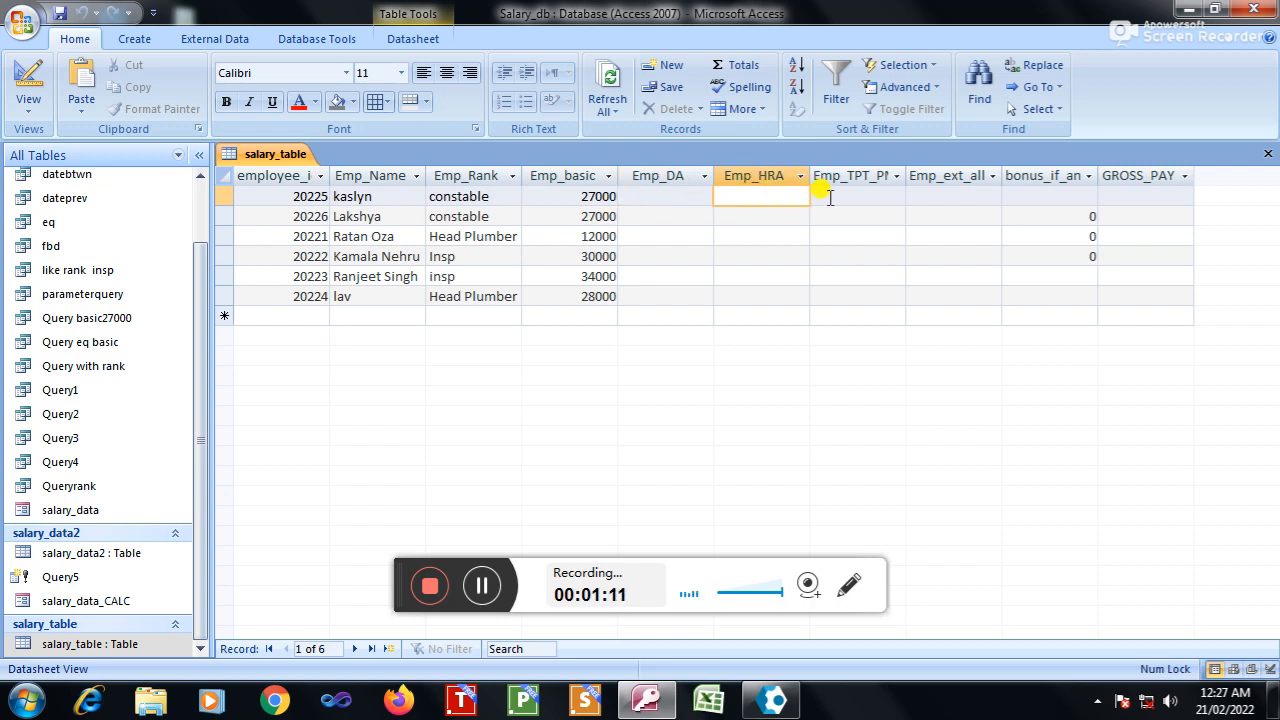
pyautogui.click(952, 196)
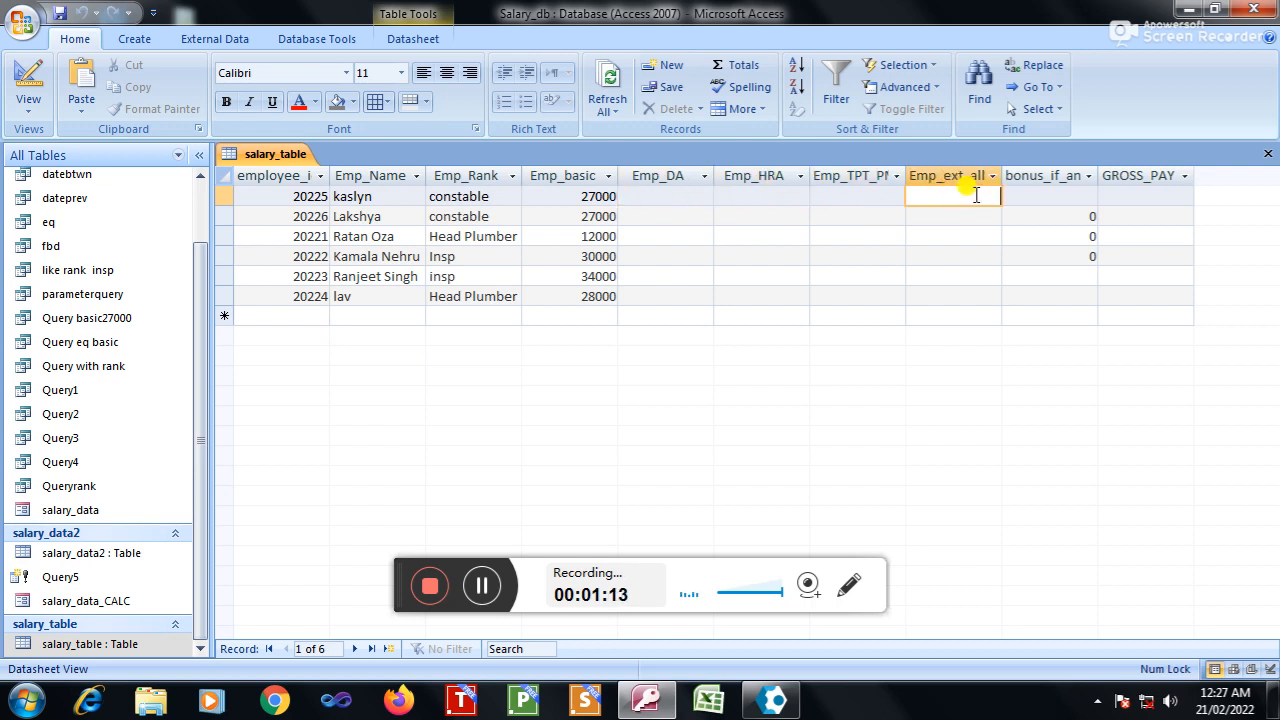
pyautogui.click(1144, 196)
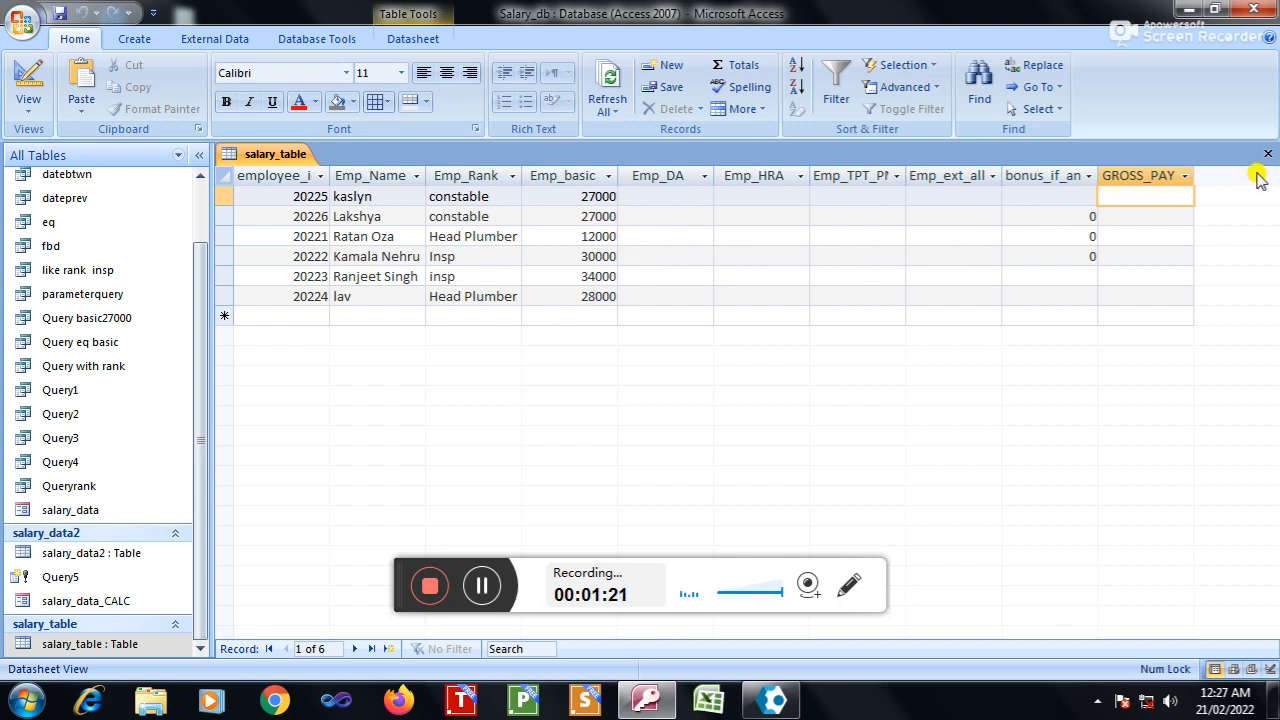
pyautogui.moveTo(1268, 160)
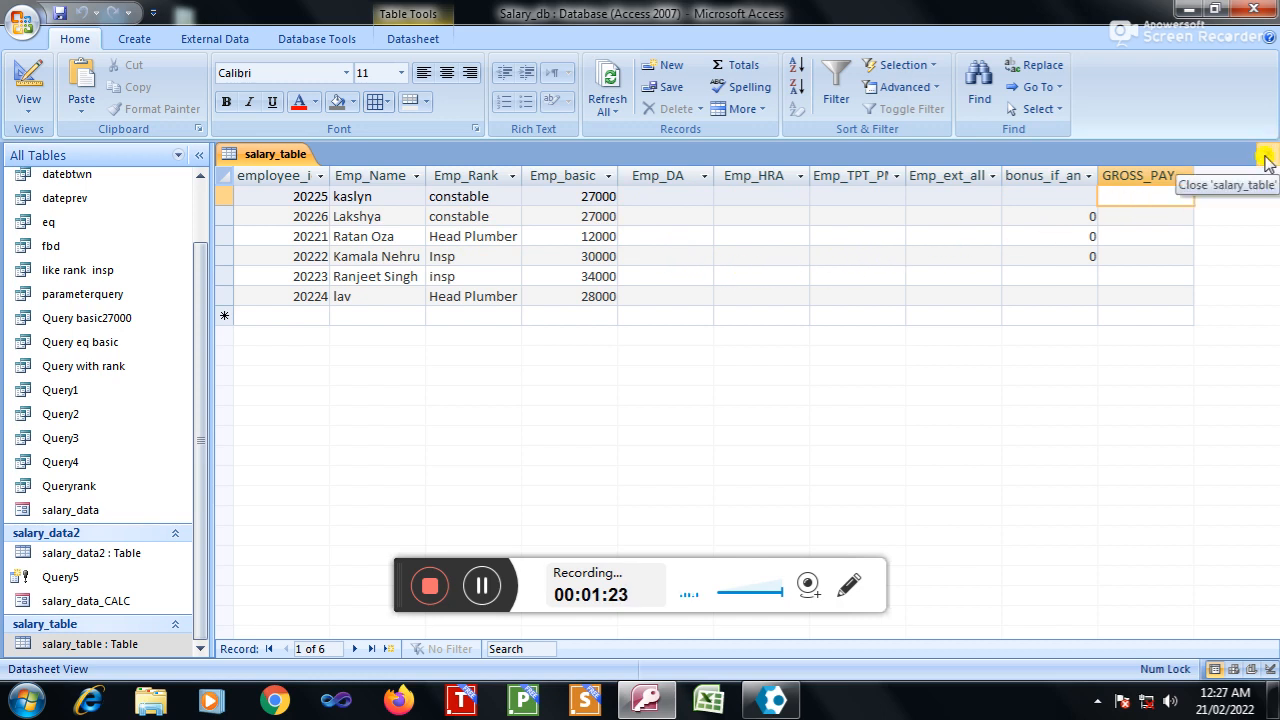
pyautogui.click(1268, 162)
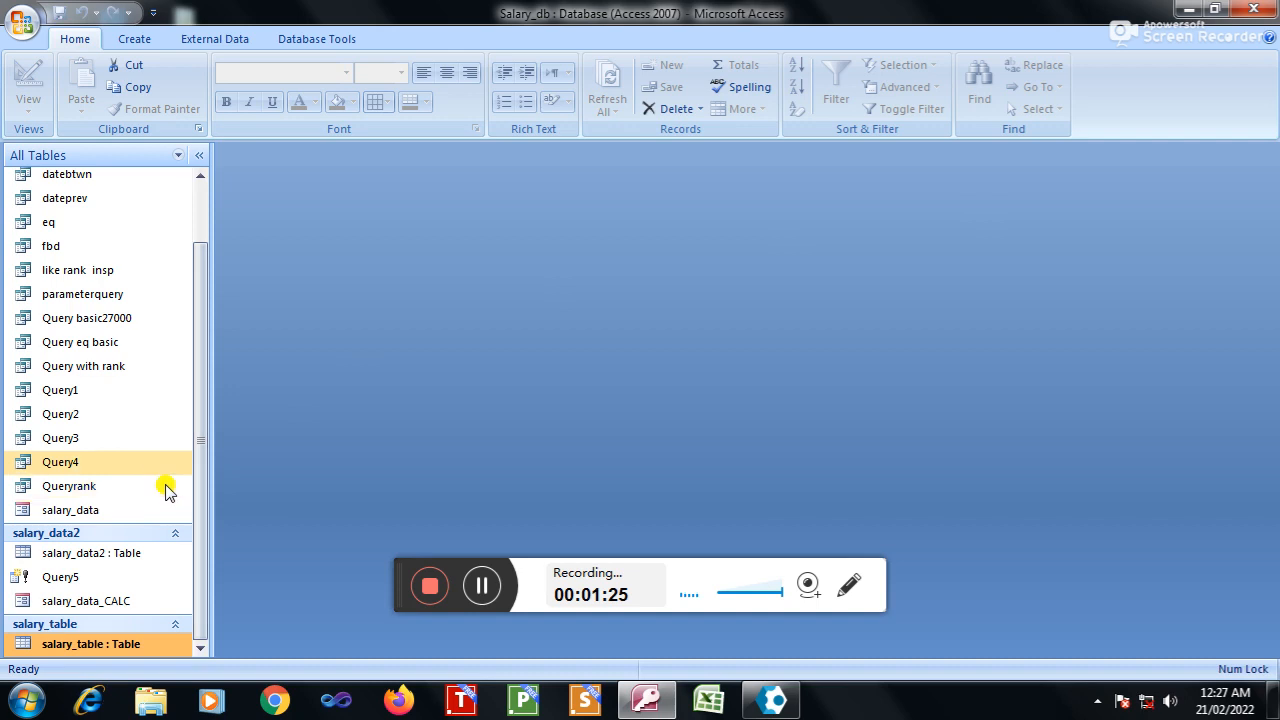
# Step: Create a simple form from salary_table and bring up its Form, Layout and Design view choices
pyautogui.click(132, 38)
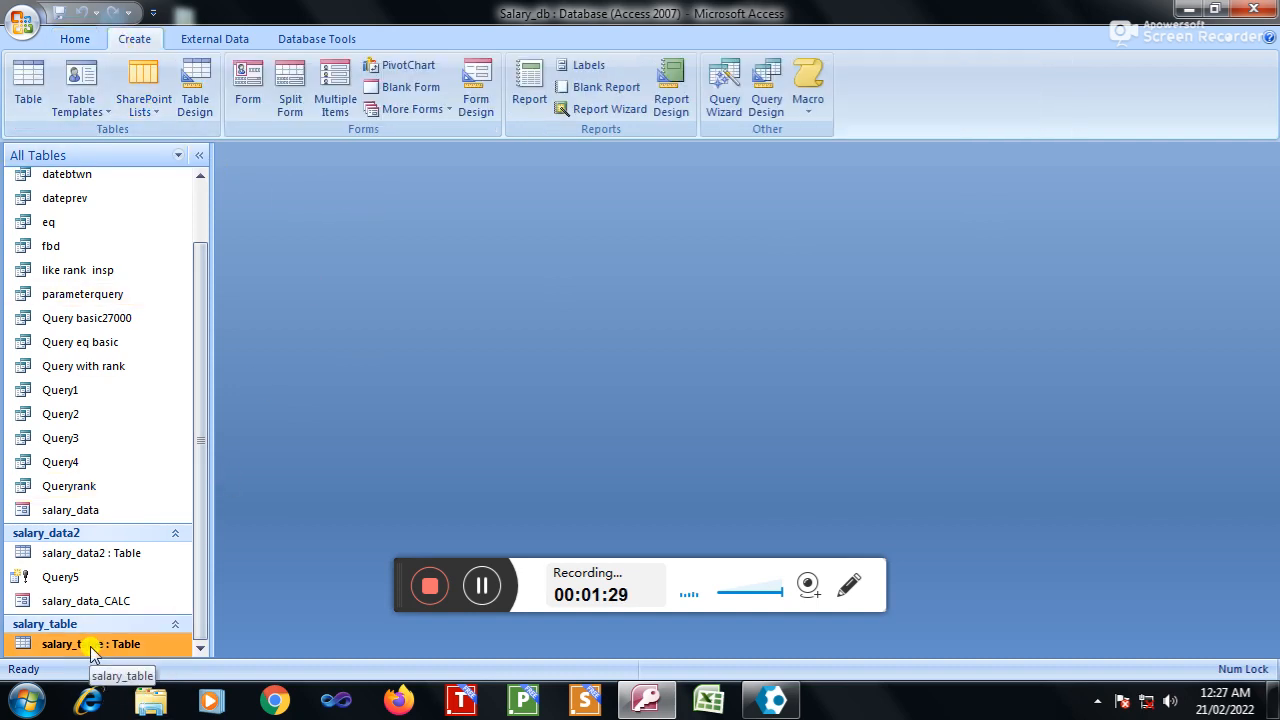
pyautogui.moveTo(248, 84)
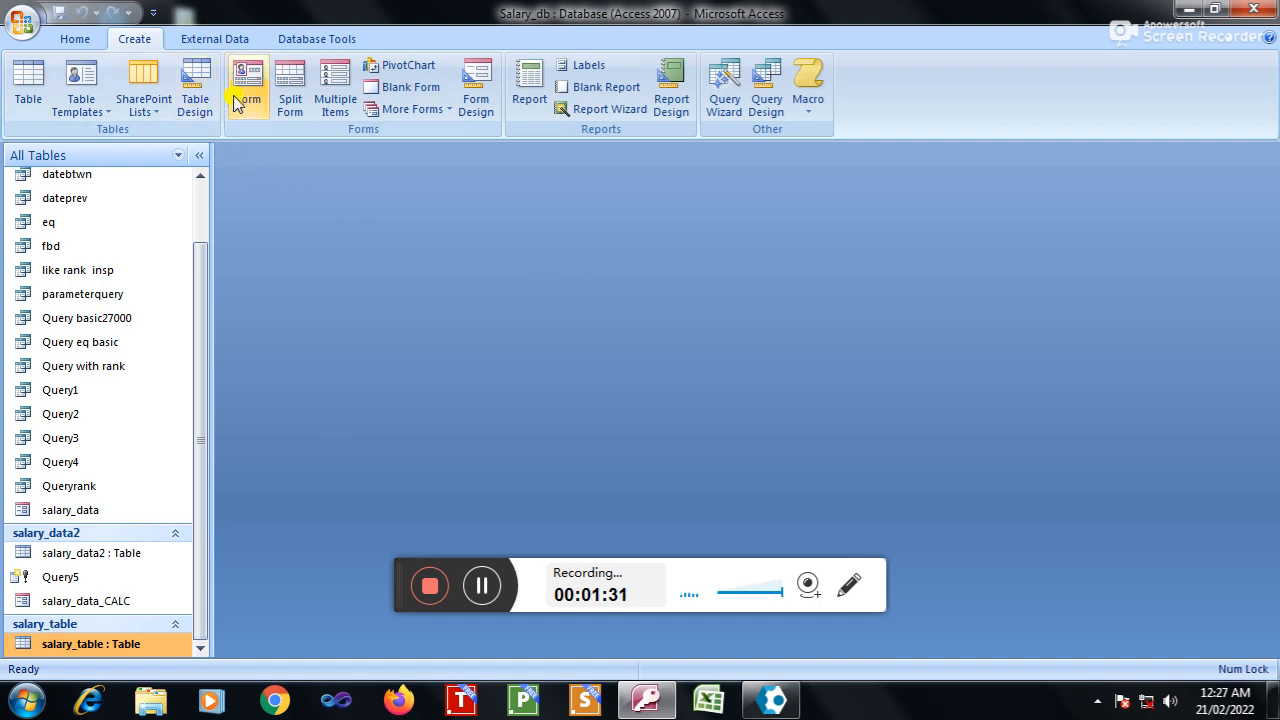
pyautogui.click(248, 84)
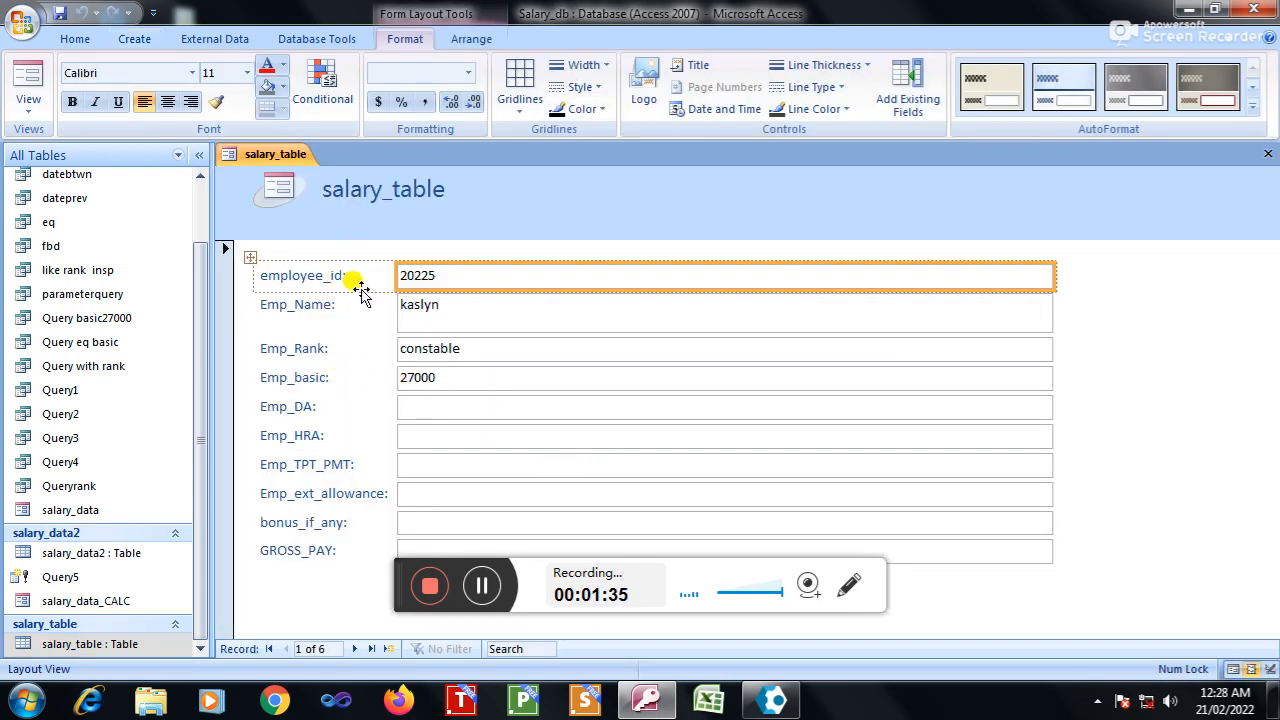
pyautogui.moveTo(432, 396)
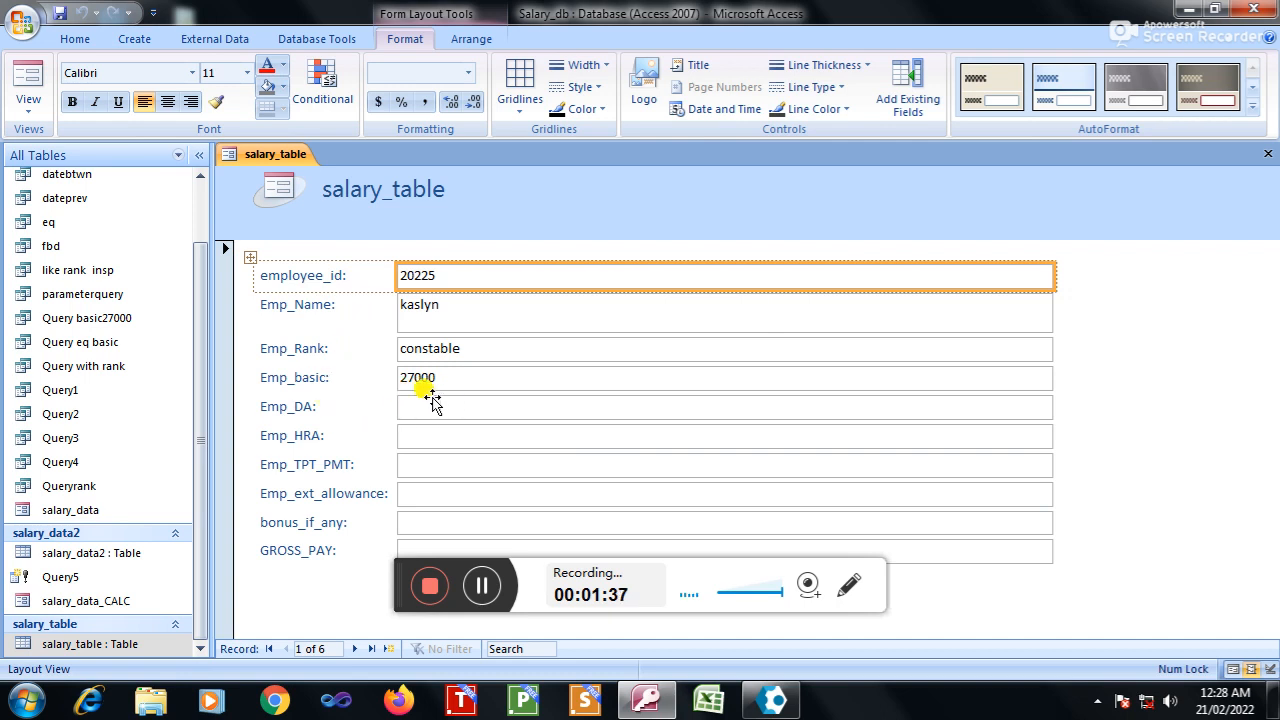
pyautogui.moveTo(358, 548)
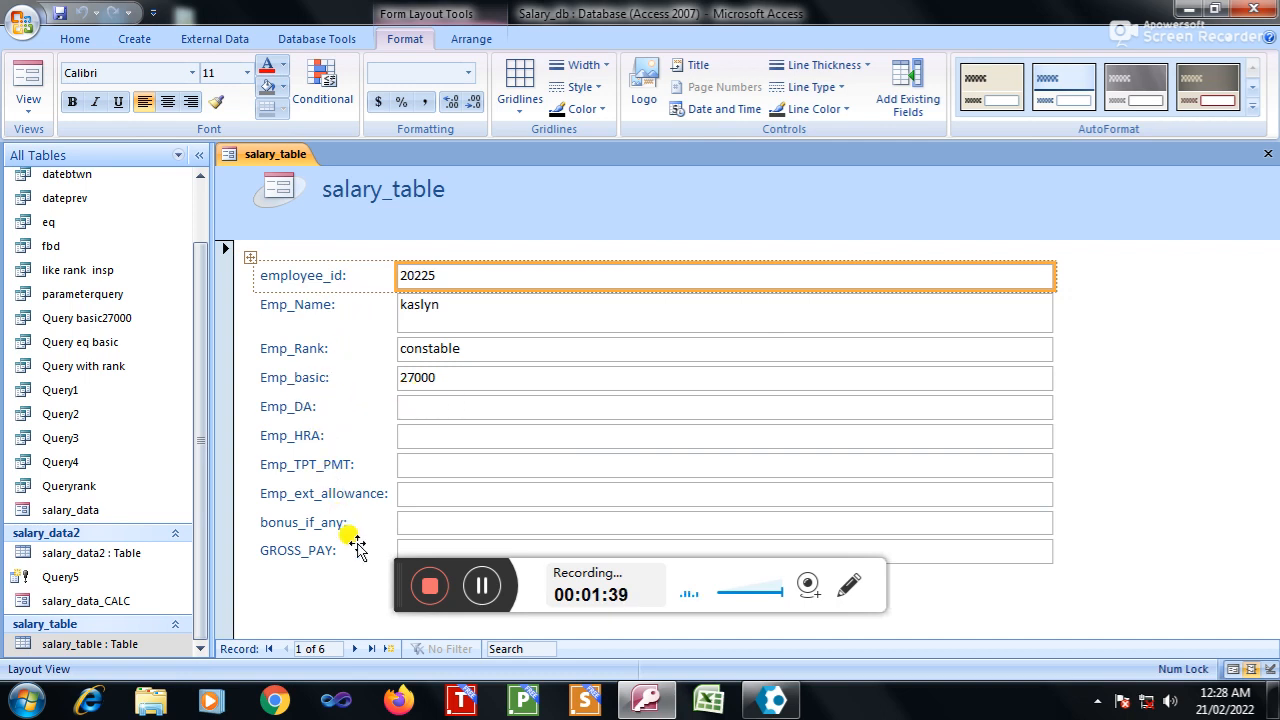
pyautogui.moveTo(460, 412)
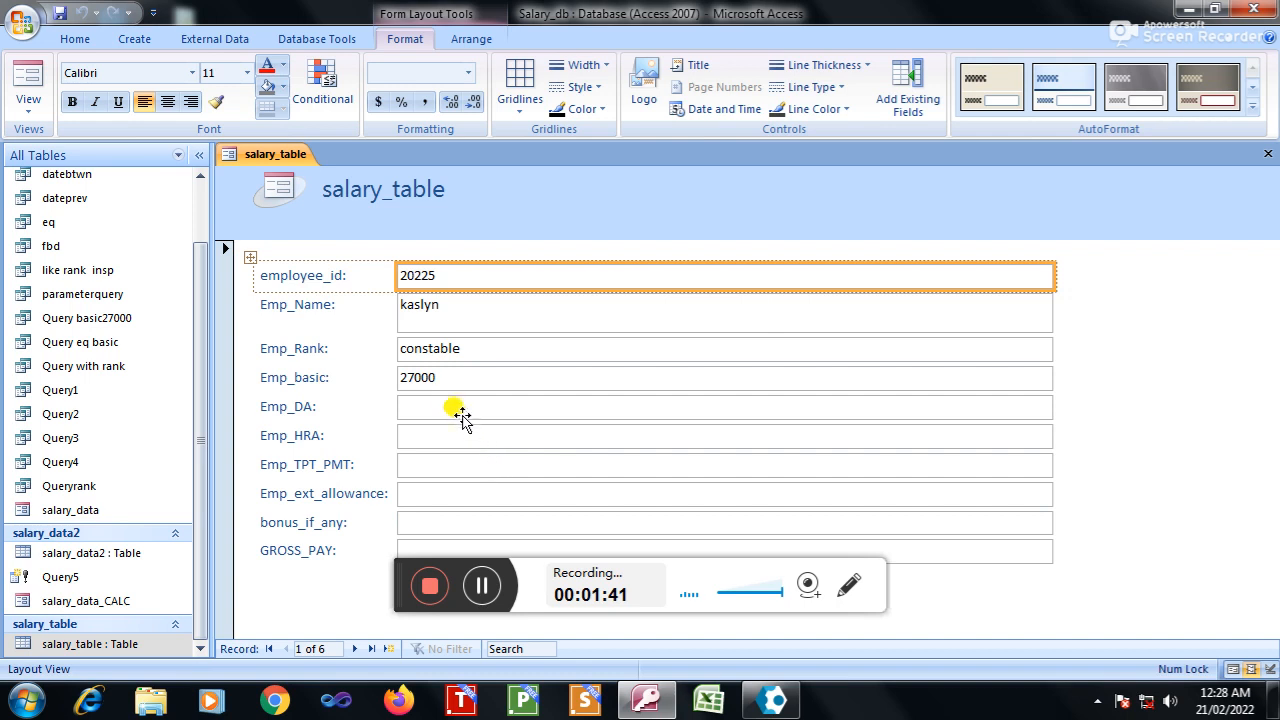
pyautogui.click(456, 408)
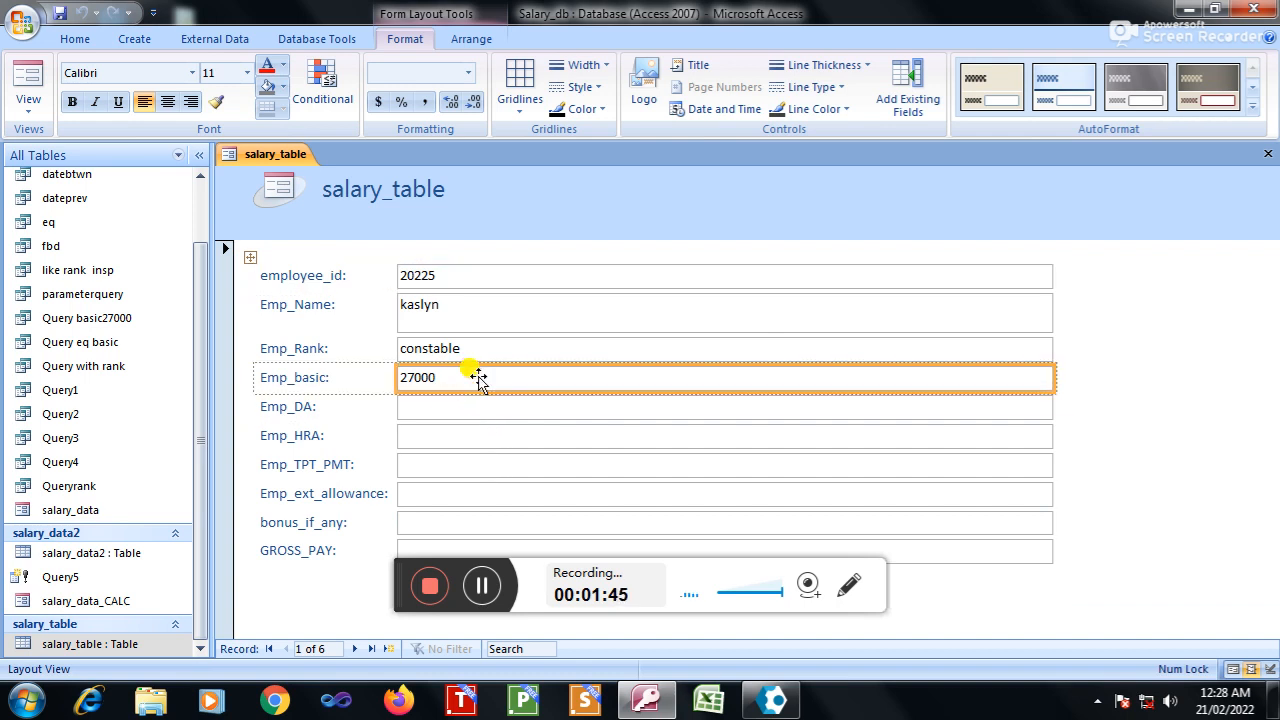
pyautogui.rightClick(476, 376)
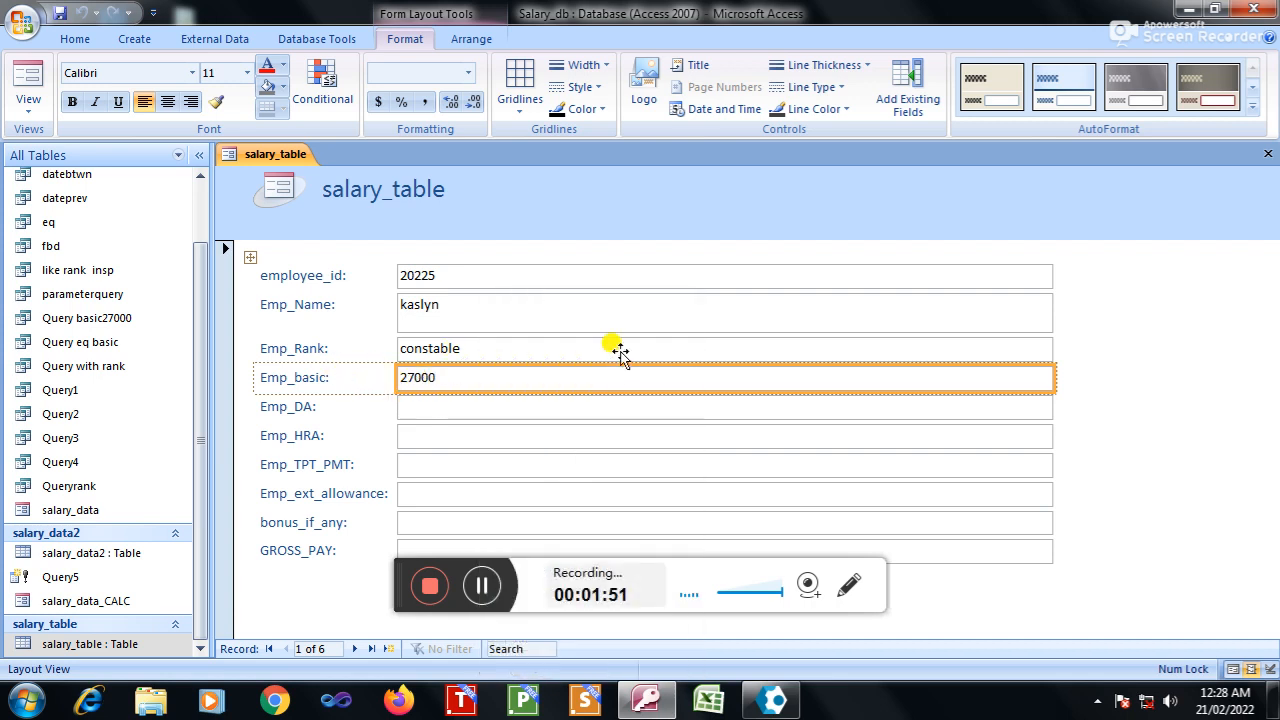
pyautogui.rightClick(1124, 378)
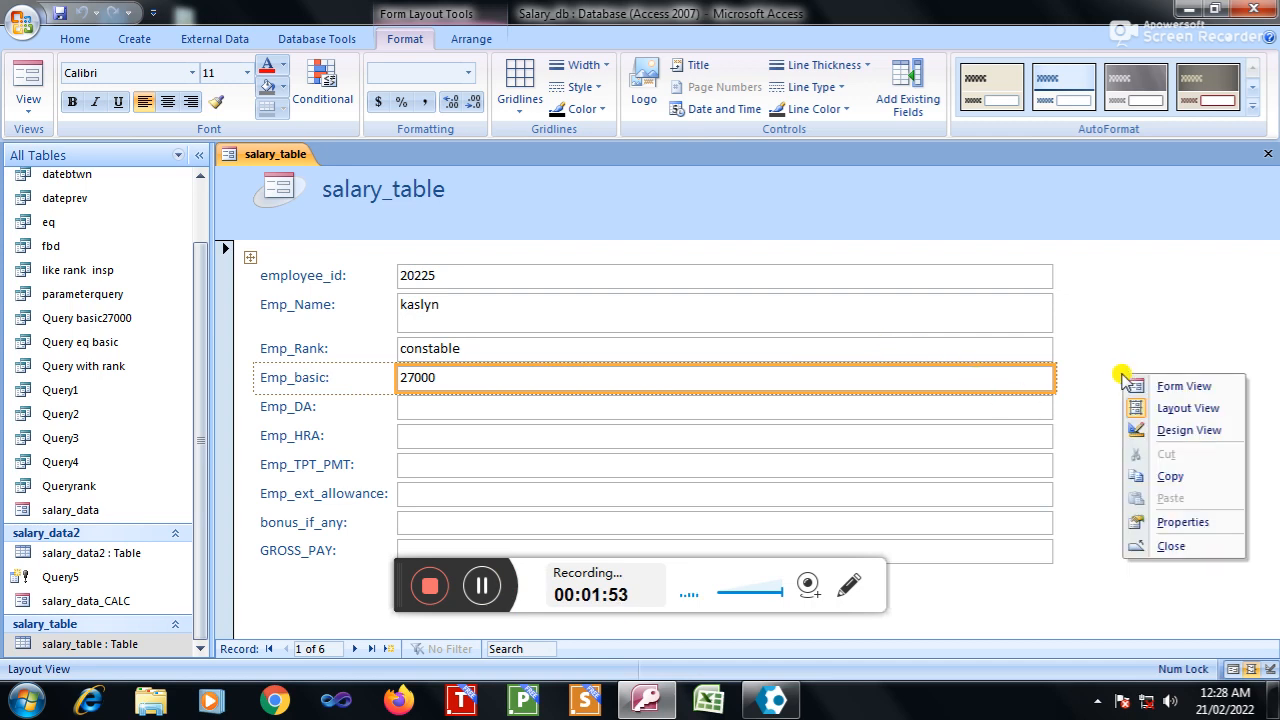
pyautogui.moveTo(1200, 430)
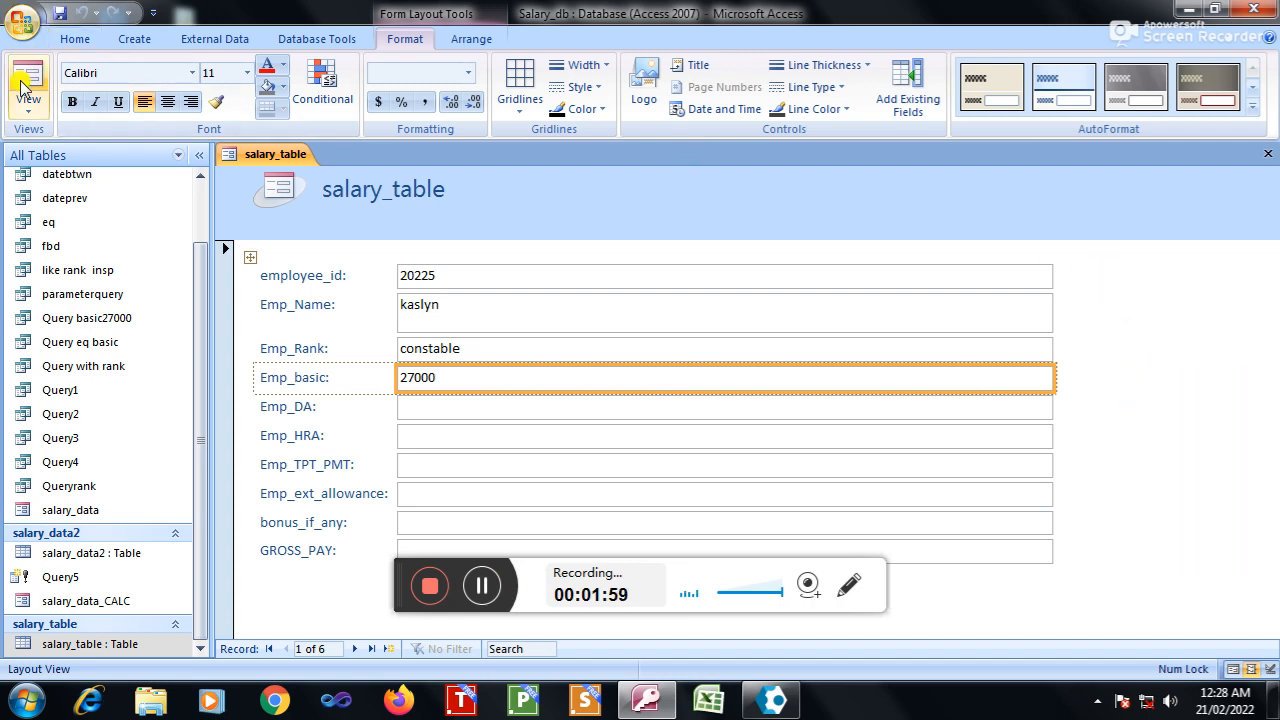
pyautogui.click(28, 84)
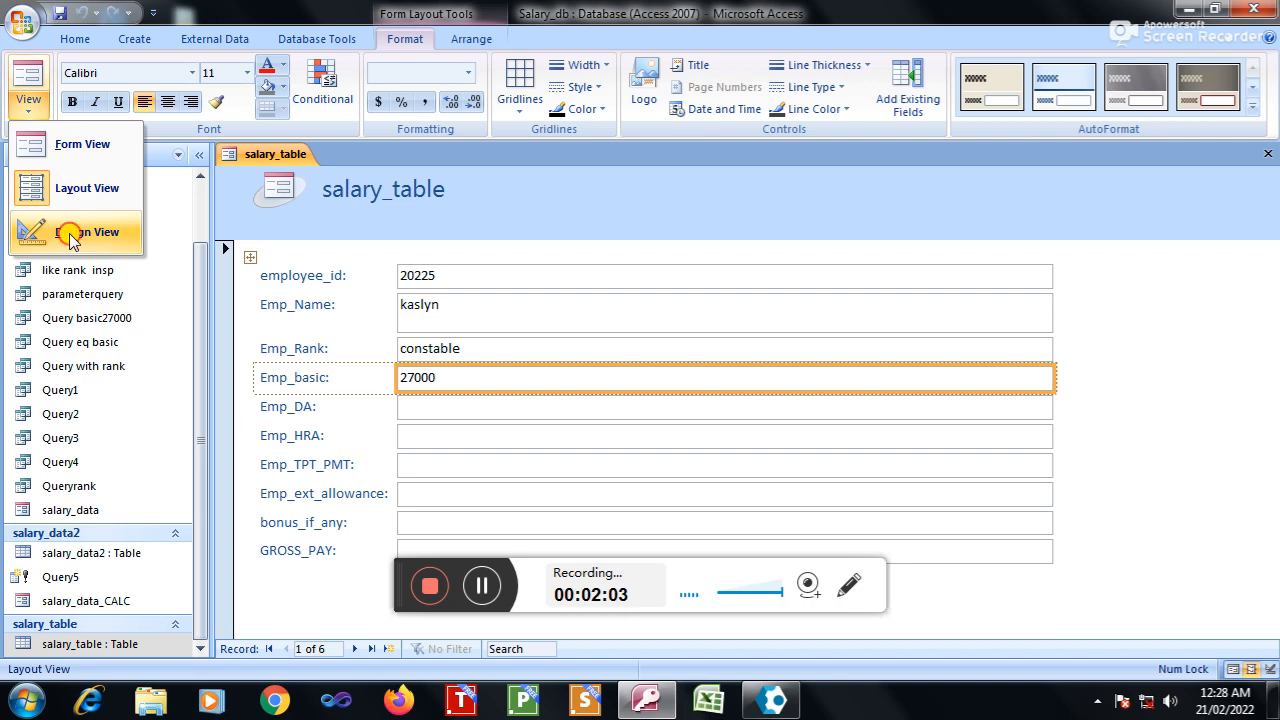
# Step: Switch the form to Design View and launch Code Builder for an Emp_basic event
pyautogui.click(90, 232)
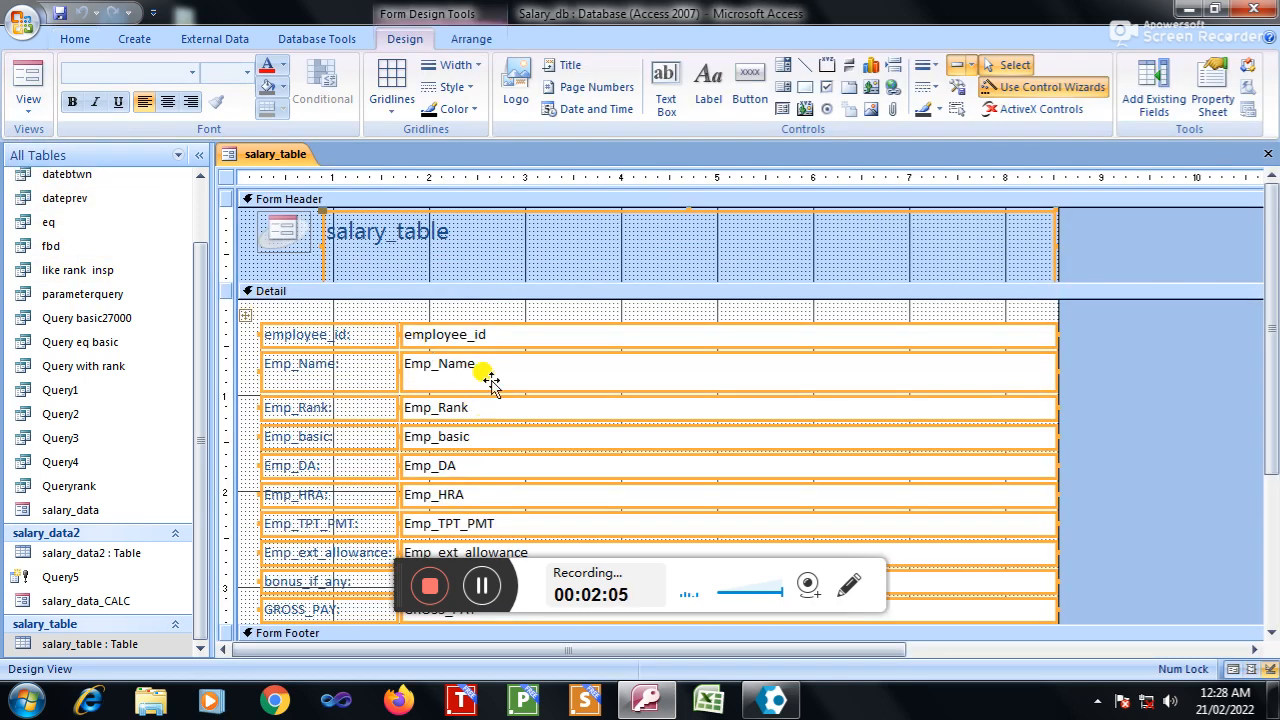
pyautogui.moveTo(576, 310)
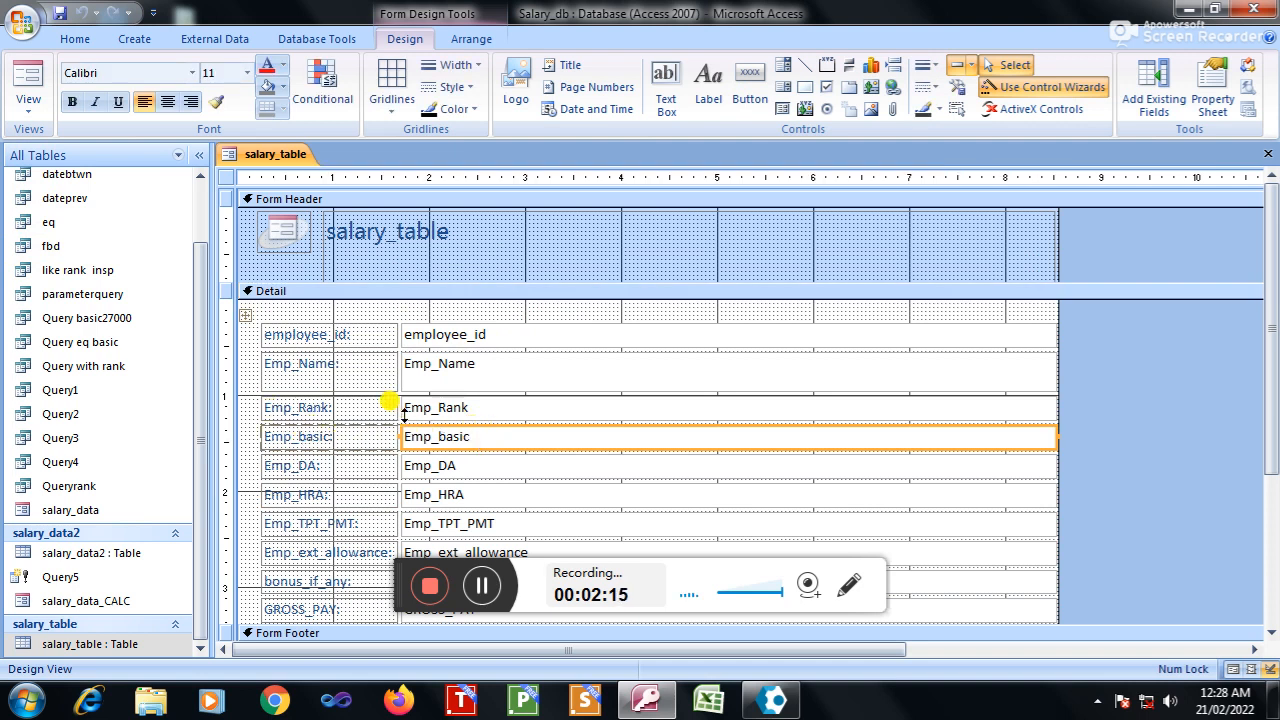
pyautogui.rightClick(410, 436)
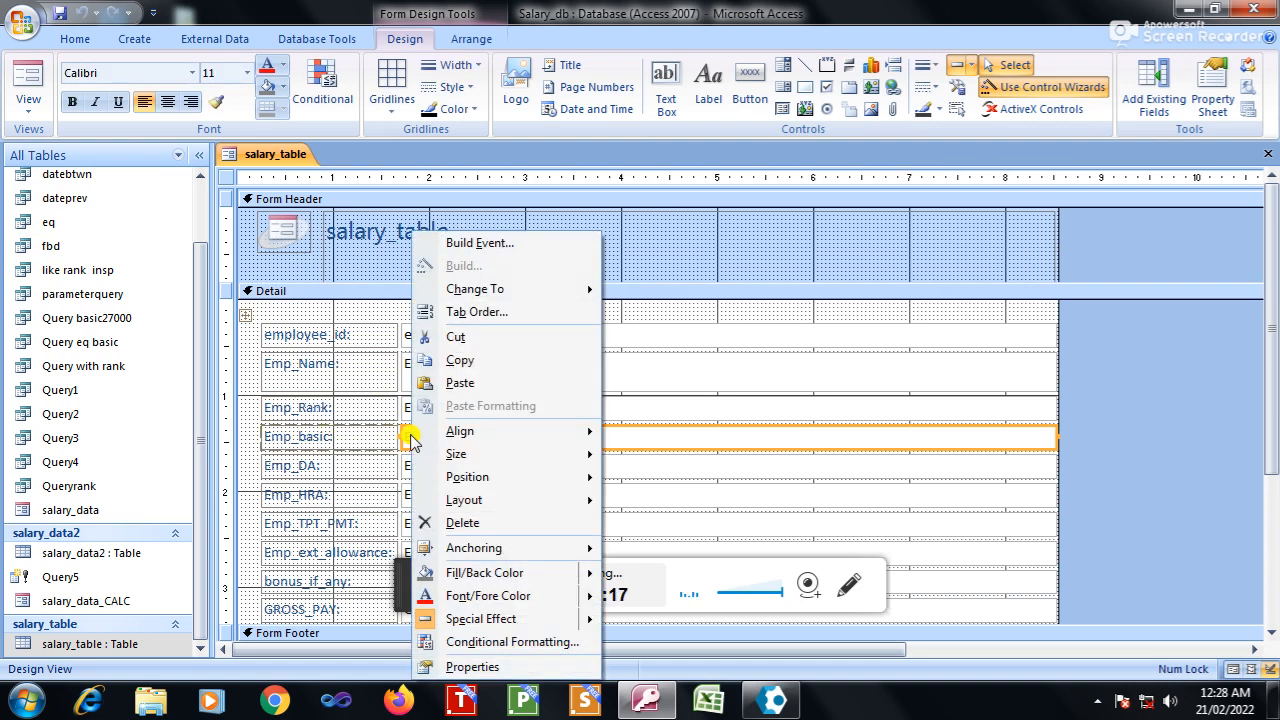
pyautogui.moveTo(504, 248)
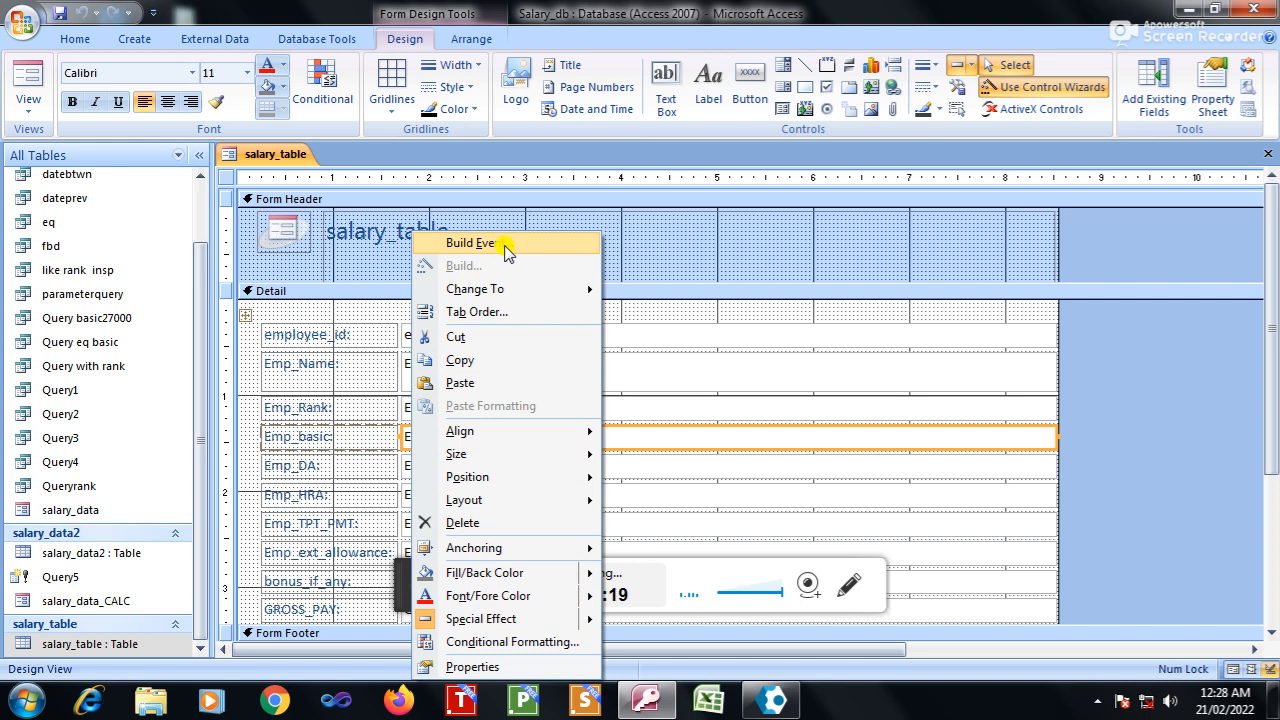
pyautogui.click(472, 244)
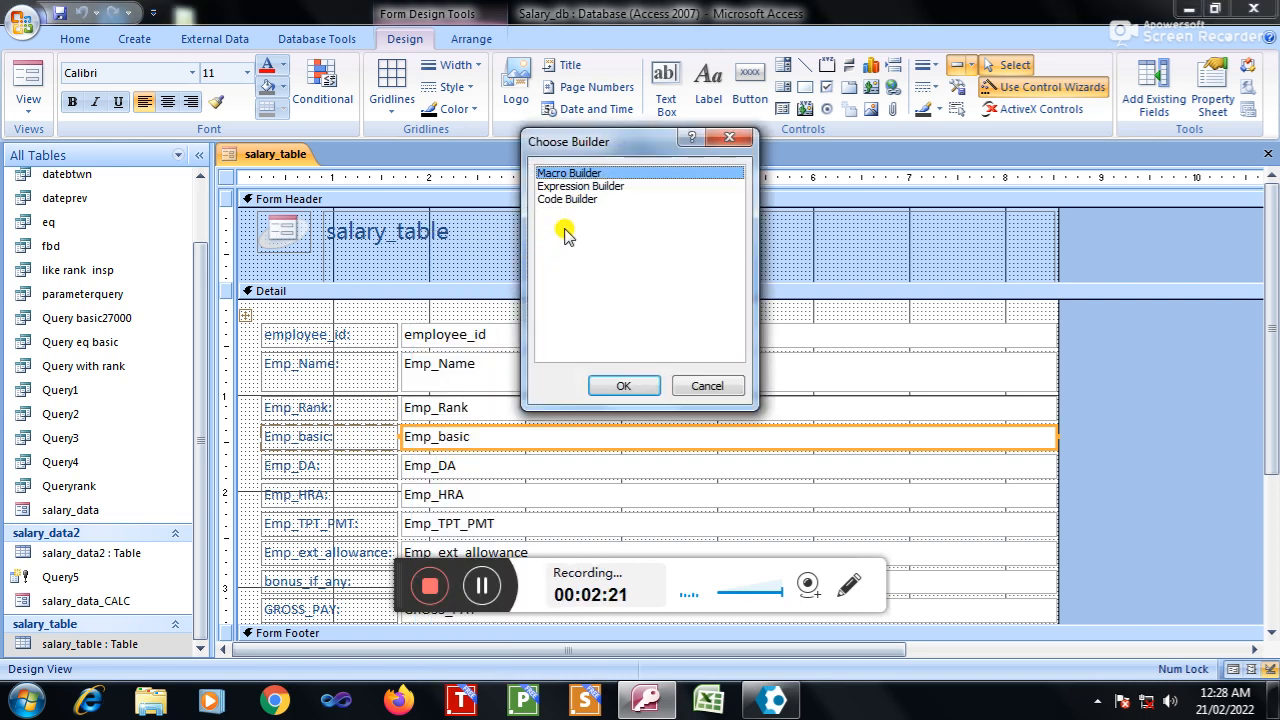
pyautogui.click(568, 200)
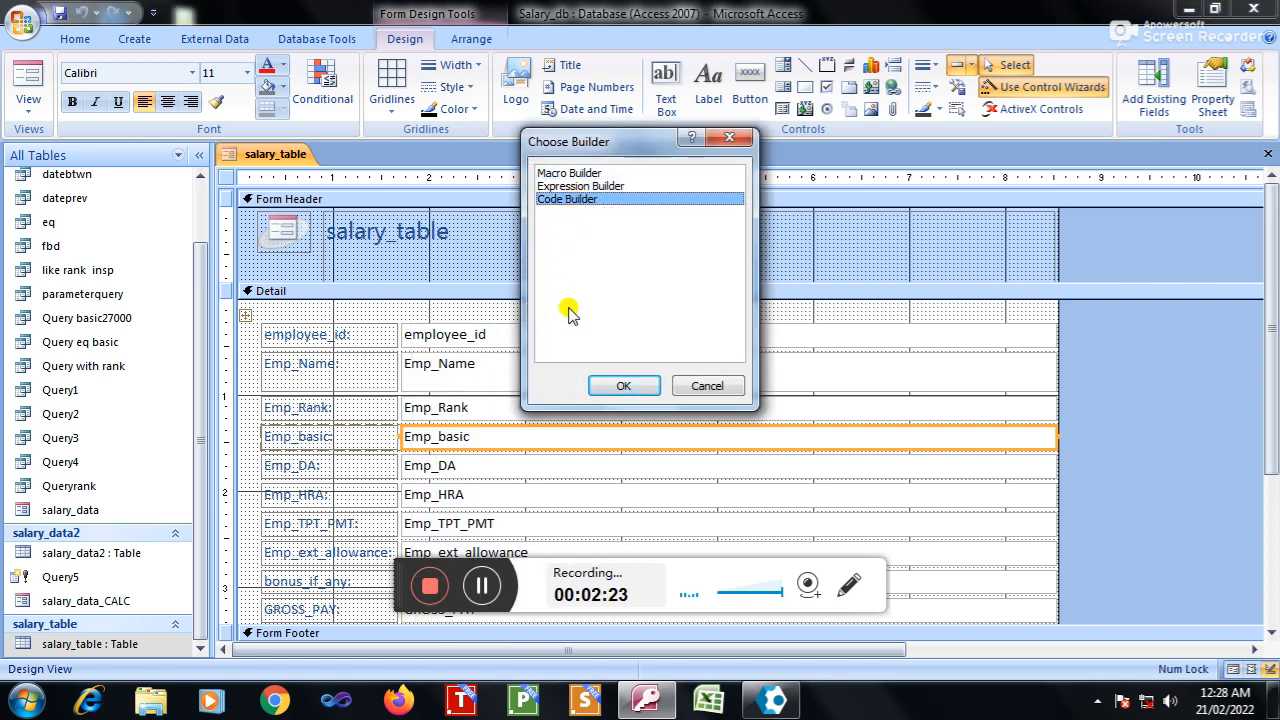
pyautogui.moveTo(624, 386)
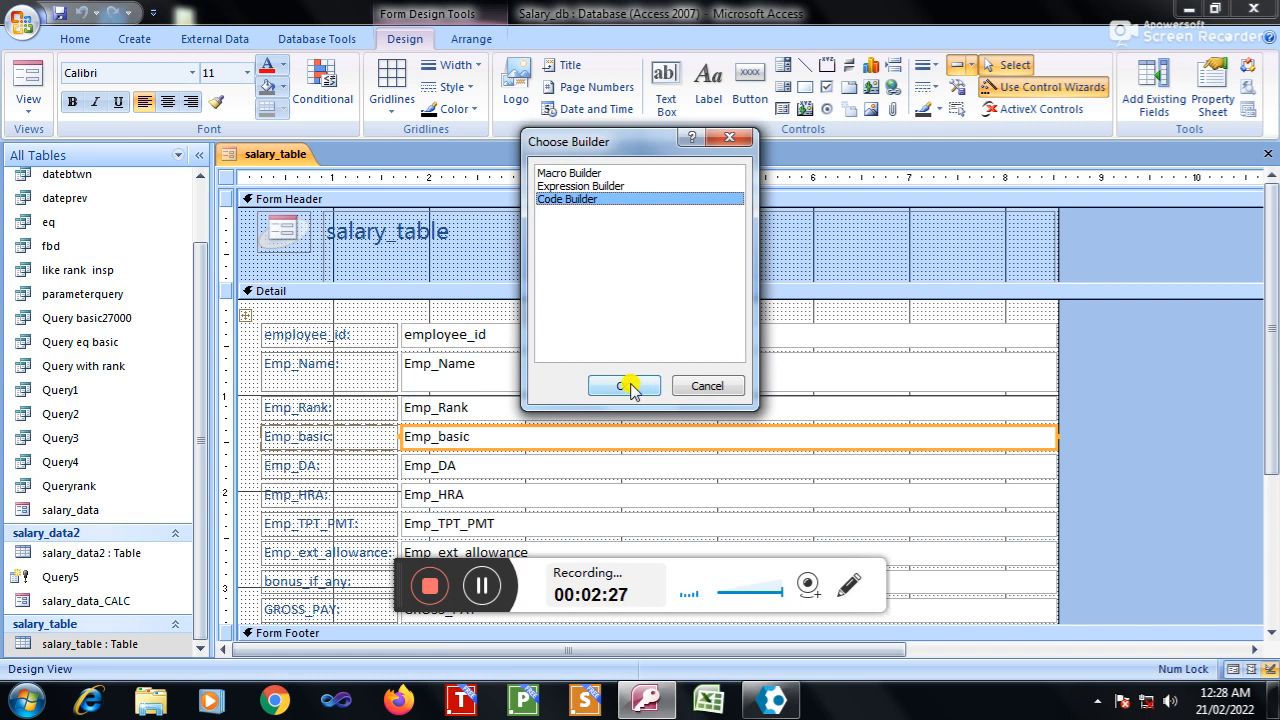
pyautogui.click(624, 386)
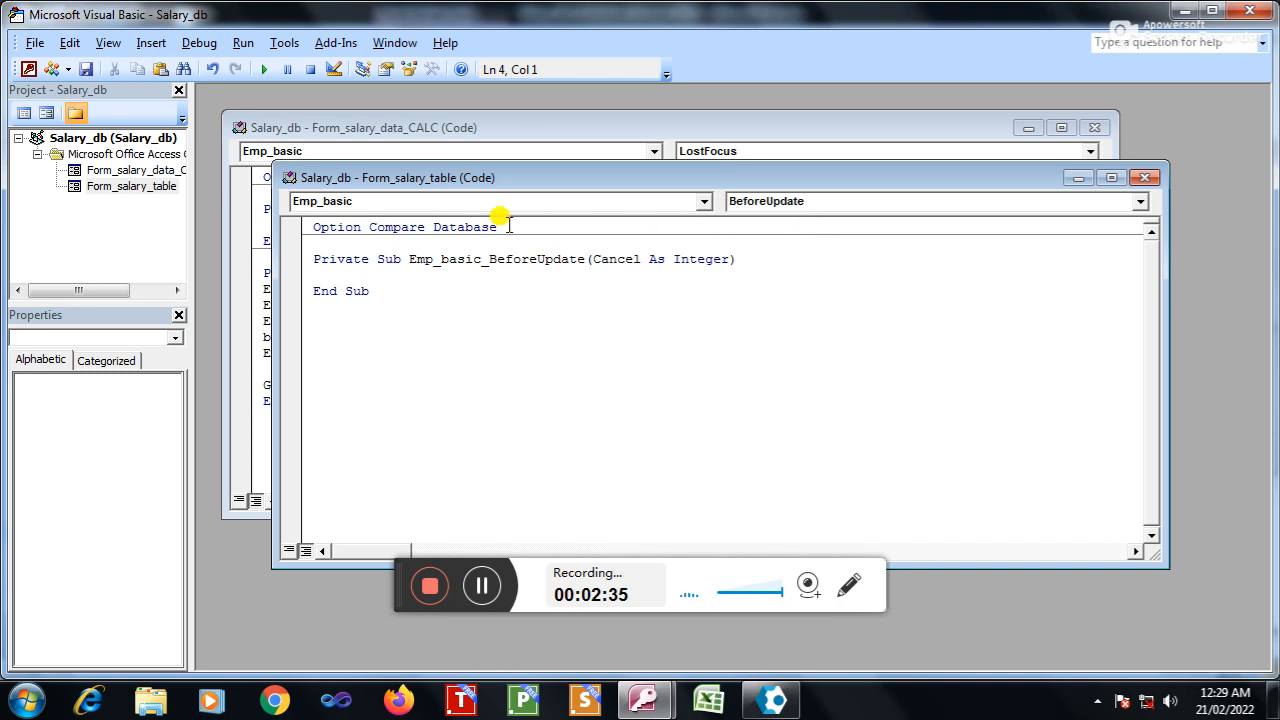
pyautogui.moveTo(890, 216)
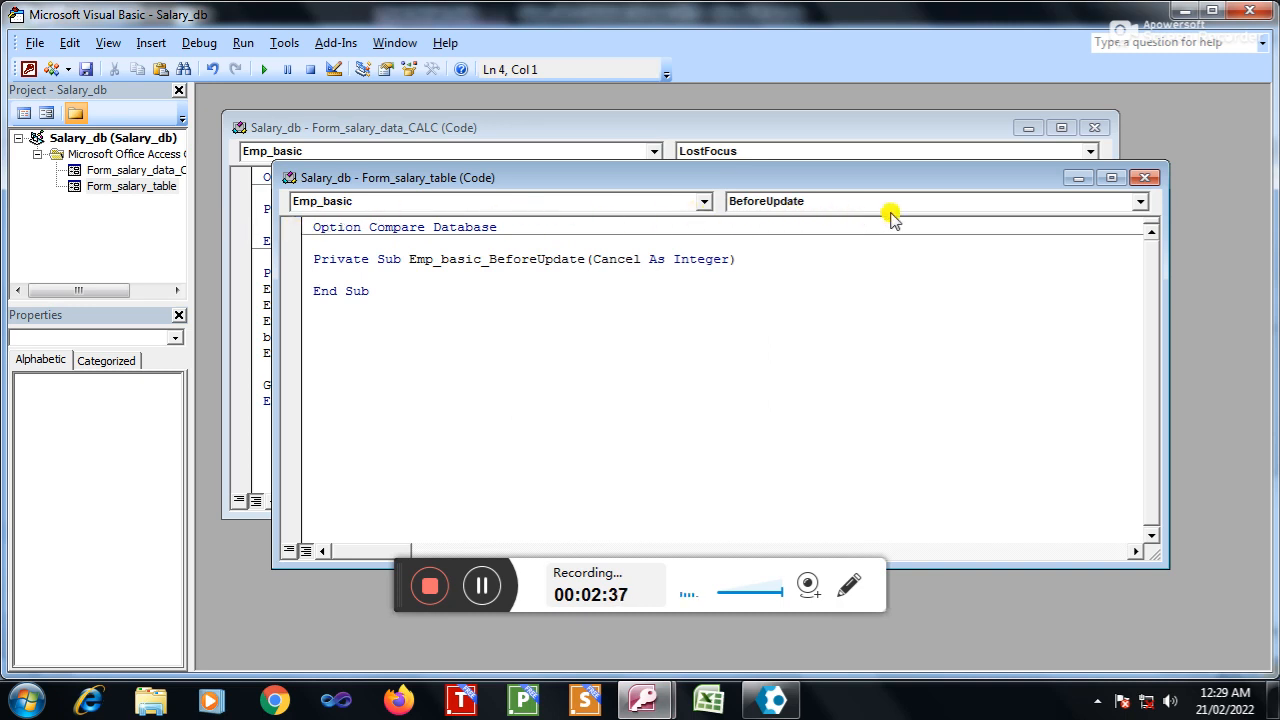
pyautogui.moveTo(1140, 210)
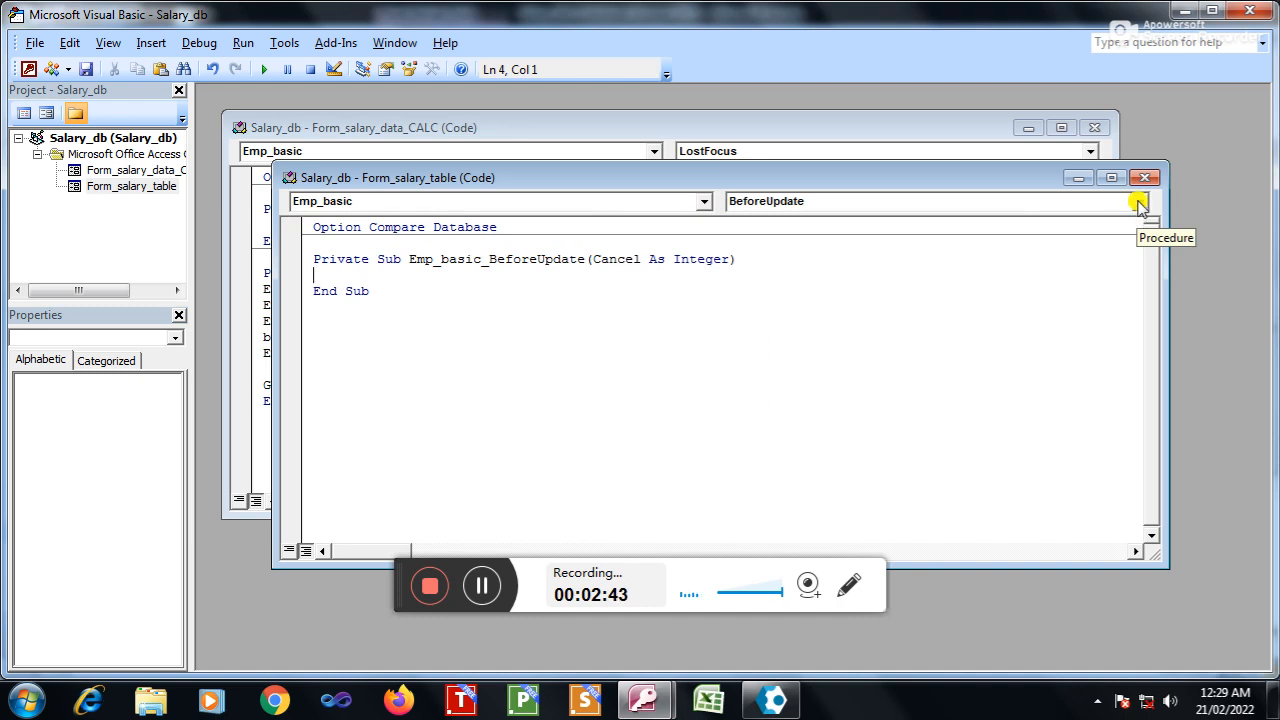
# Step: Insert an empty Emp_basic_LostFocus procedure from the code window's event list
pyautogui.click(1140, 200)
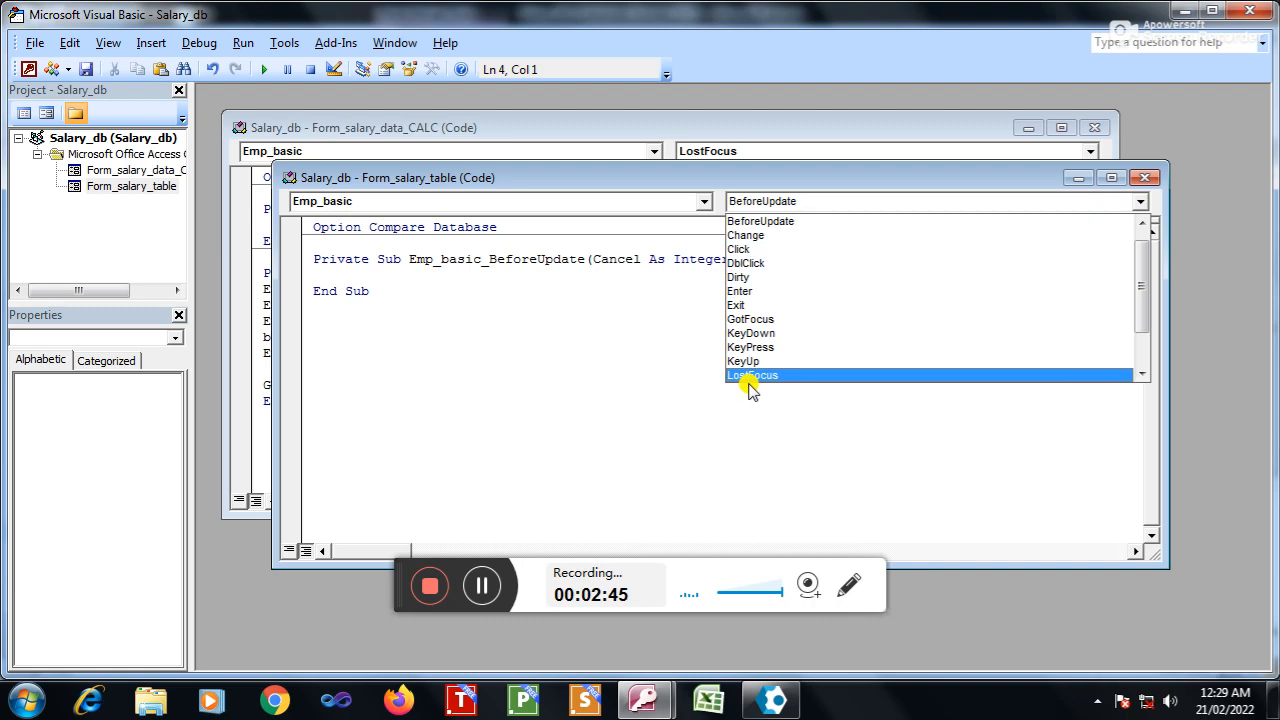
pyautogui.click(764, 200)
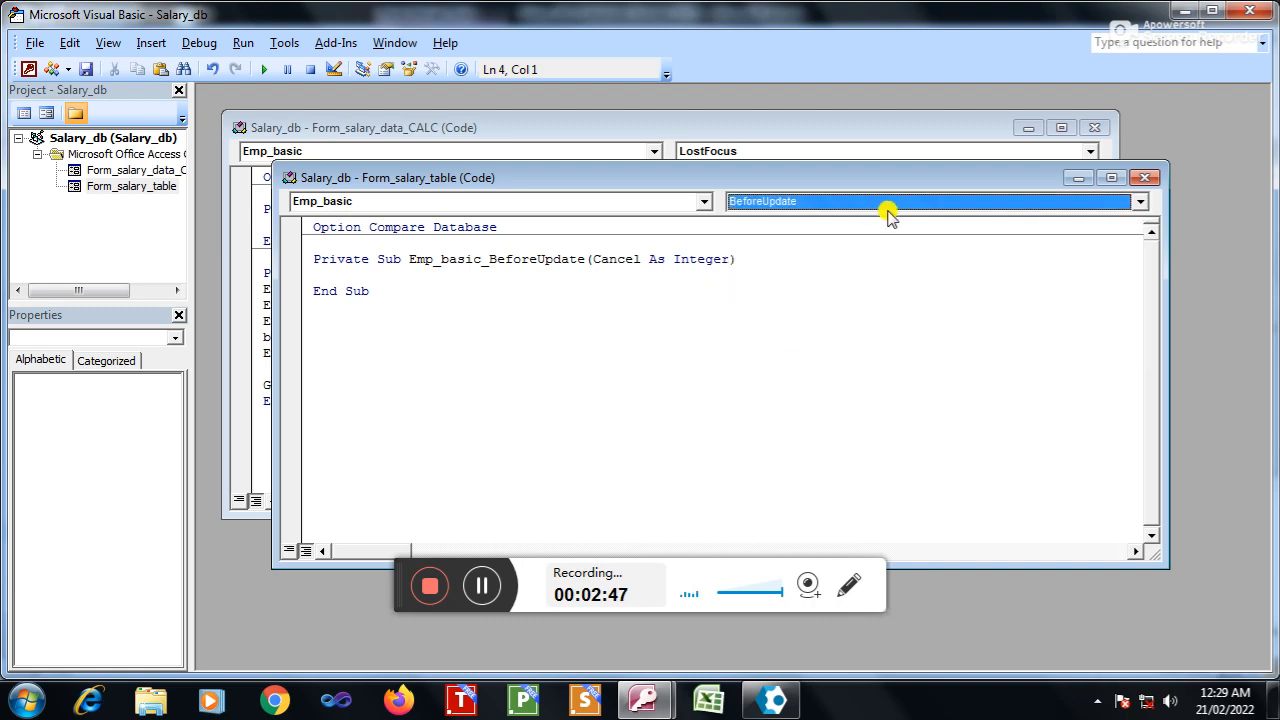
pyautogui.click(1140, 200)
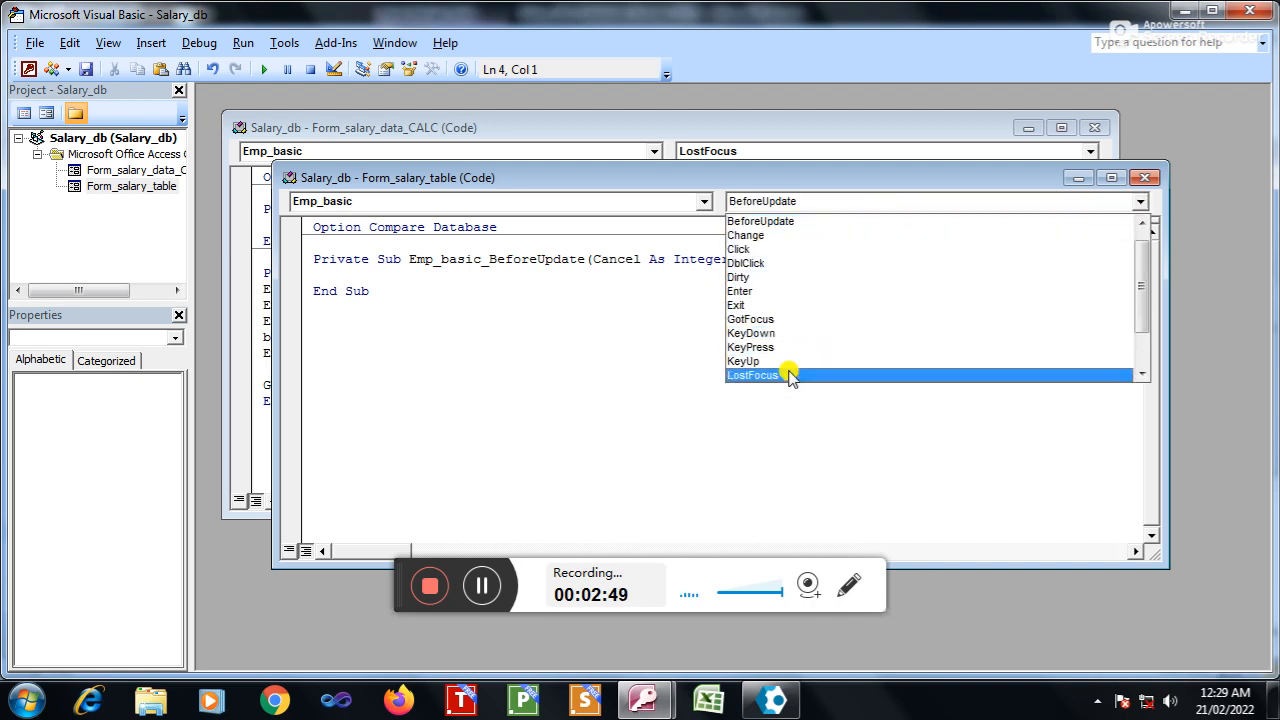
pyautogui.click(752, 374)
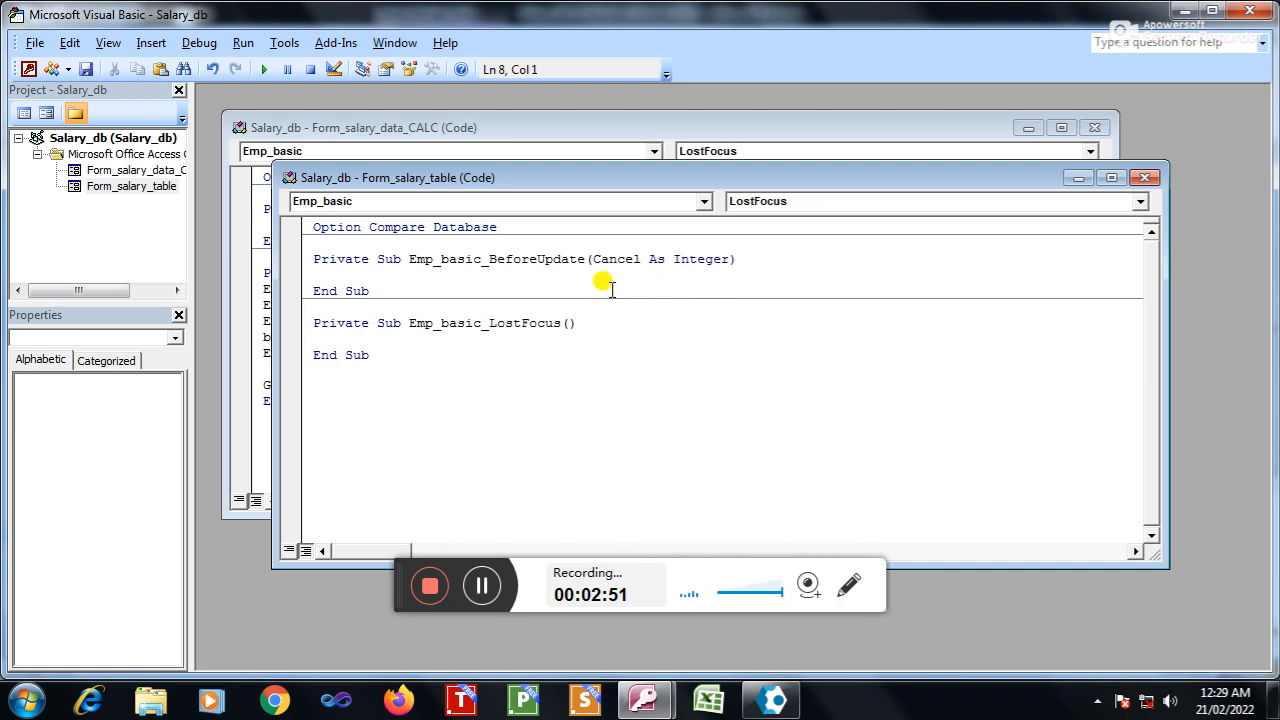
pyautogui.moveTo(420, 336)
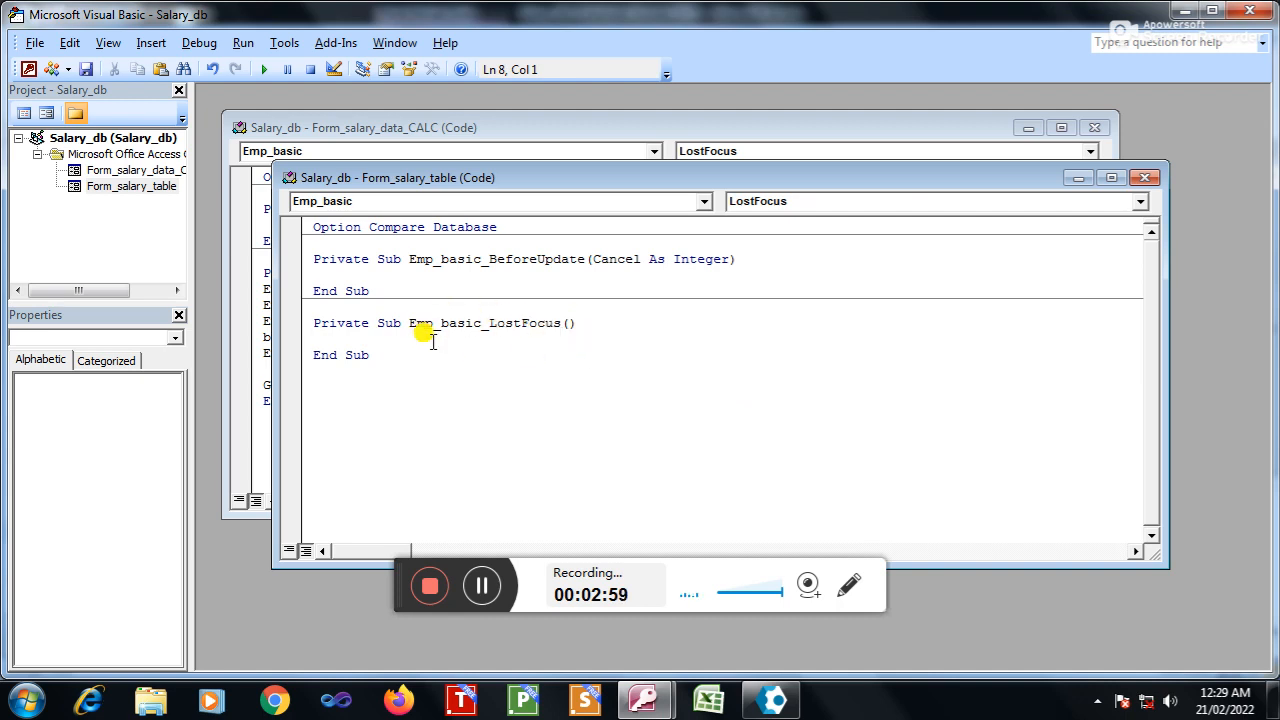
pyautogui.moveTo(444, 352)
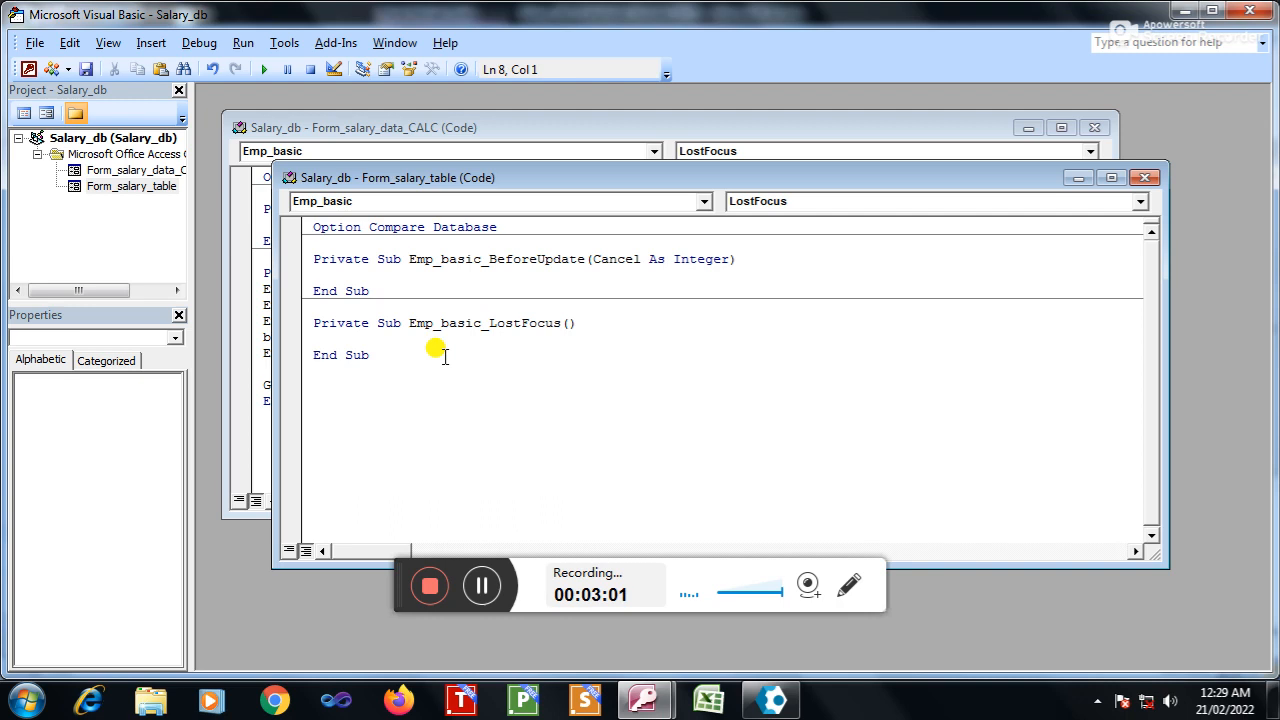
pyautogui.moveTo(478, 344)
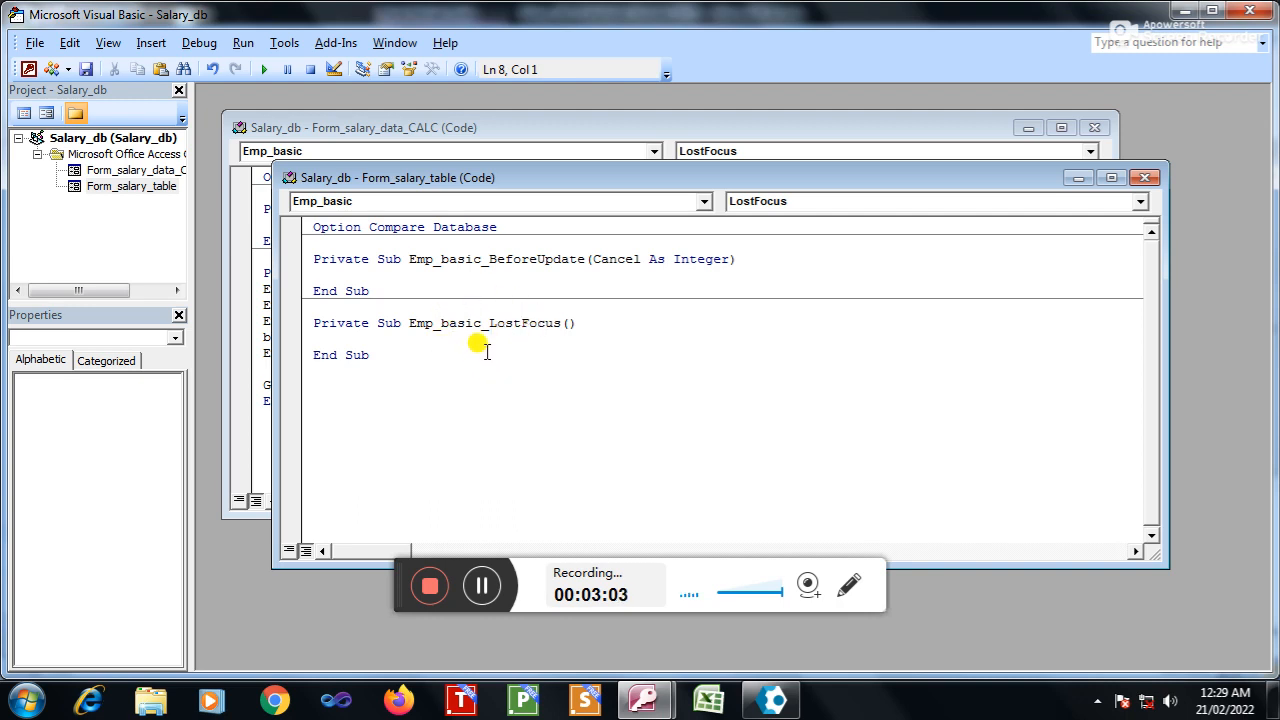
pyautogui.moveTo(432, 388)
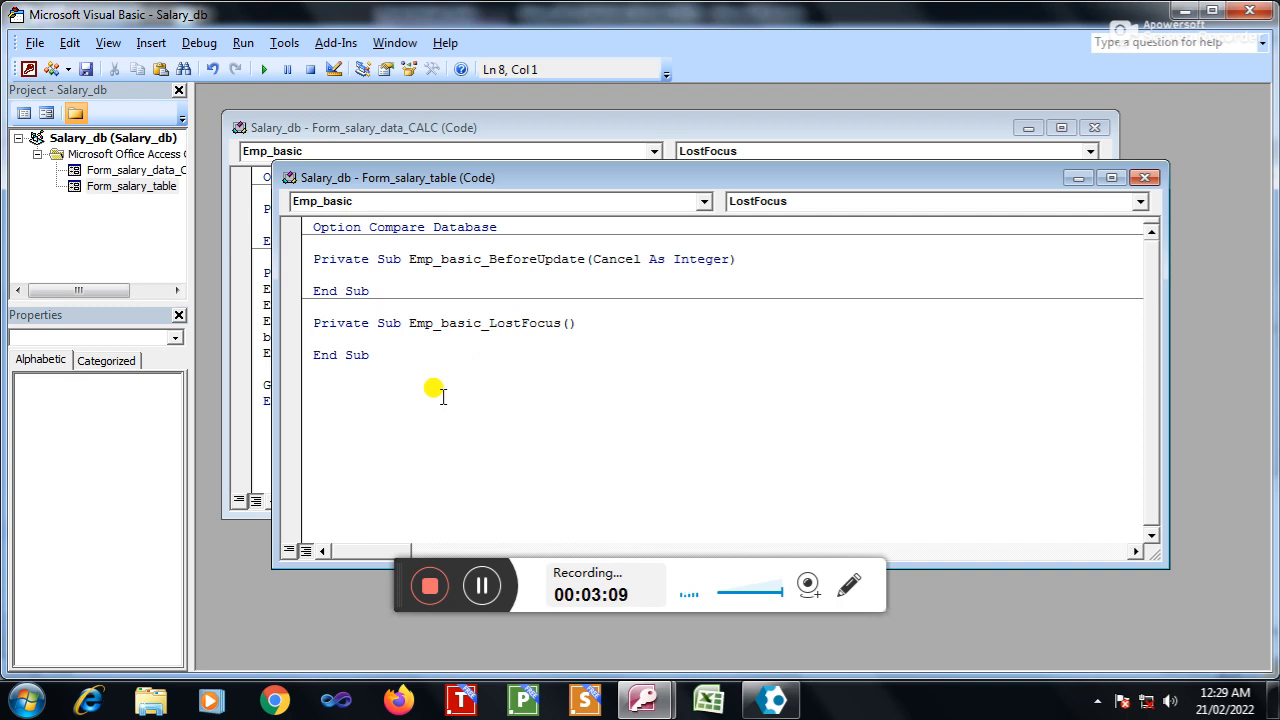
# Step: Write GROSS_PAY=EMP_DA+EMP_HRA+EMP_TPT_PMT+EMP_EXT_ALLOWANCE+BONUS_IFANY inside the LostFocus procedure
pyautogui.click(314, 338)
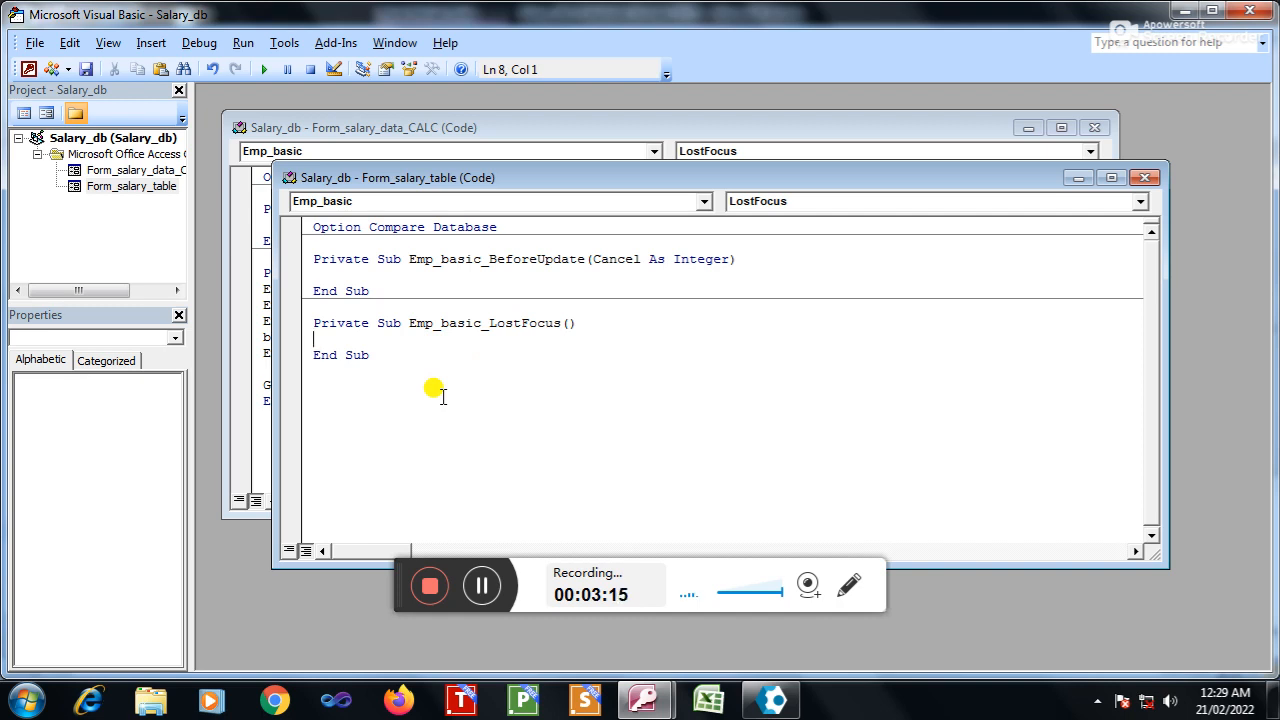
pyautogui.write('gr')
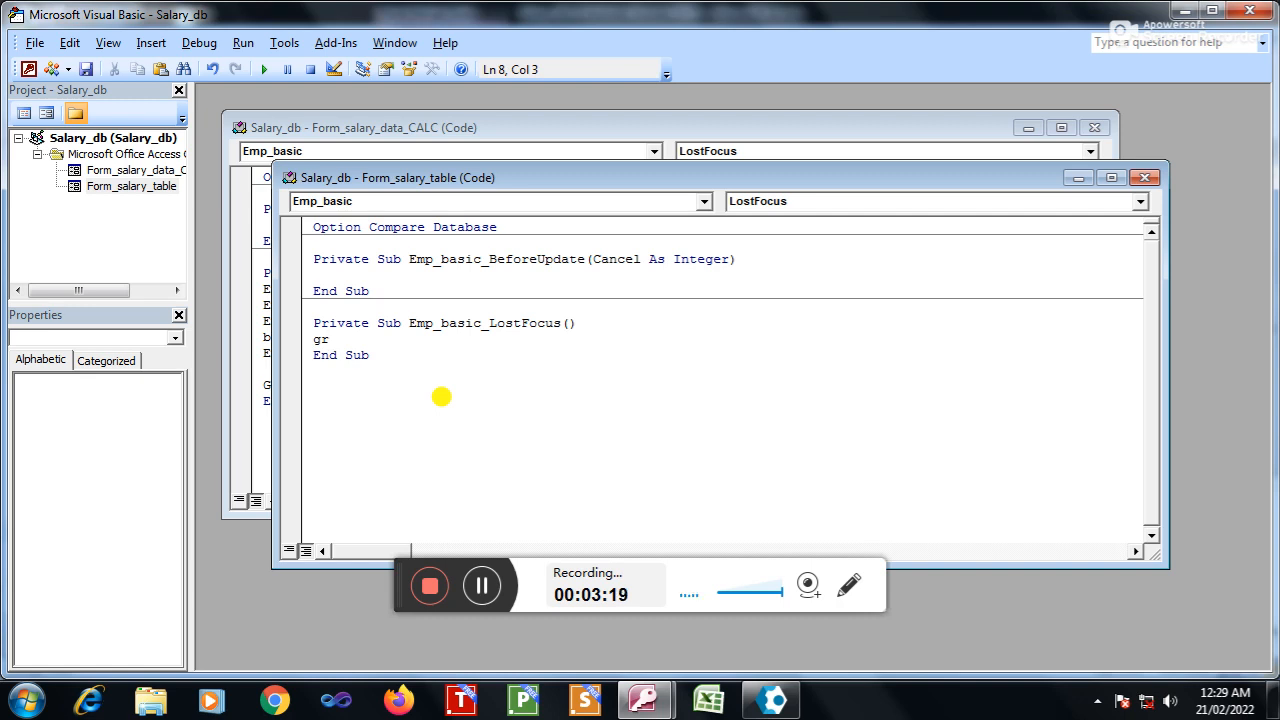
pyautogui.write('GR')
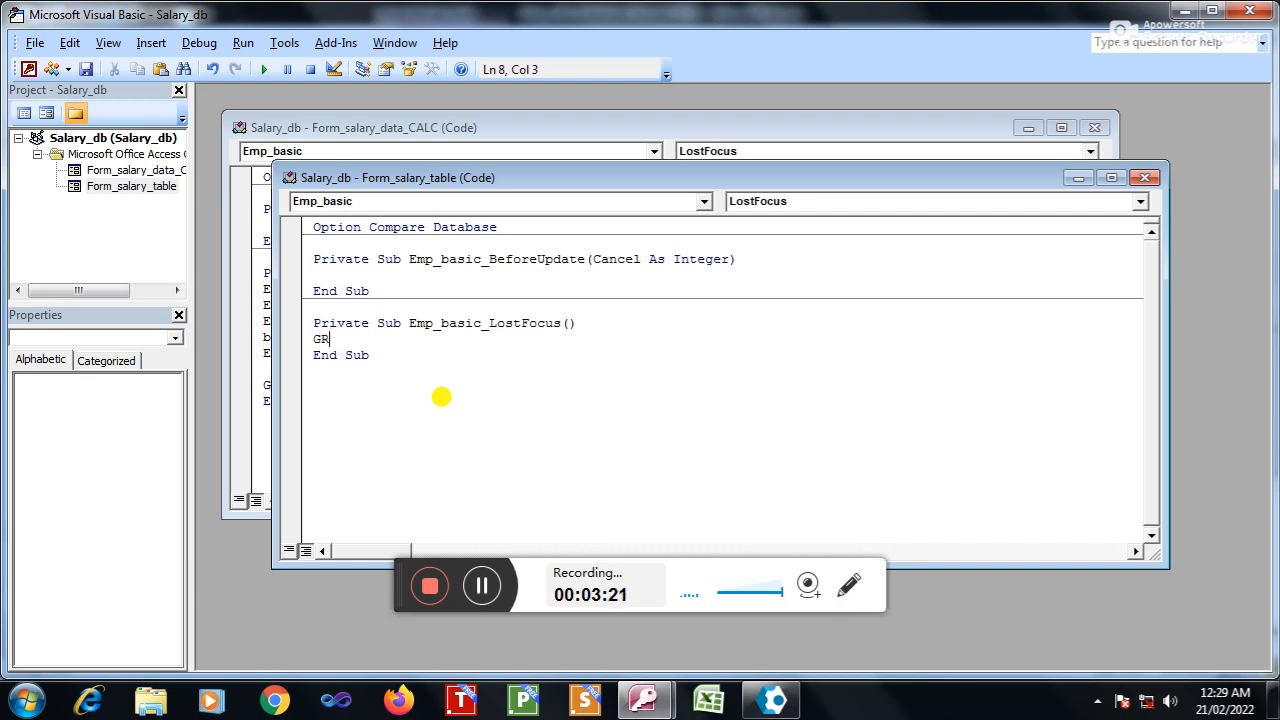
pyautogui.write('OSS')
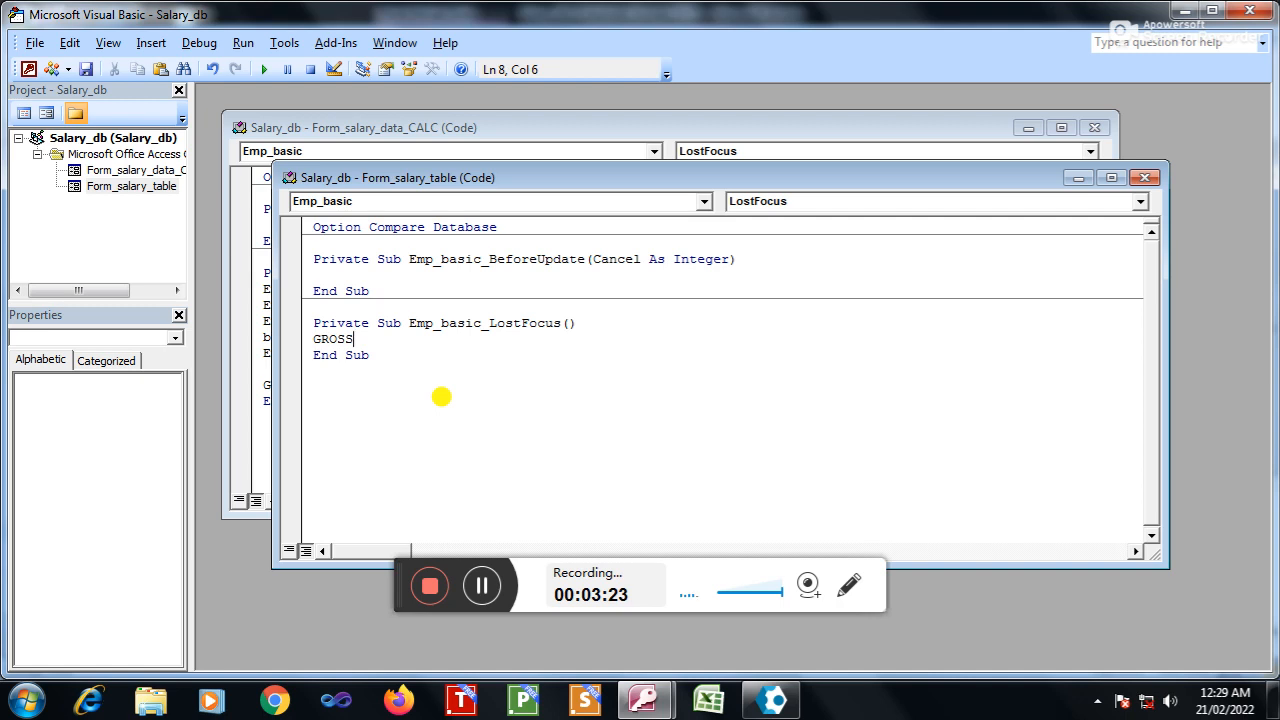
pyautogui.write('_PAY=')
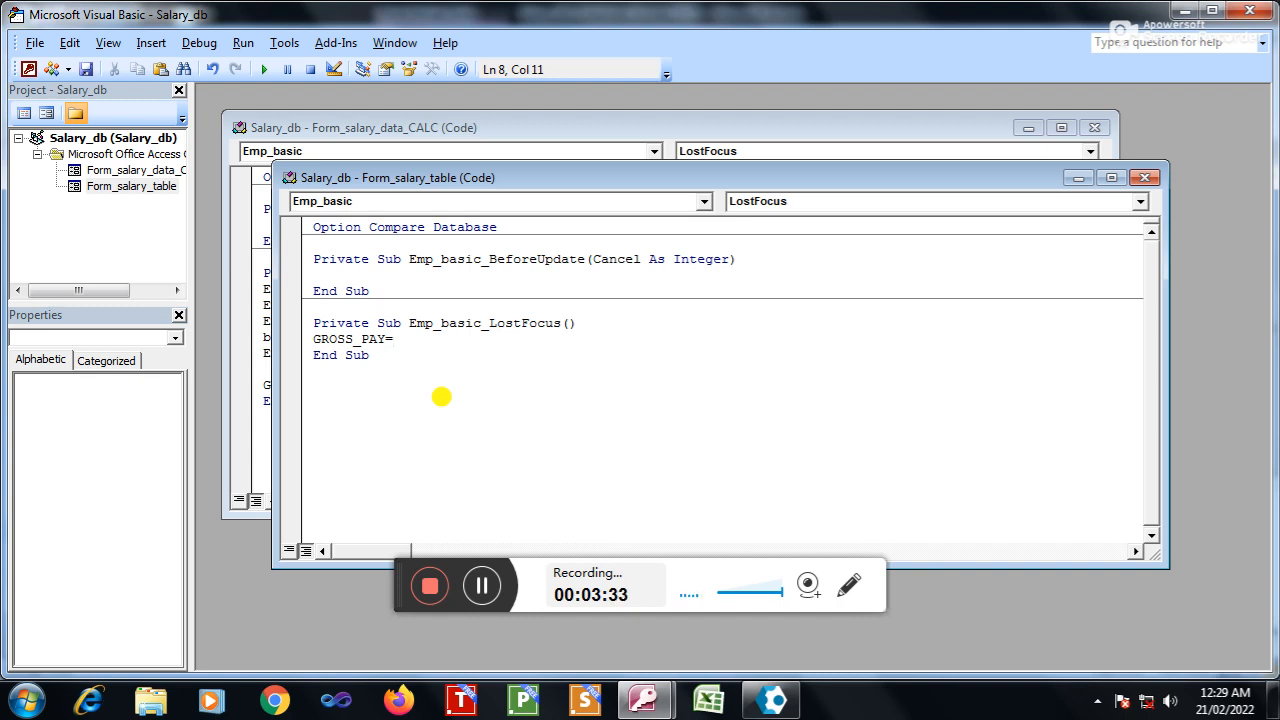
pyautogui.write('EMP')
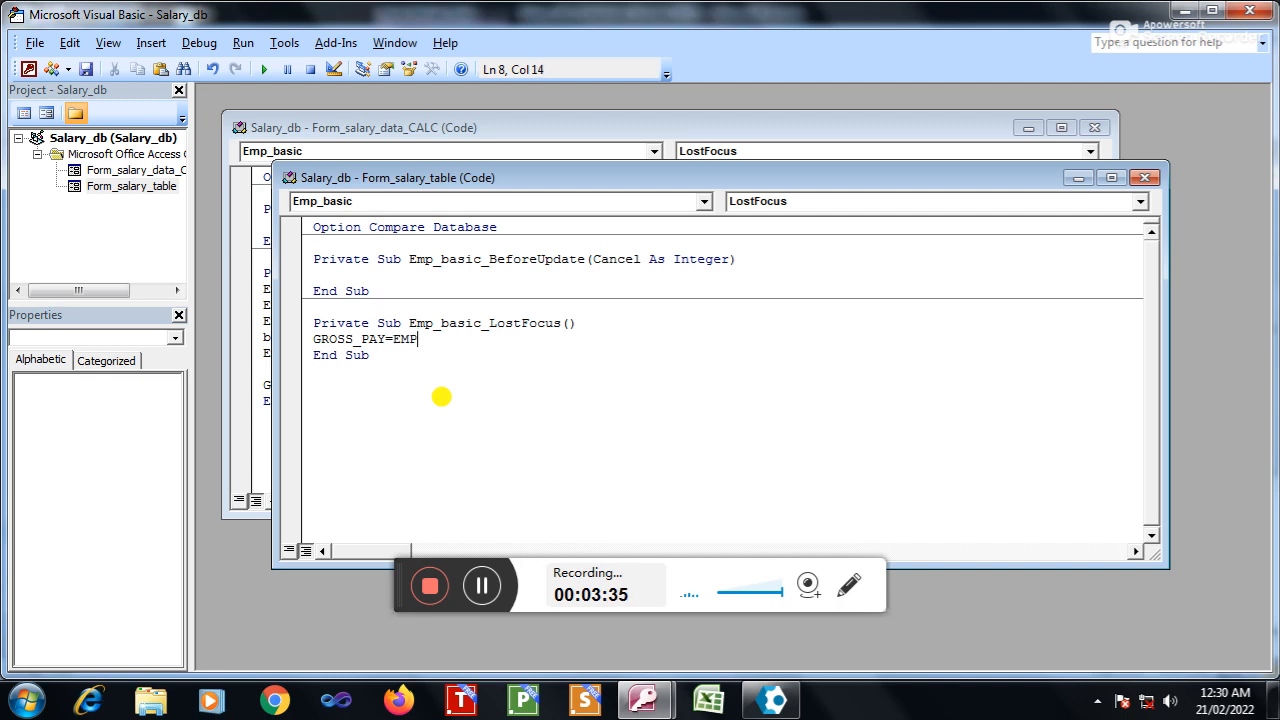
pyautogui.write('_')
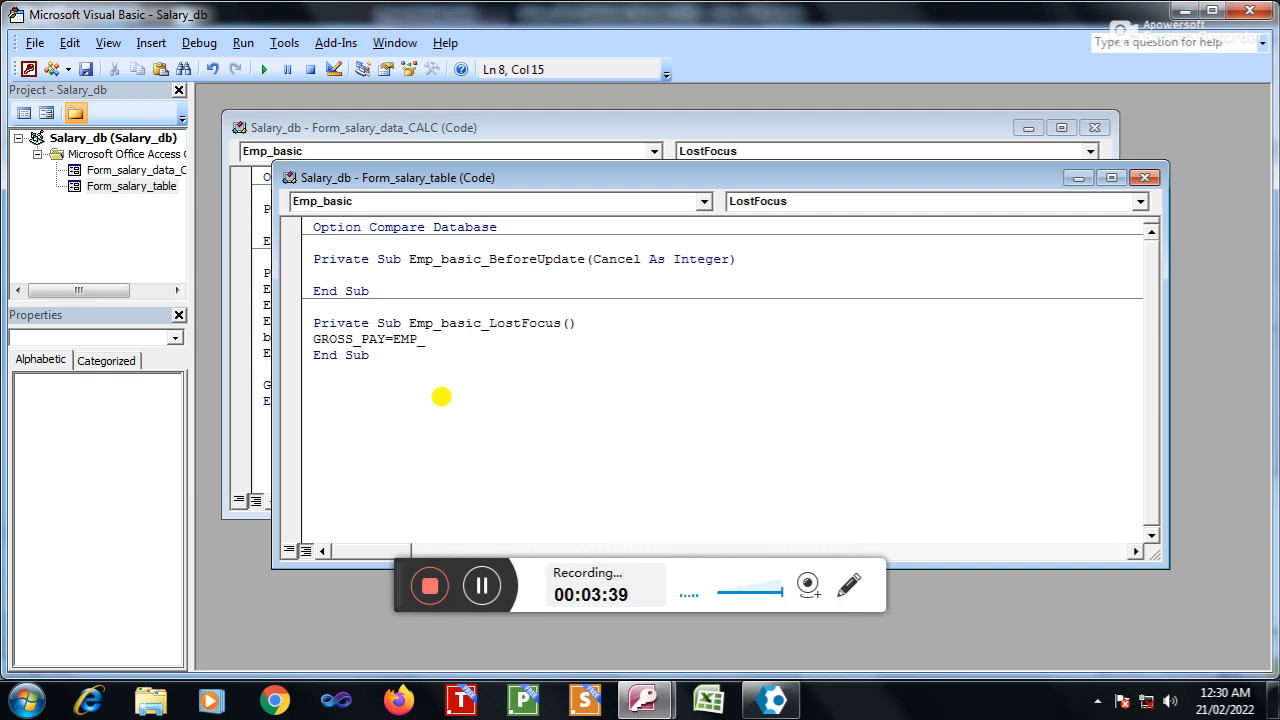
pyautogui.write('DA')
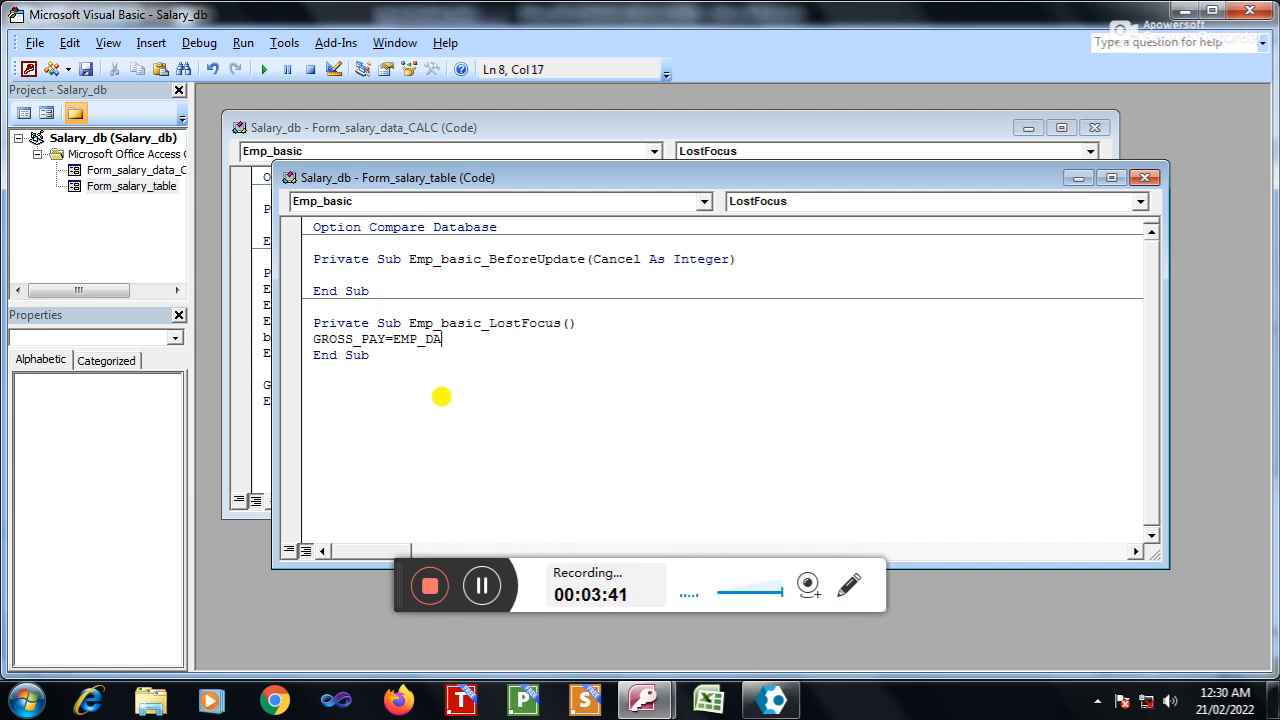
pyautogui.write('+EM')
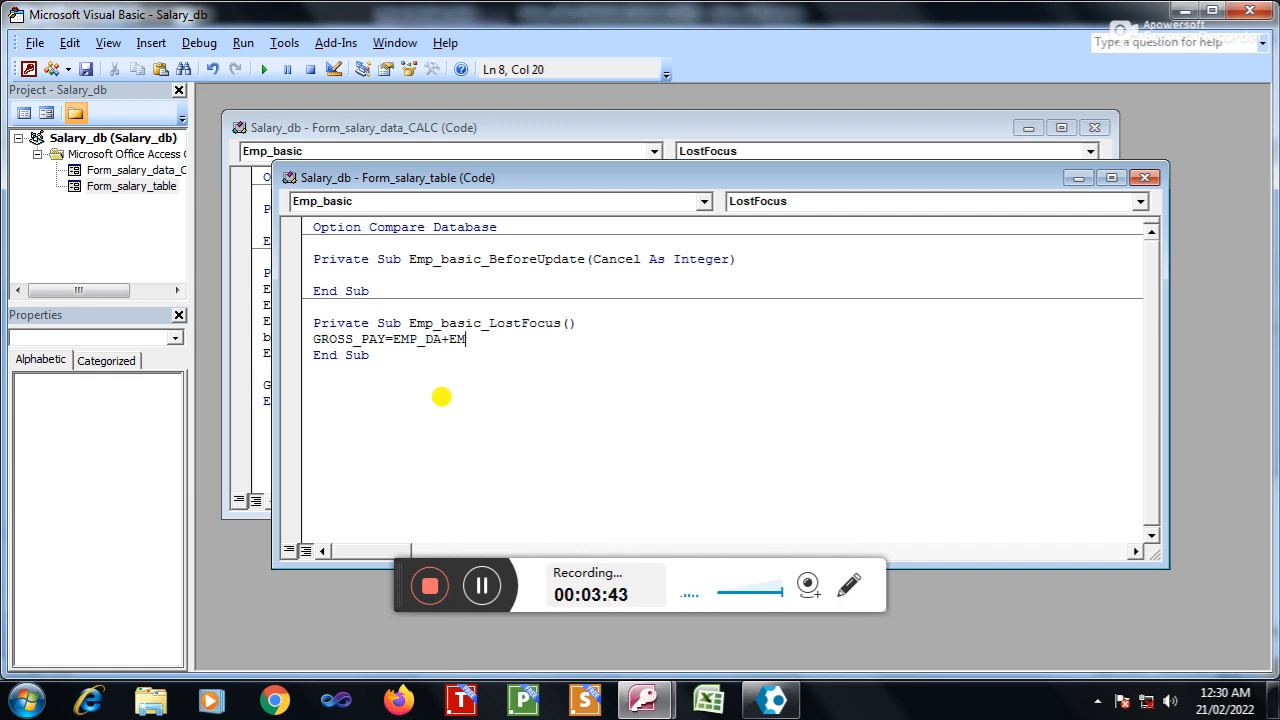
pyautogui.write('P_')
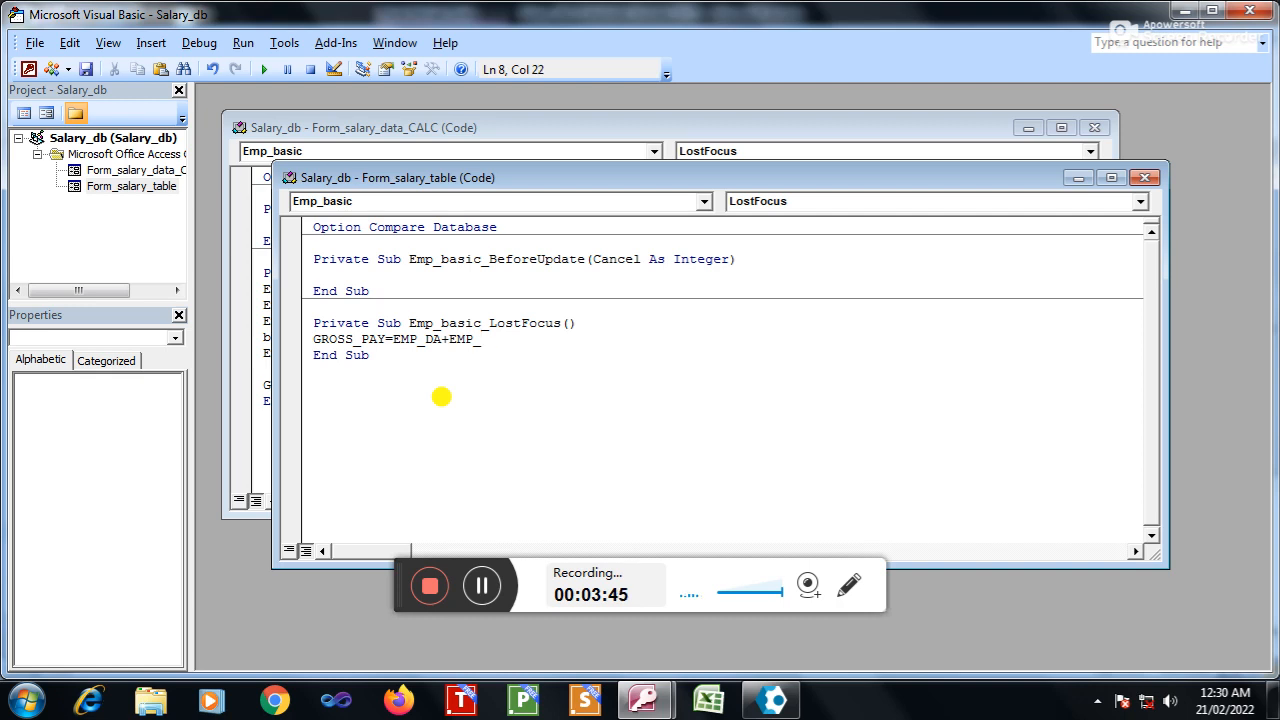
pyautogui.write('HRA+')
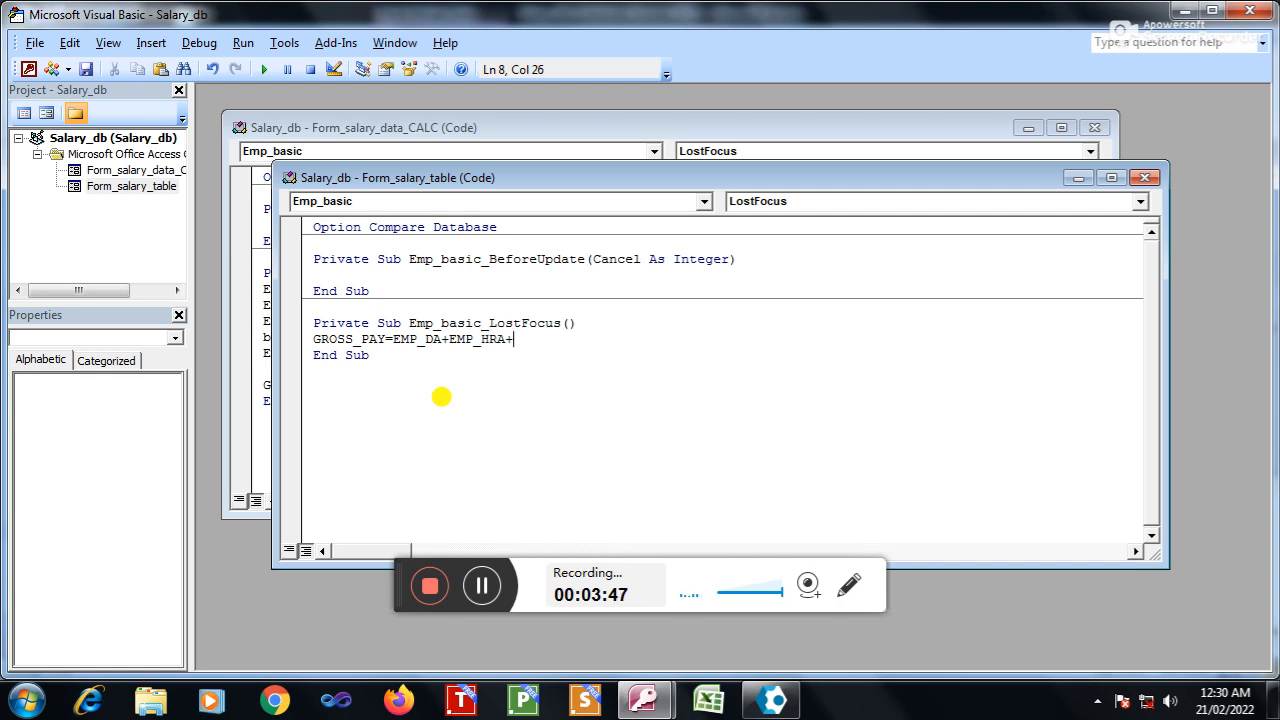
pyautogui.write('E')
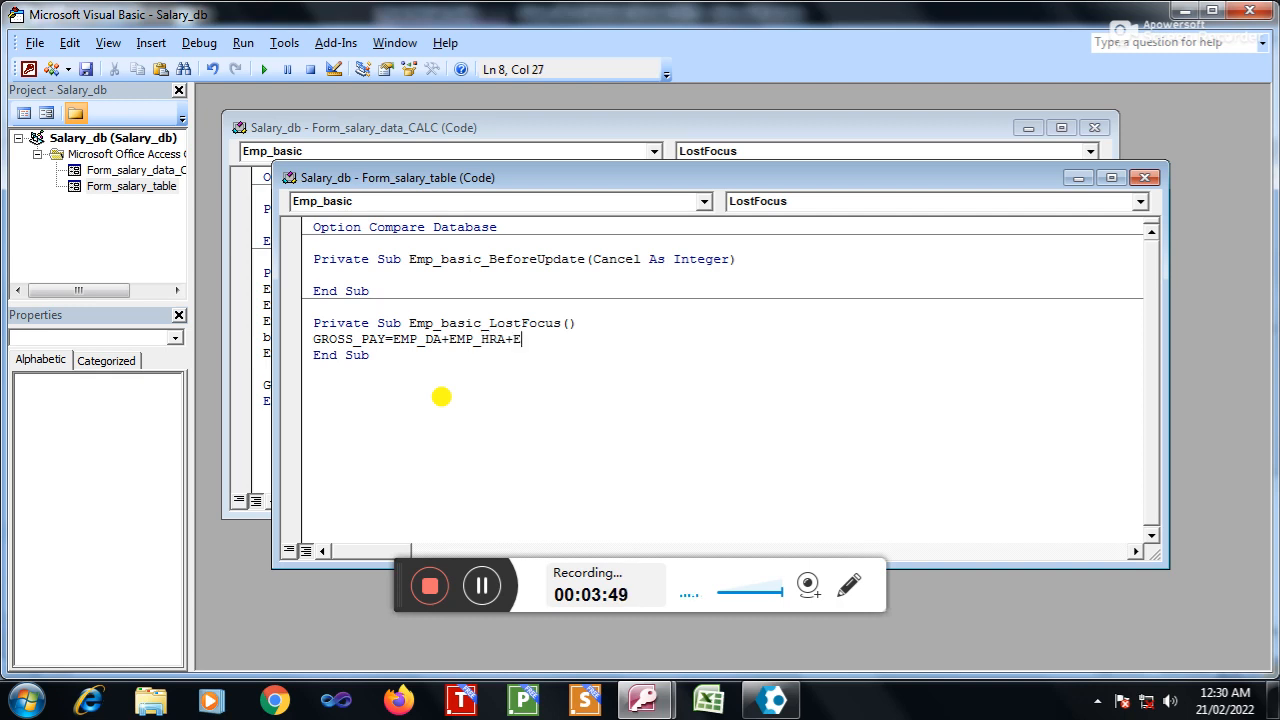
pyautogui.write('EMP_')
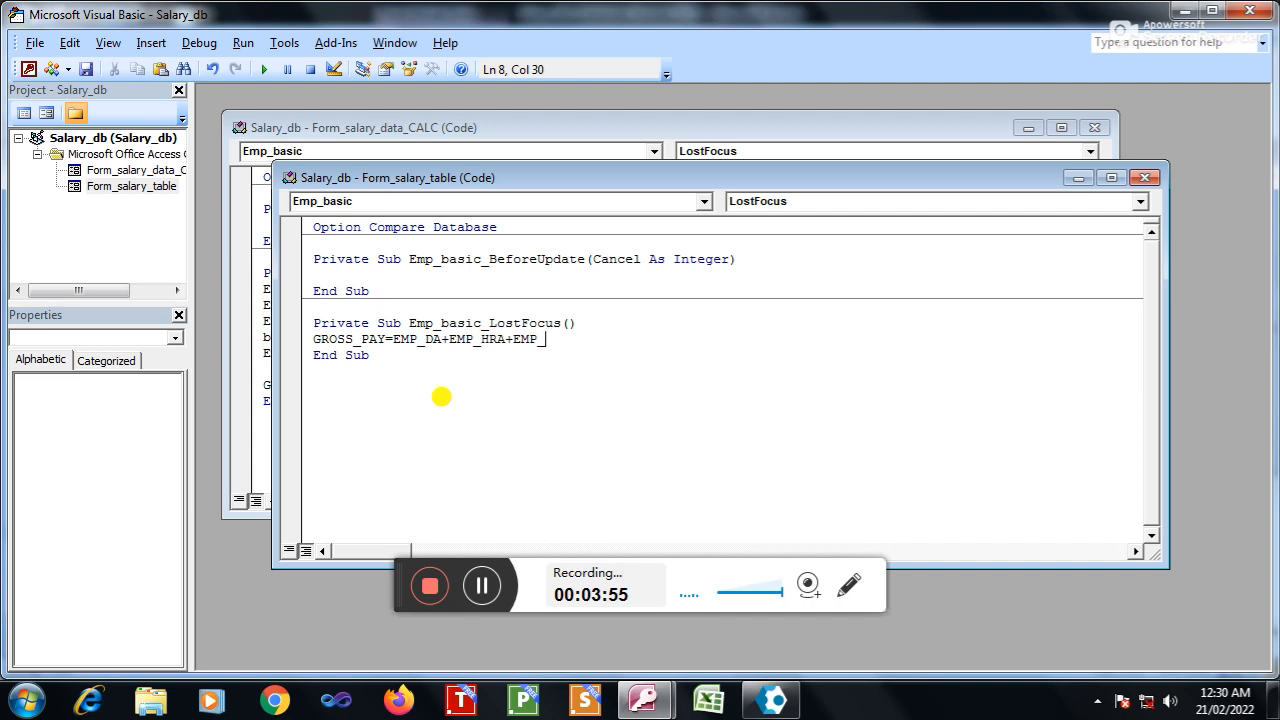
pyautogui.write('TP')
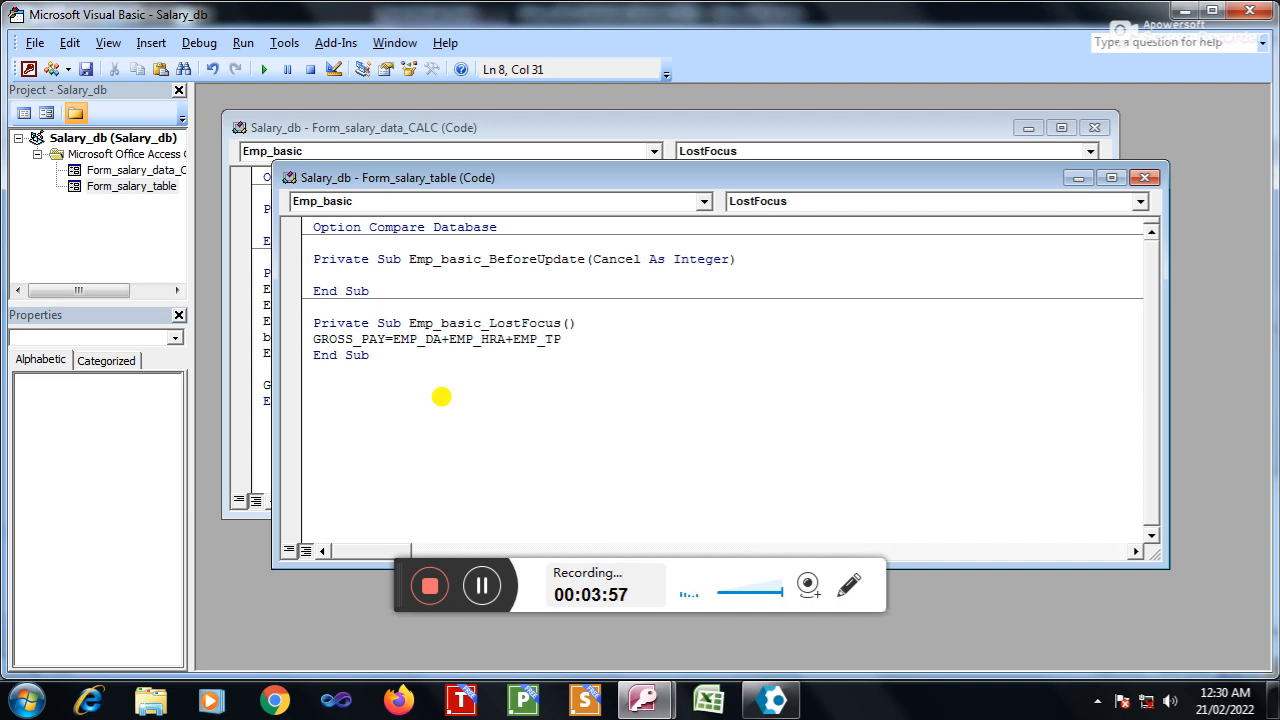
pyautogui.write('T')
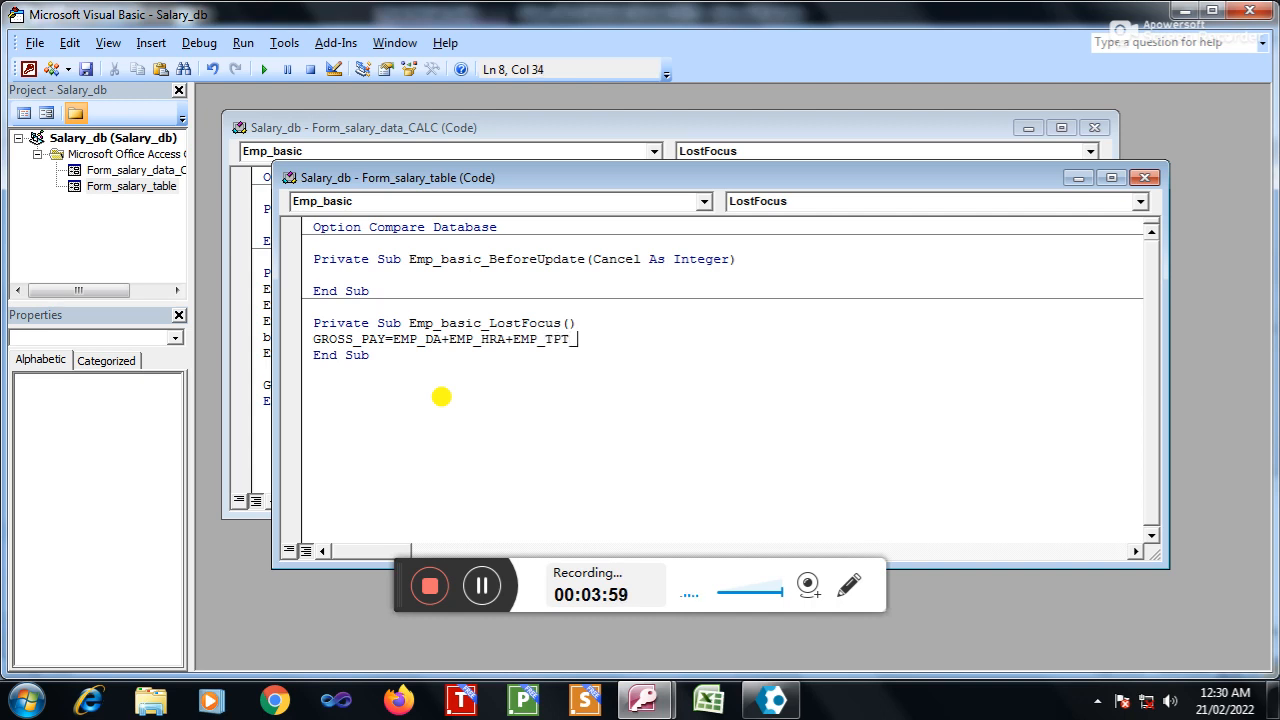
pyautogui.write('_PMT')
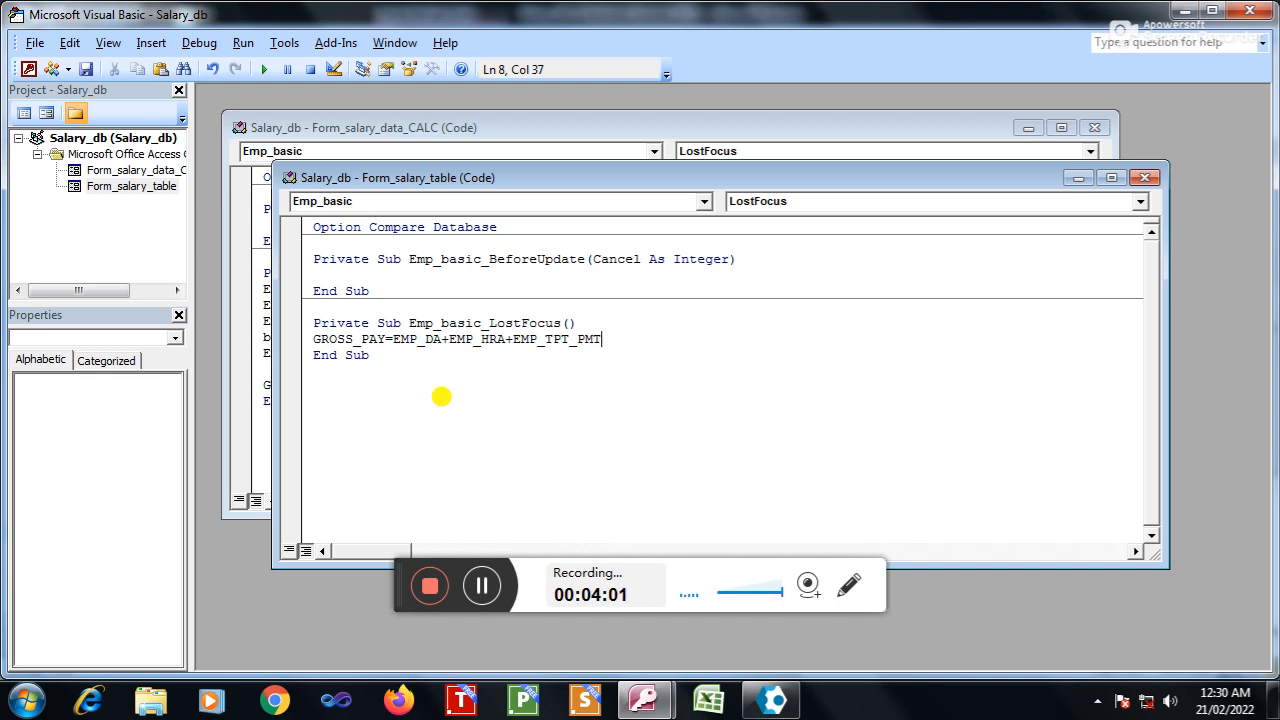
pyautogui.write('+EMP_')
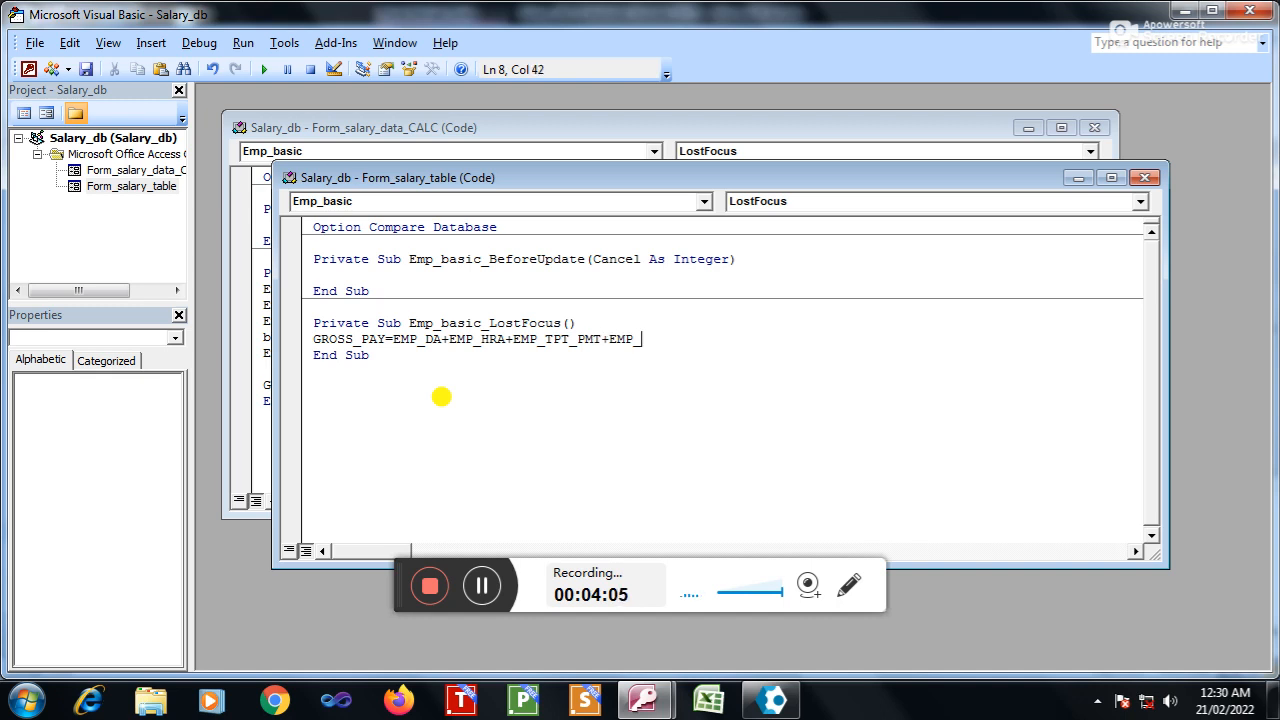
pyautogui.write('EX')
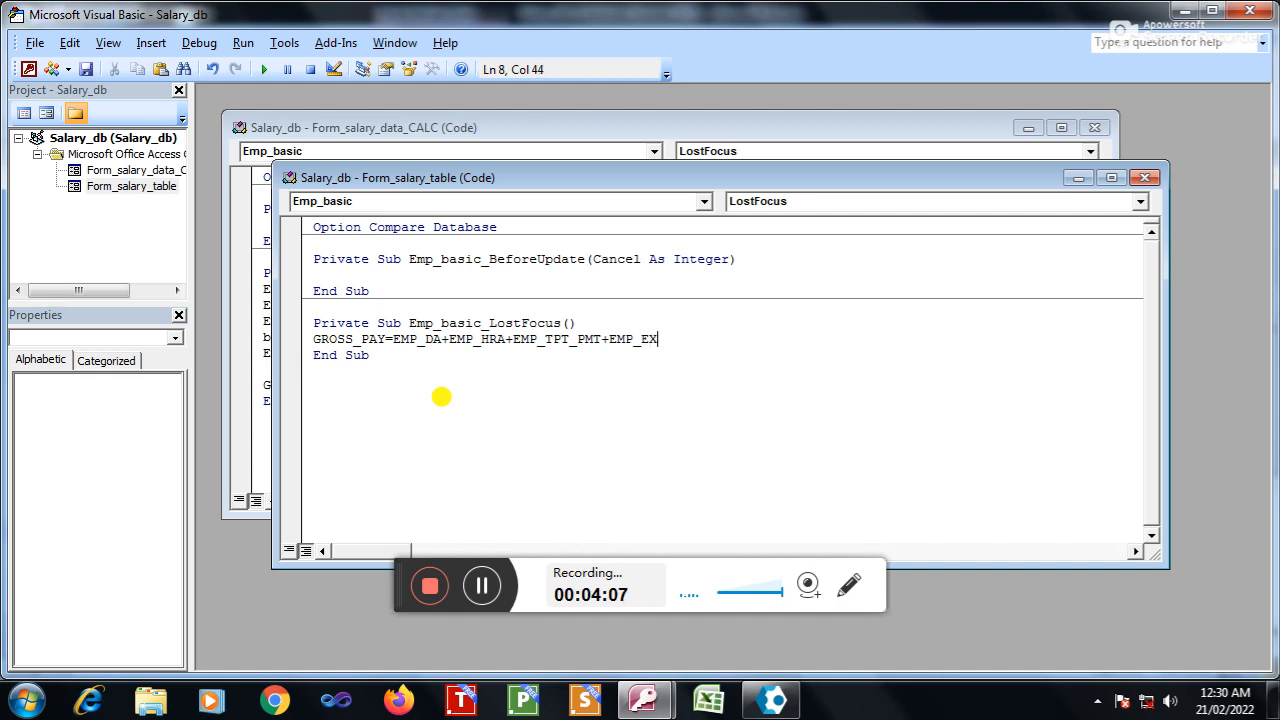
pyautogui.write('T_AL')
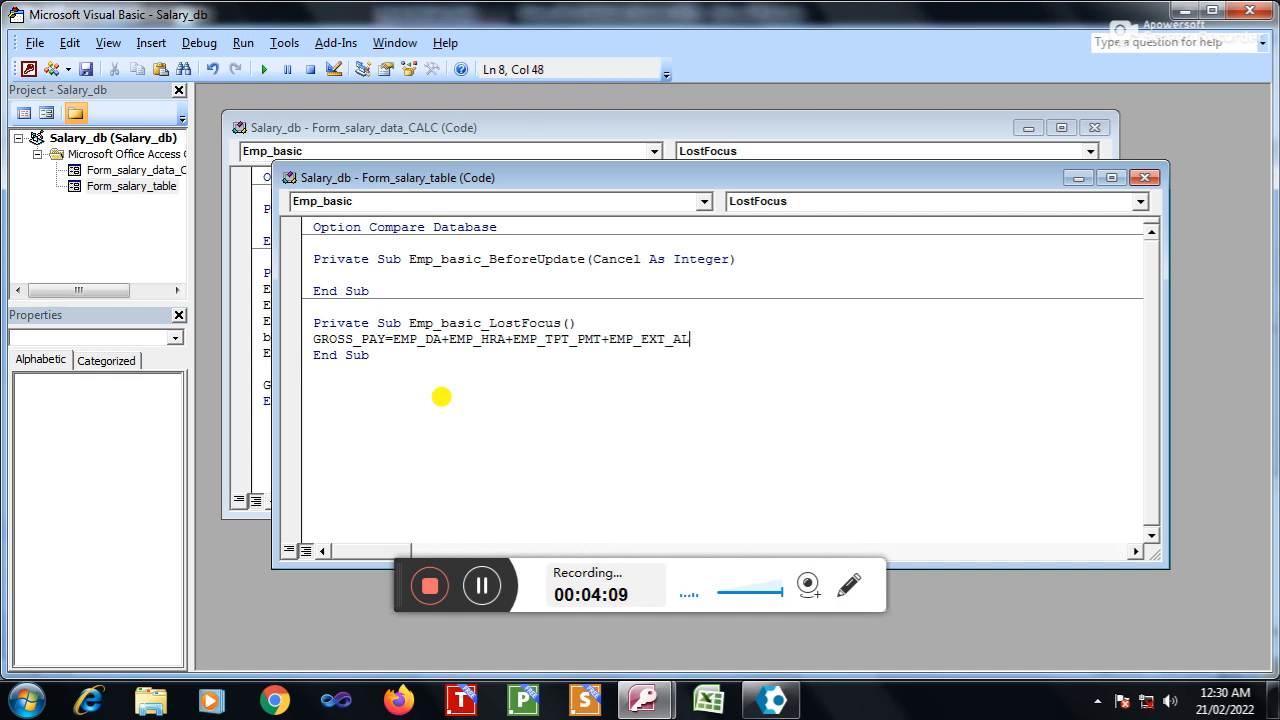
pyautogui.write('LOWANCE')
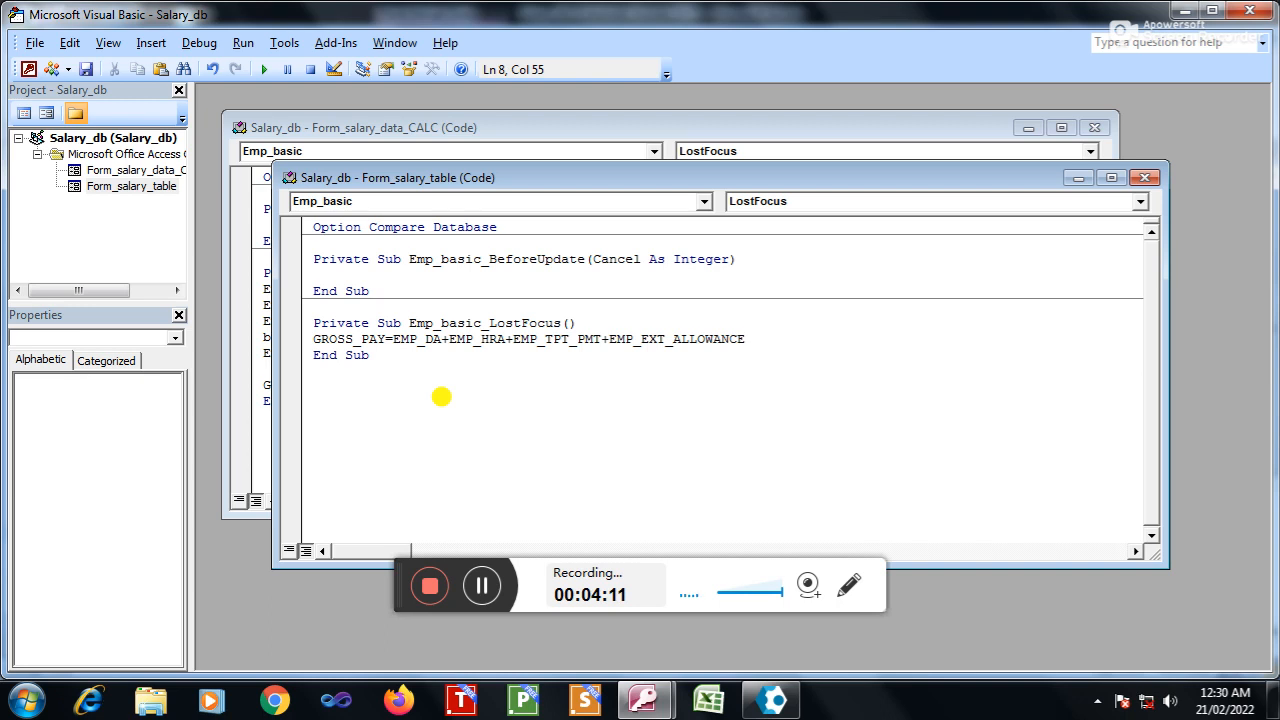
pyautogui.write('+BONS')
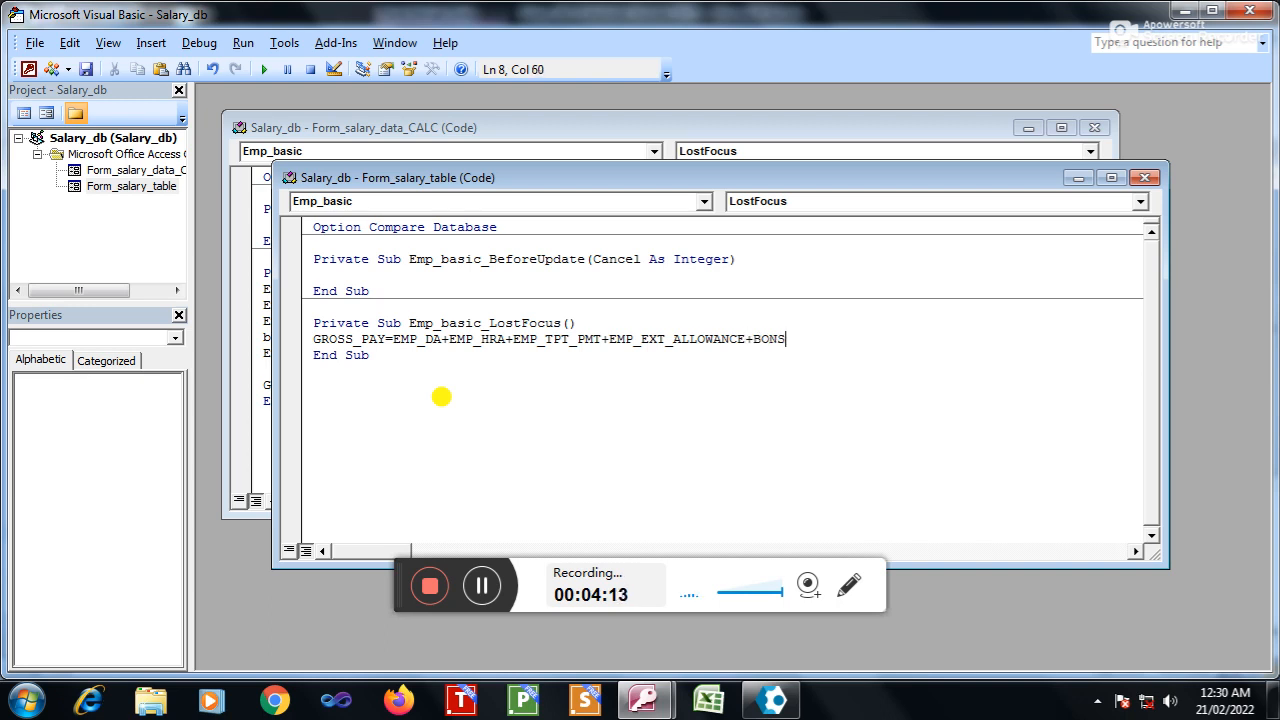
pyautogui.press('Backspace')
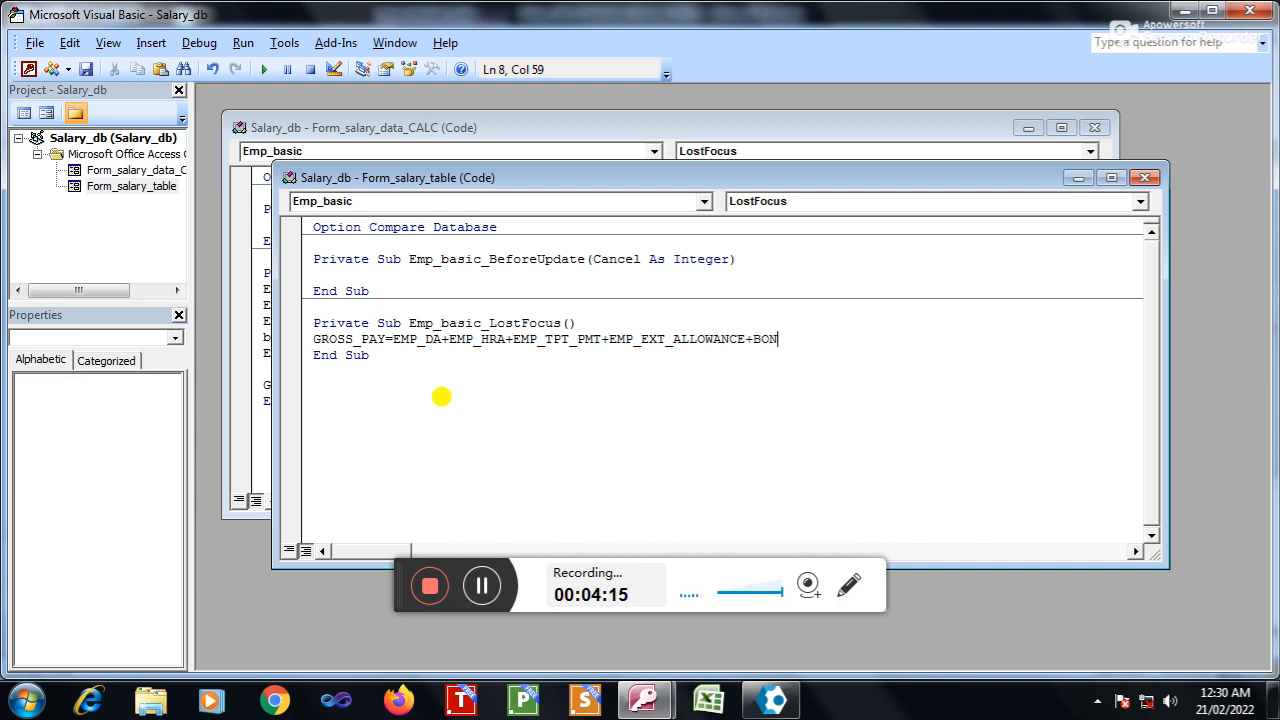
pyautogui.write('US')
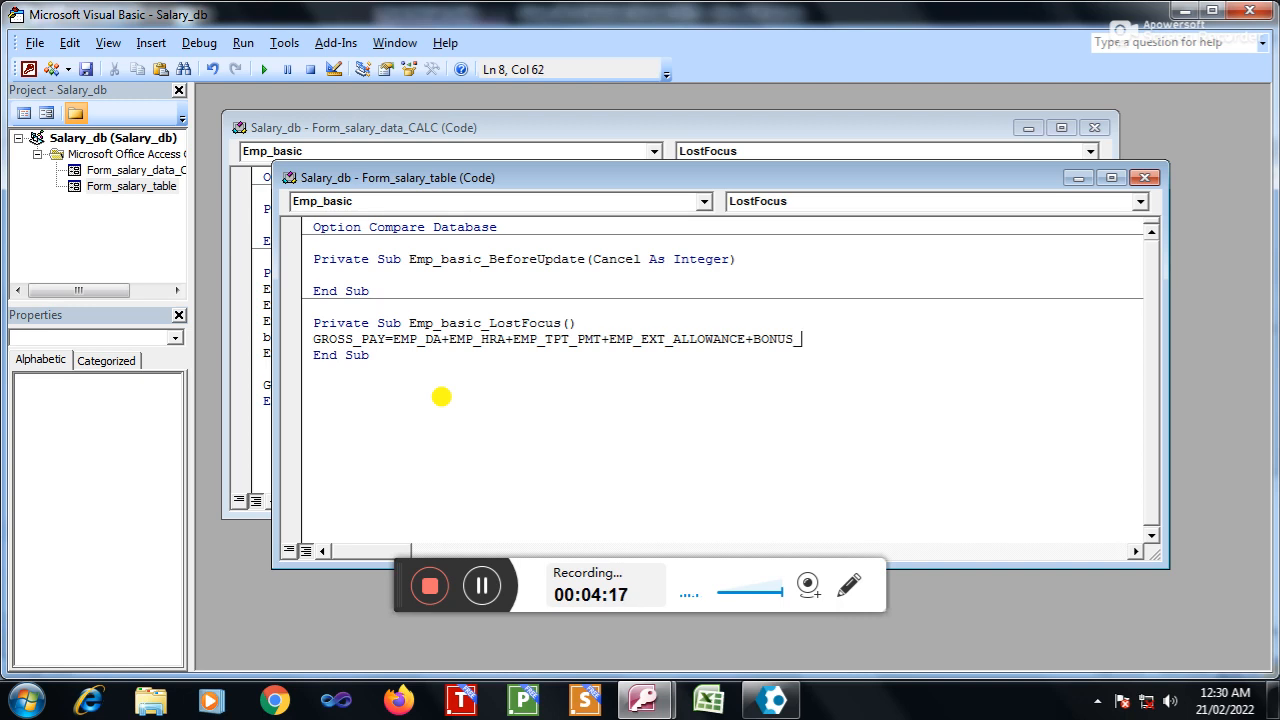
pyautogui.write('_IFANY')
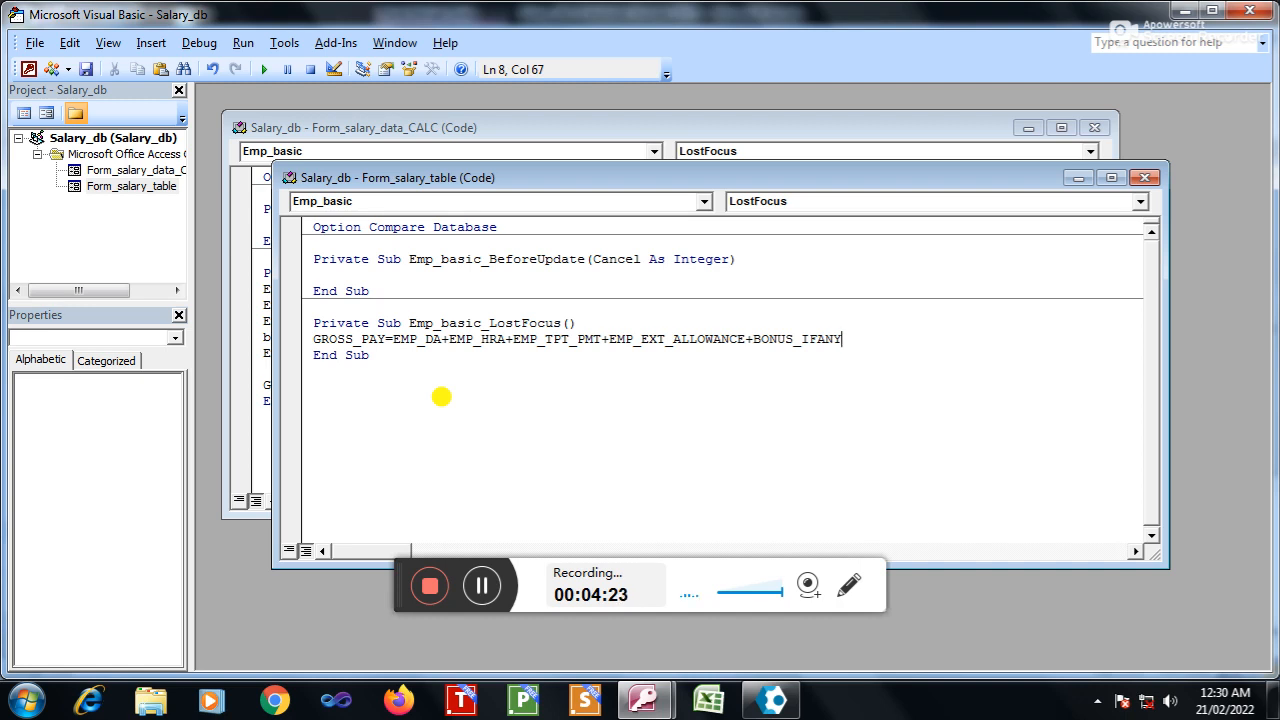
pyautogui.moveTo(652, 284)
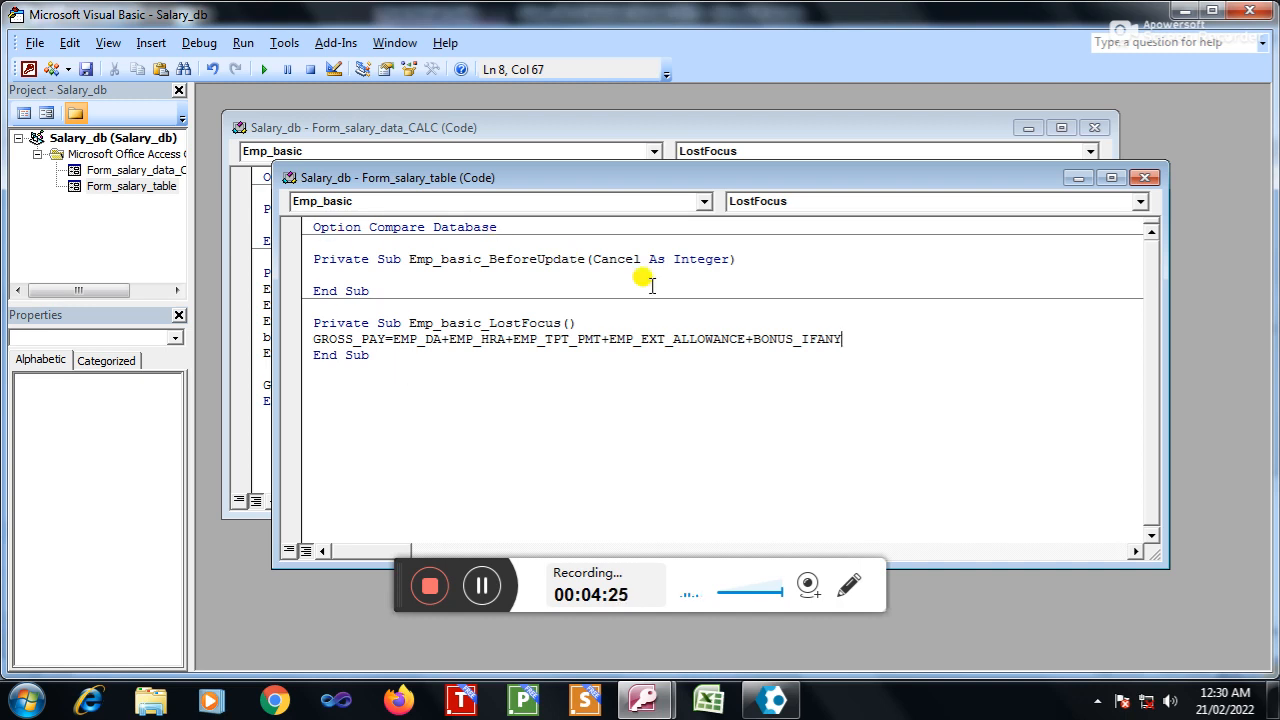
# Step: Check the form's field names in the Object dropdown and correct the Emp_HRA term
pyautogui.click(704, 200)
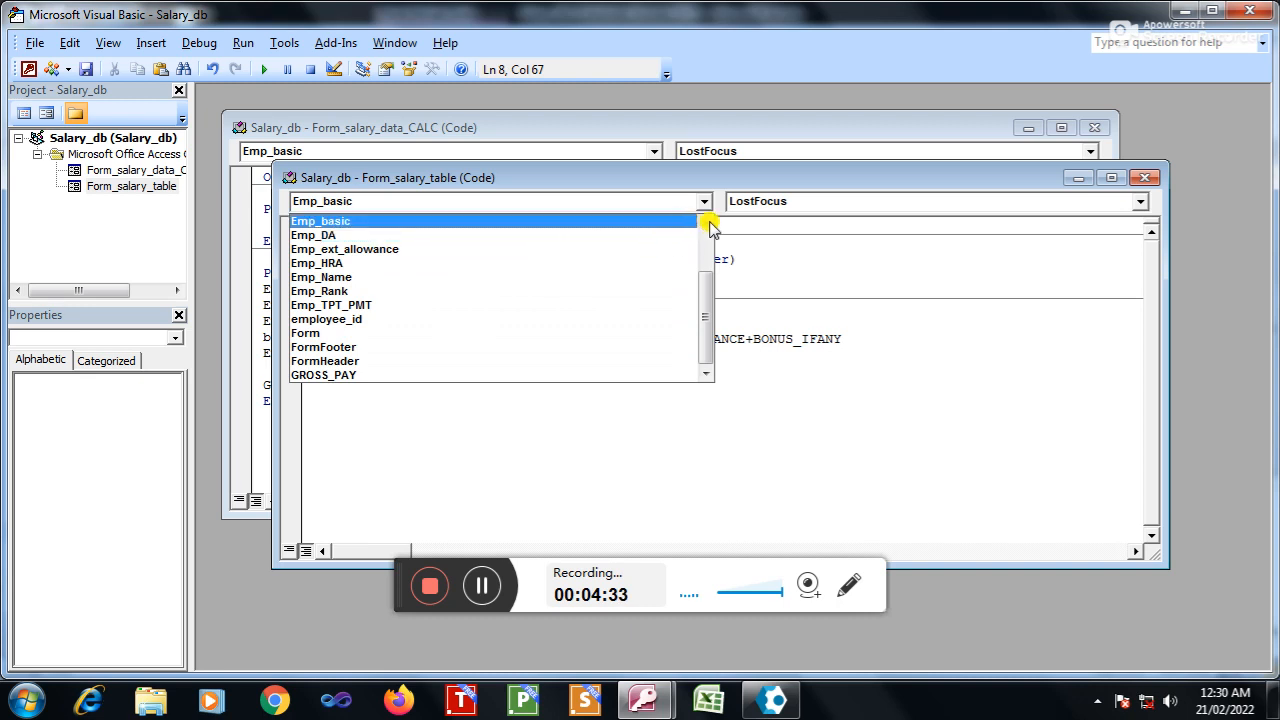
pyautogui.click(706, 222)
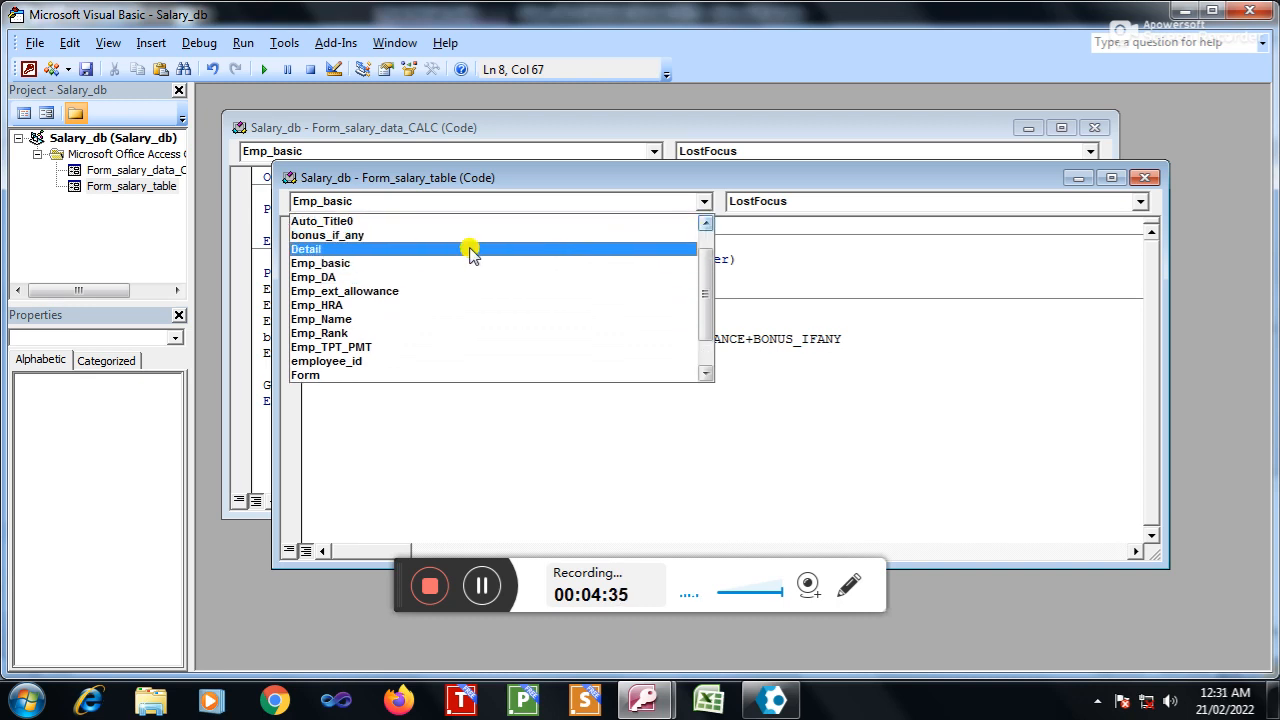
pyautogui.click(320, 262)
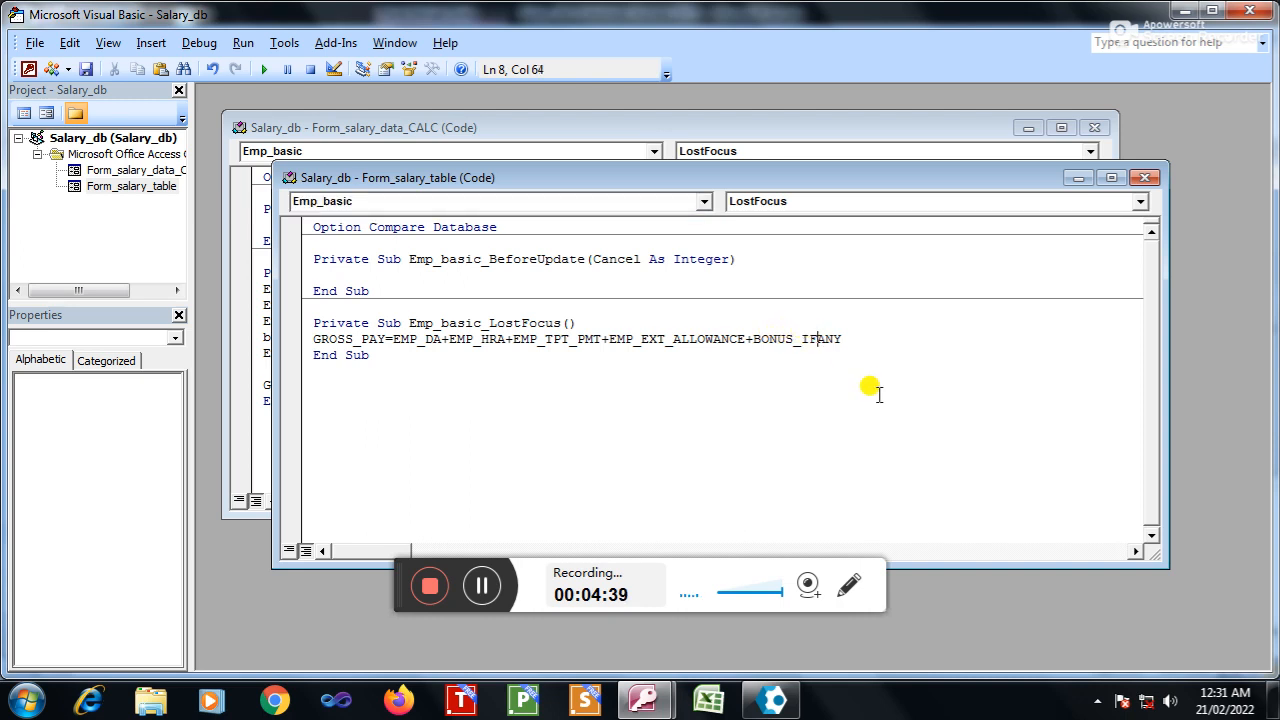
pyautogui.write('_any')
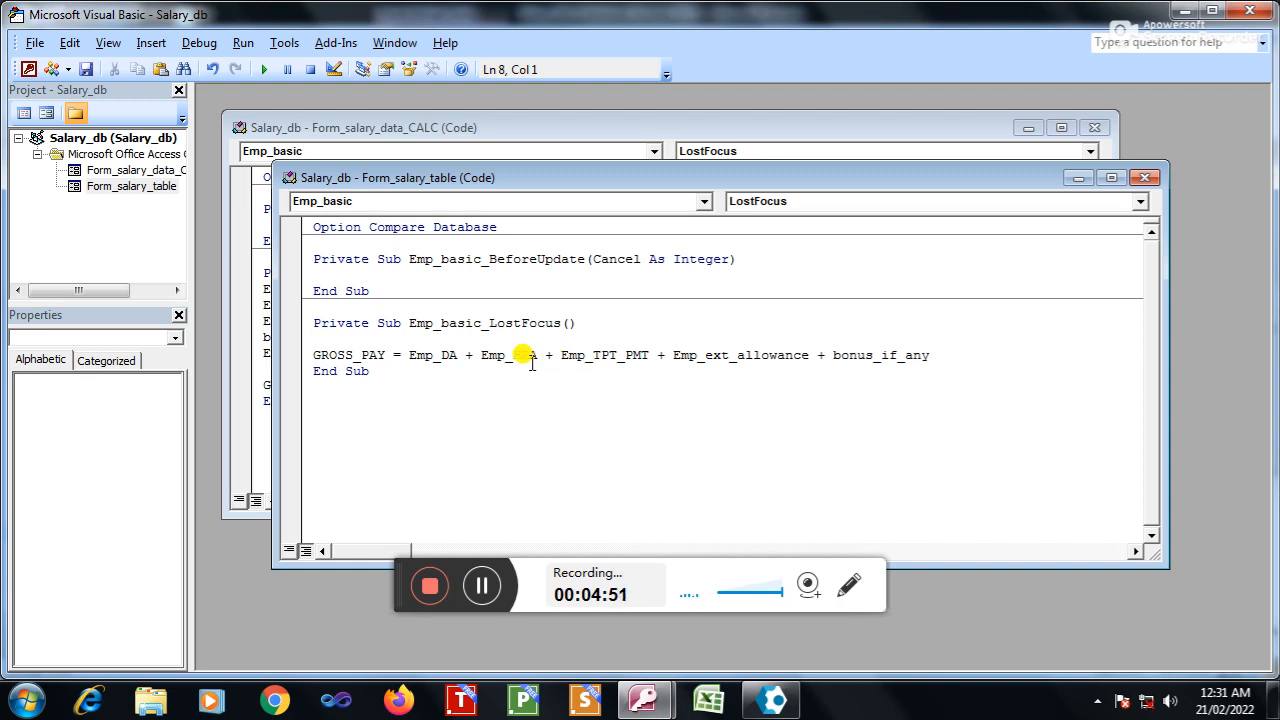
pyautogui.write('HRA')
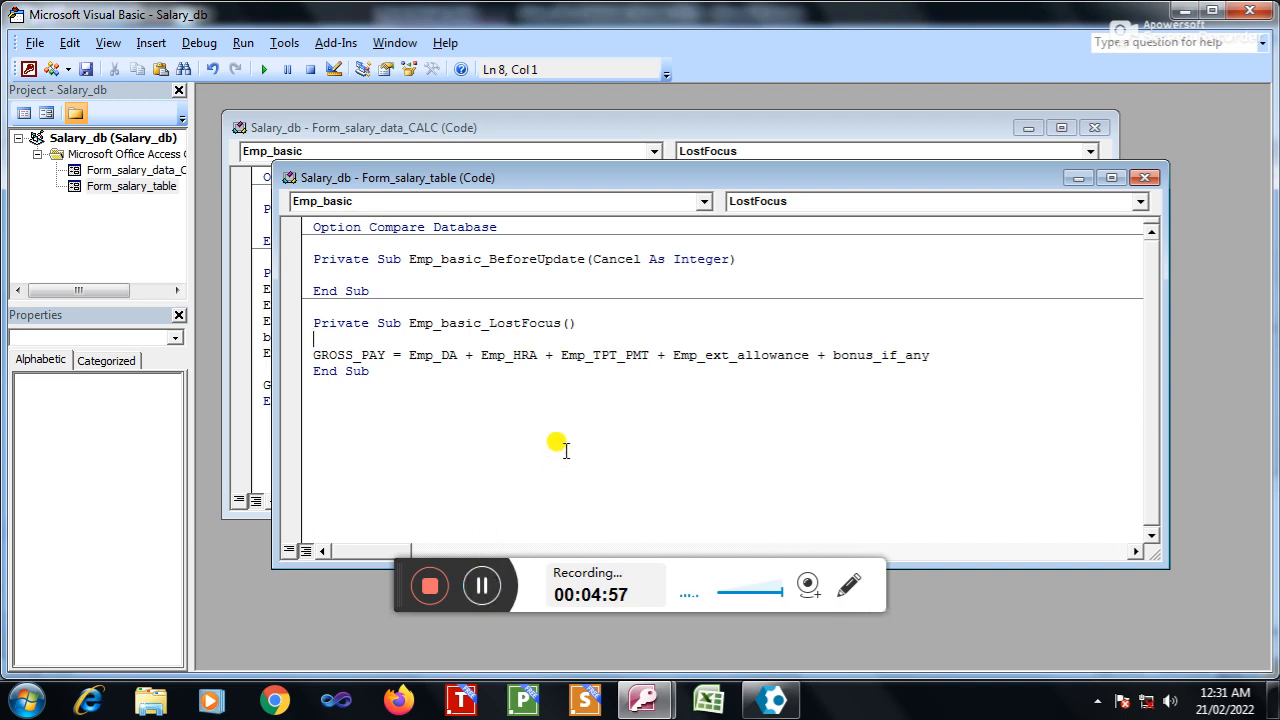
# Step: Prefix the GROSS_PAY sum with EMP_BASIC+, dismissing the compile error that appears
pyautogui.write('E')
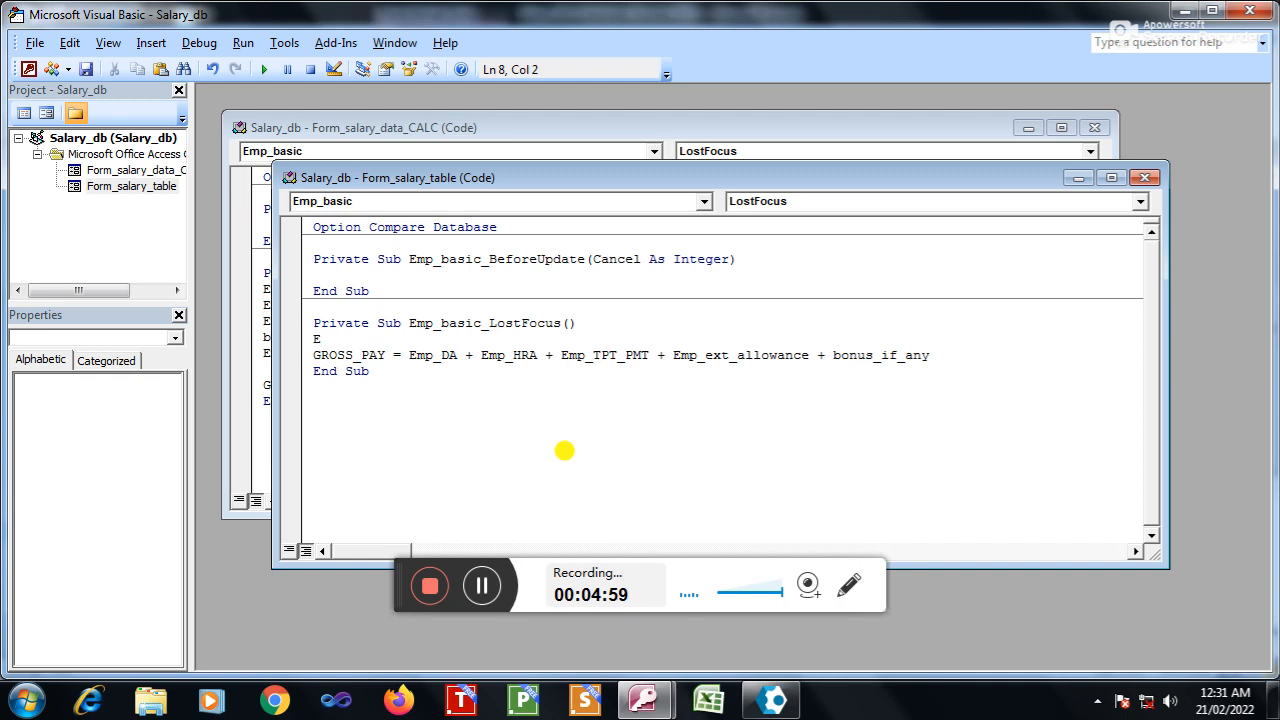
pyautogui.write('MP')
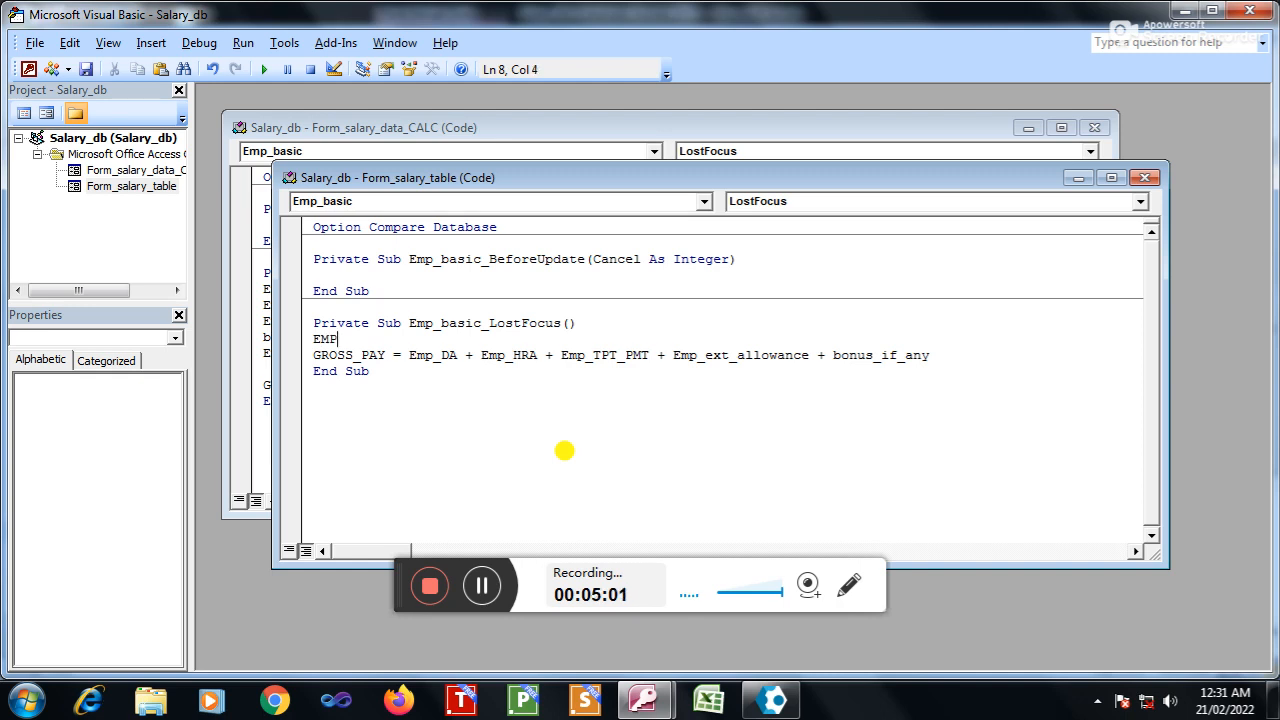
pyautogui.write('+')
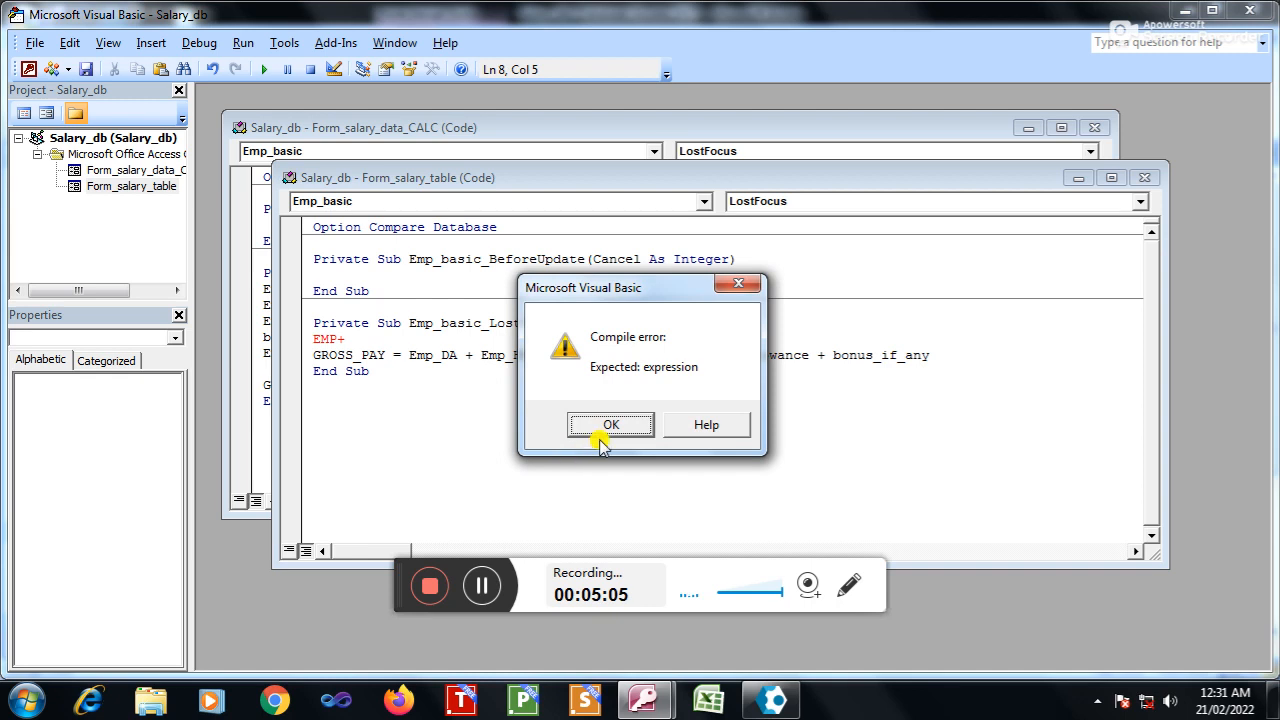
pyautogui.click(610, 424)
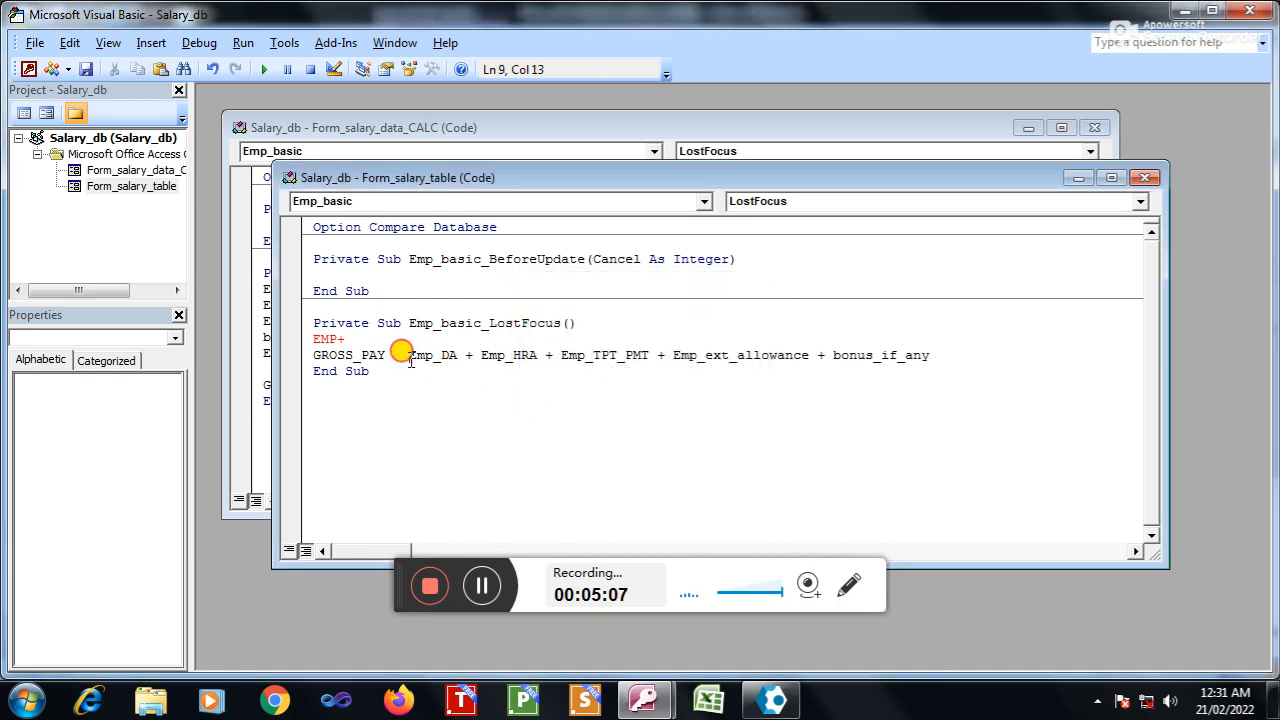
pyautogui.write('EM')
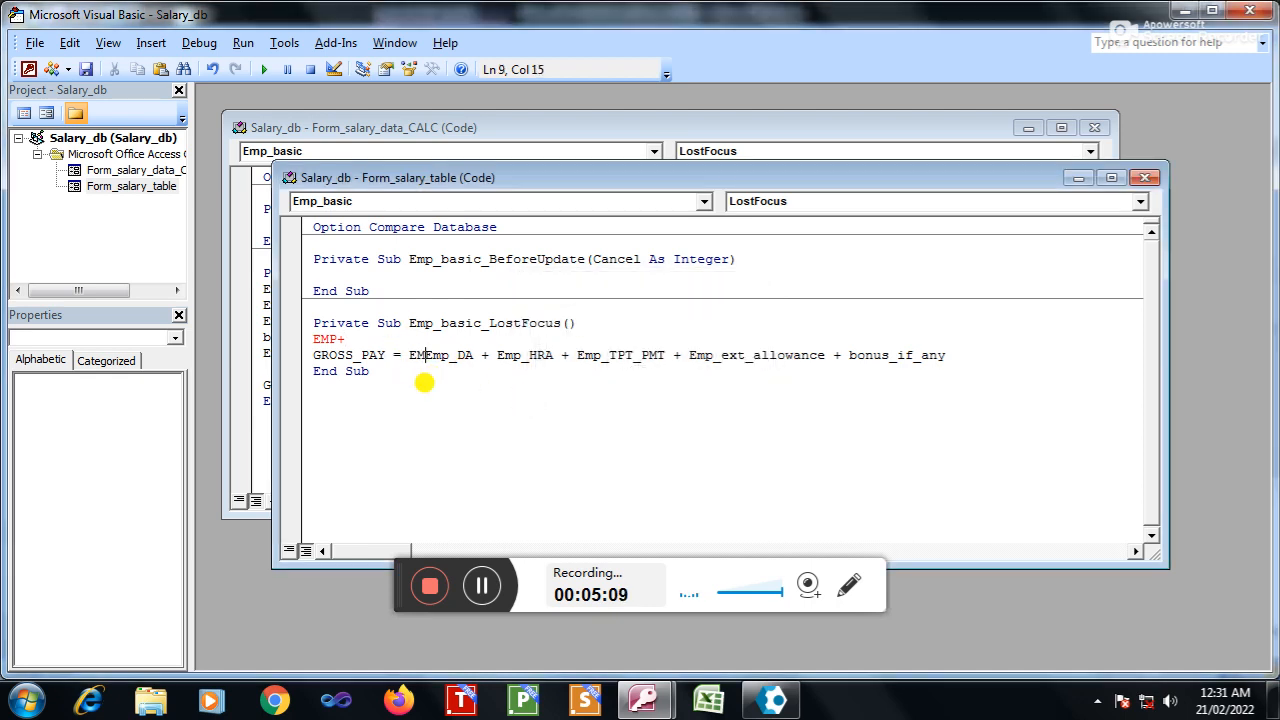
pyautogui.write('P_')
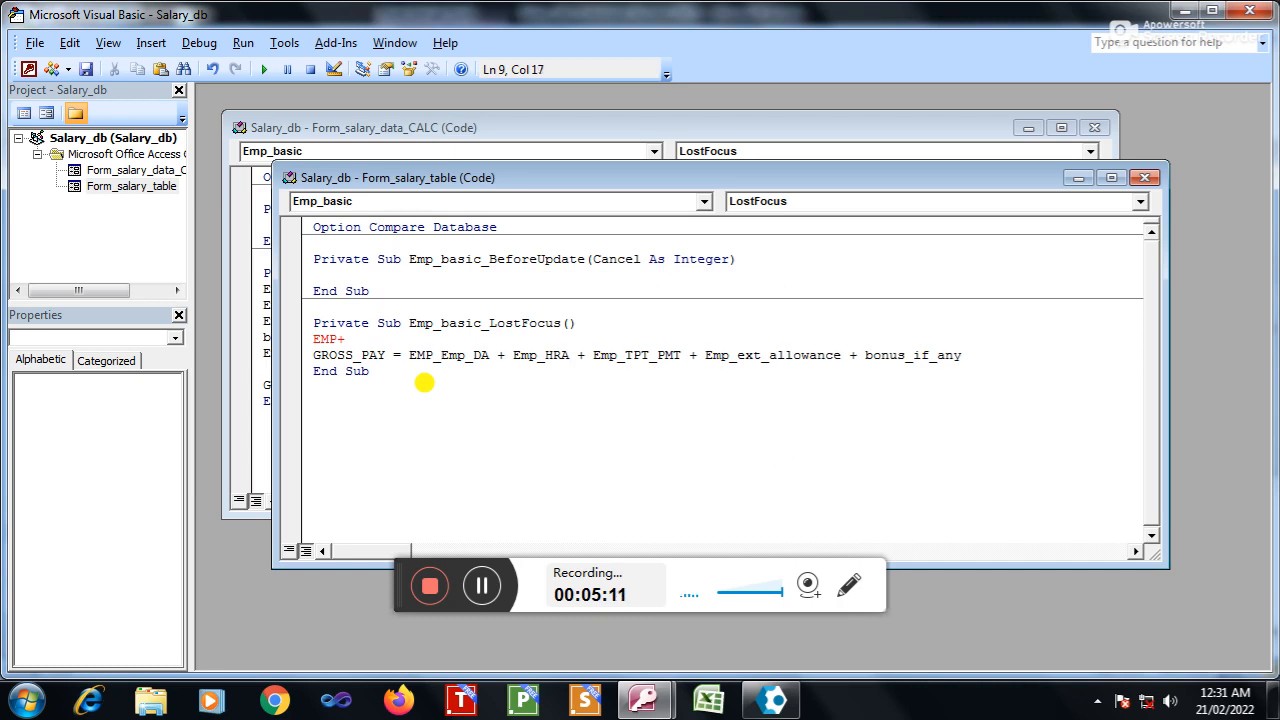
pyautogui.write('BASIC+')
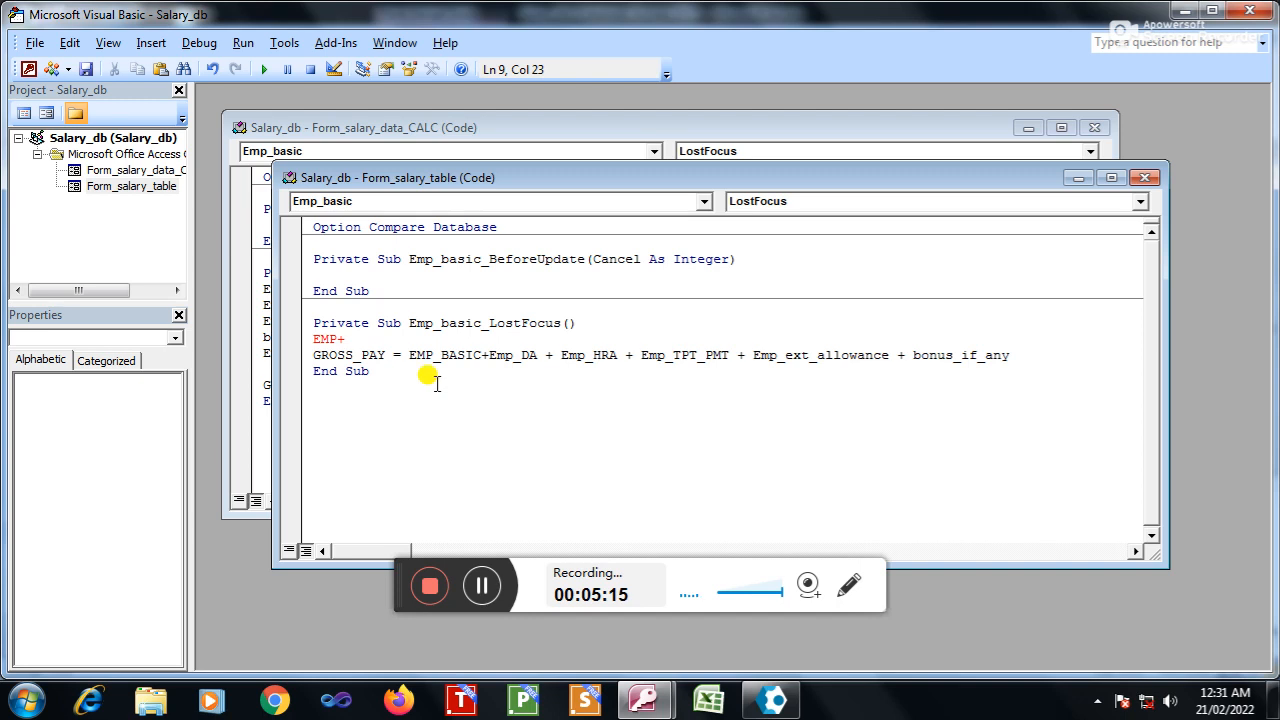
pyautogui.moveTo(752, 322)
pyautogui.write('_')
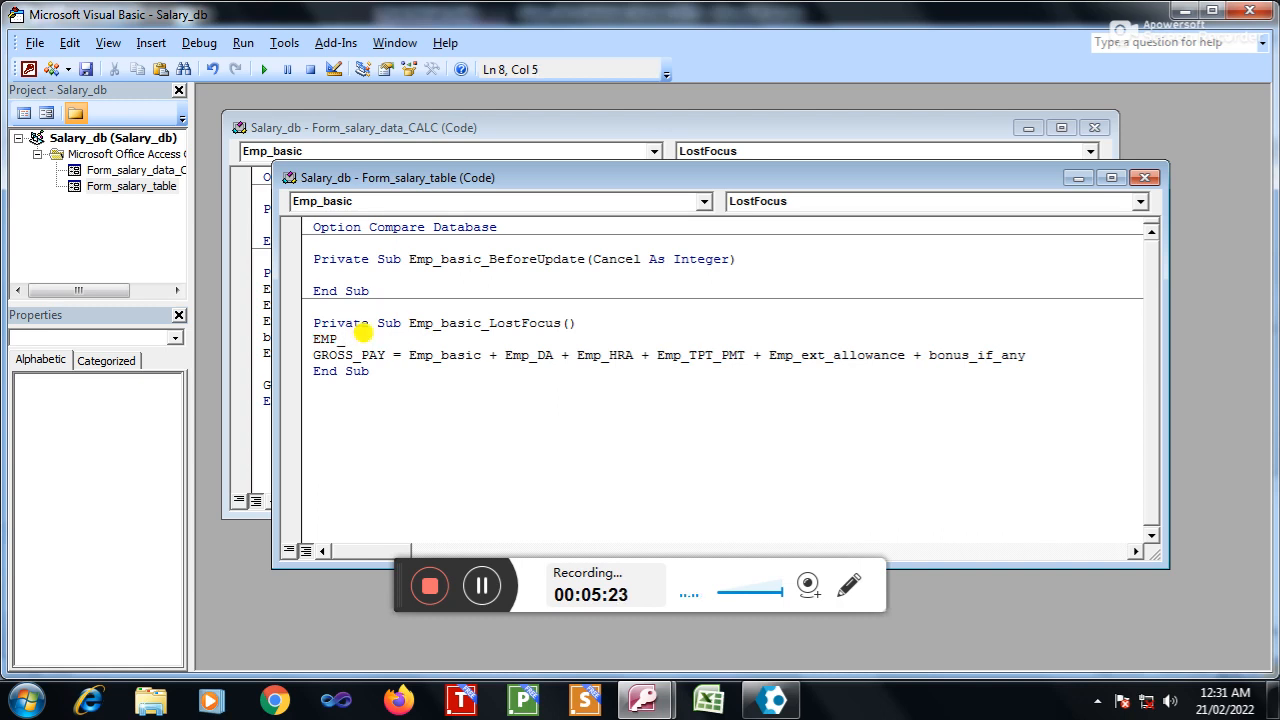
# Step: Add the line EMP_DA=EMP_BASIC*0.33 before the GROSS_PAY sum
pyautogui.write('DA')
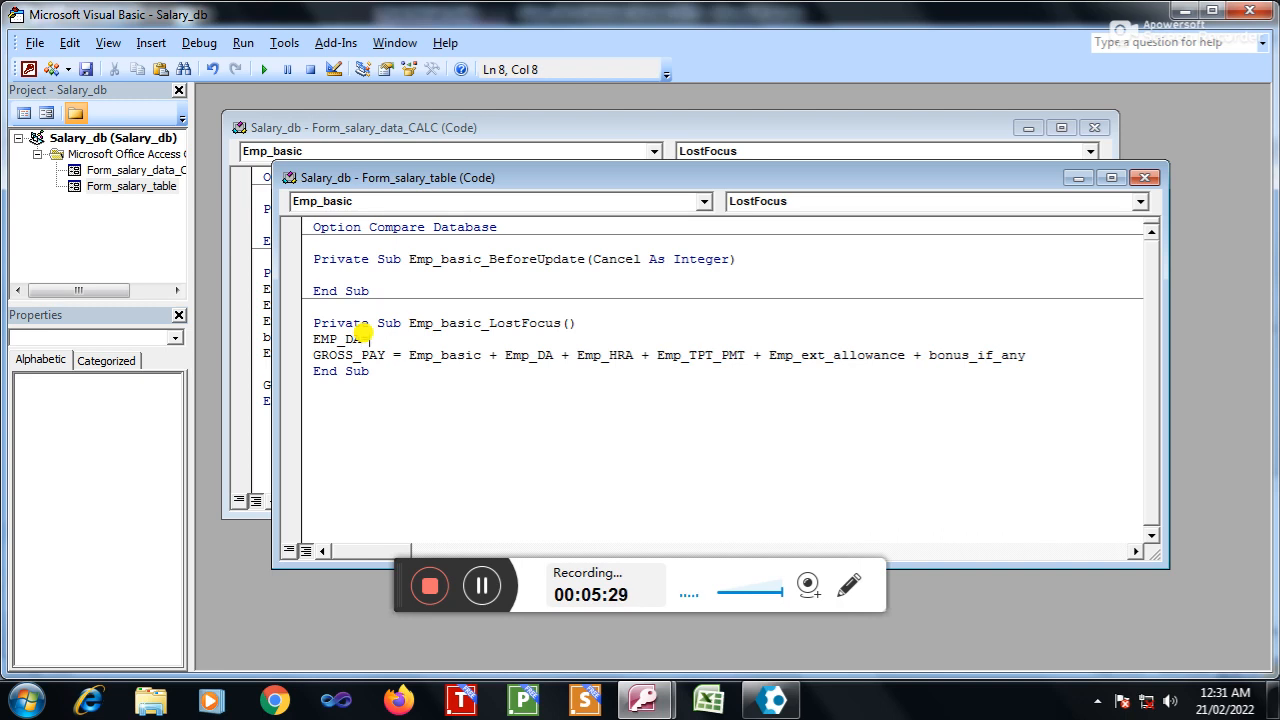
pyautogui.write('EM')
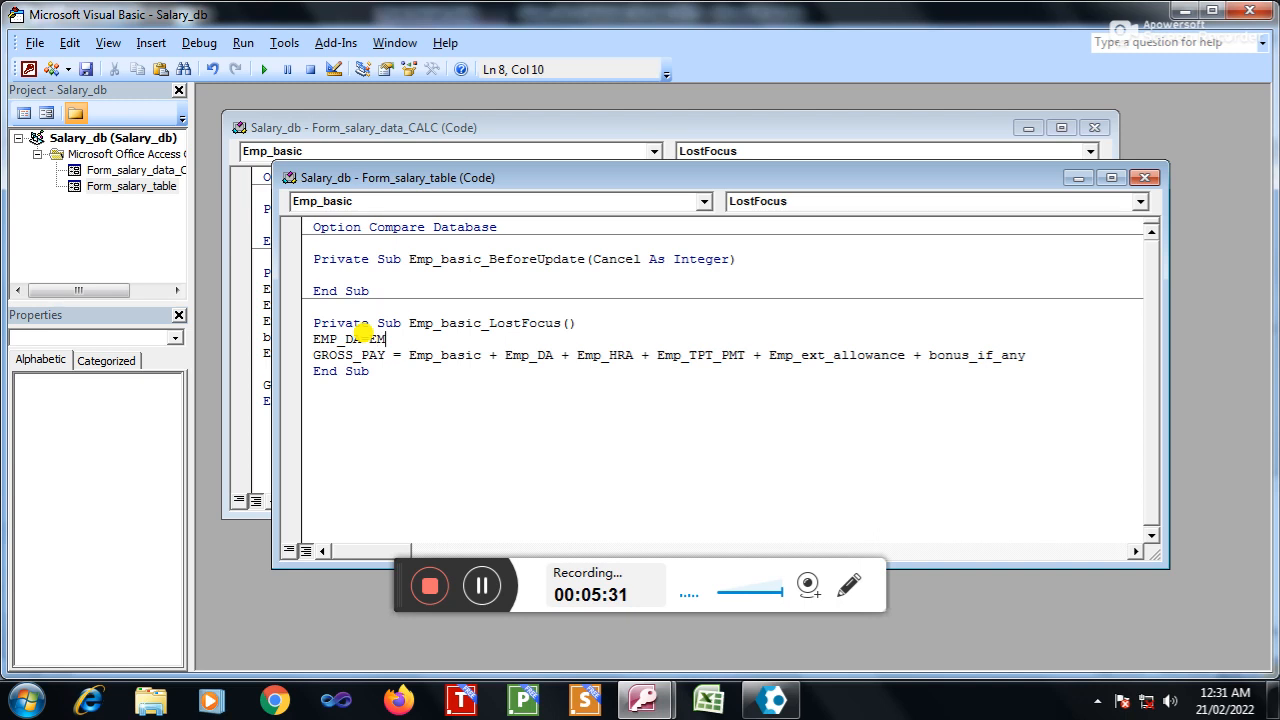
pyautogui.write('_A')
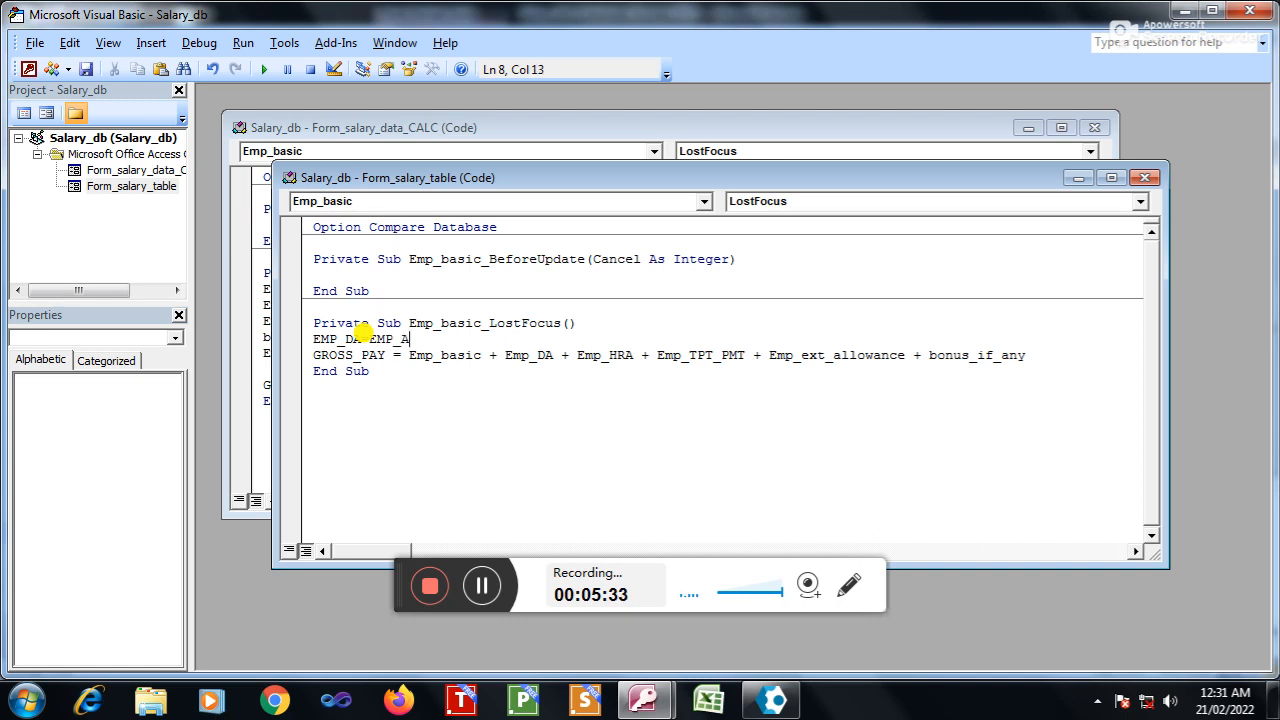
pyautogui.write('BASIC')
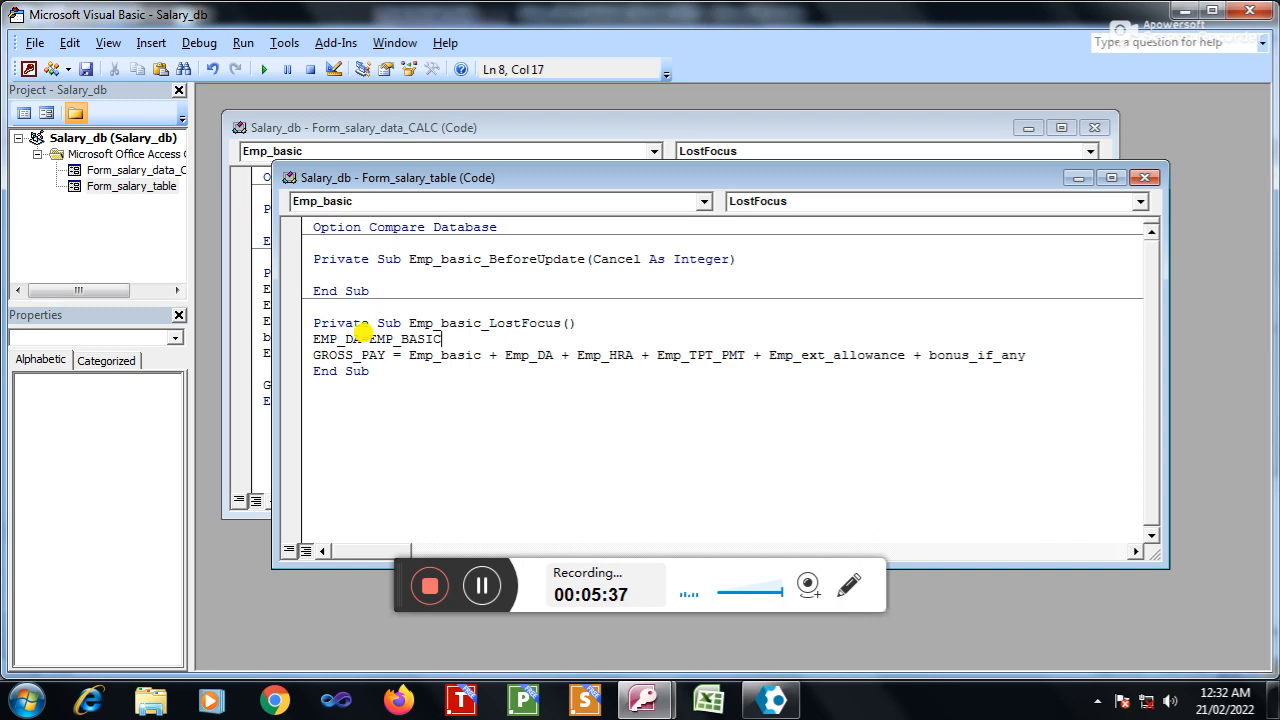
pyautogui.write('+')
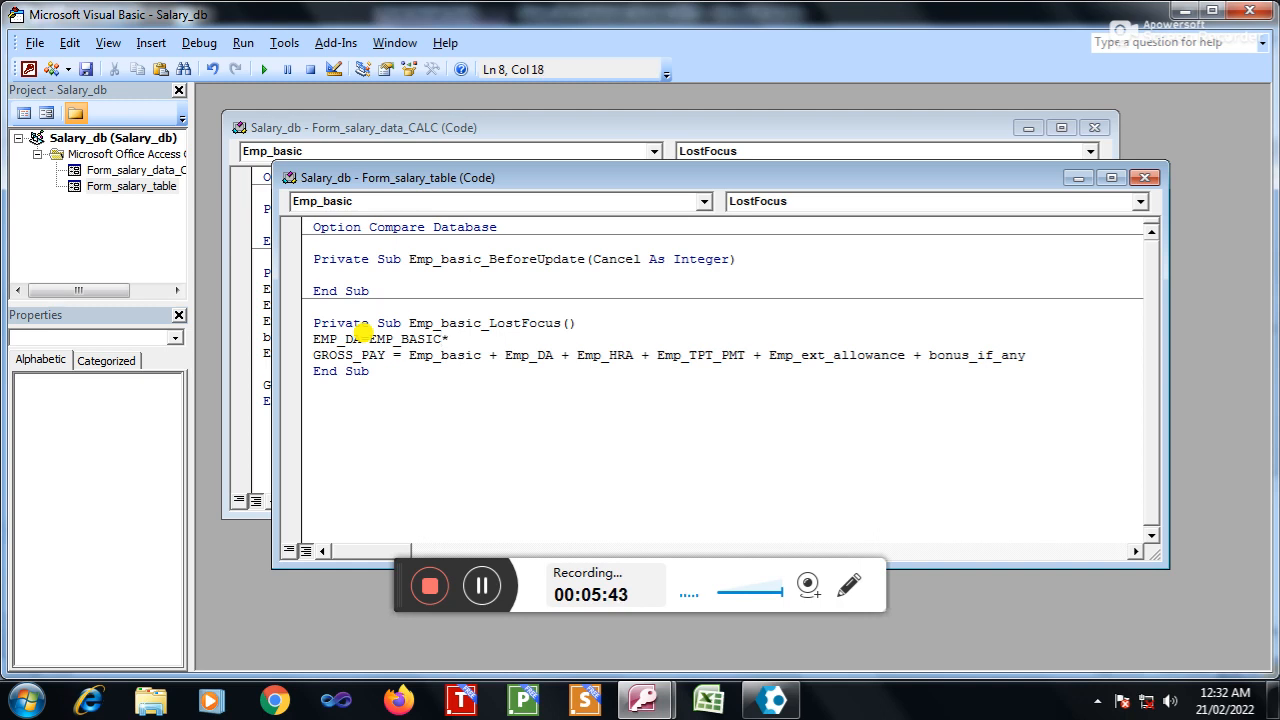
pyautogui.write('0')
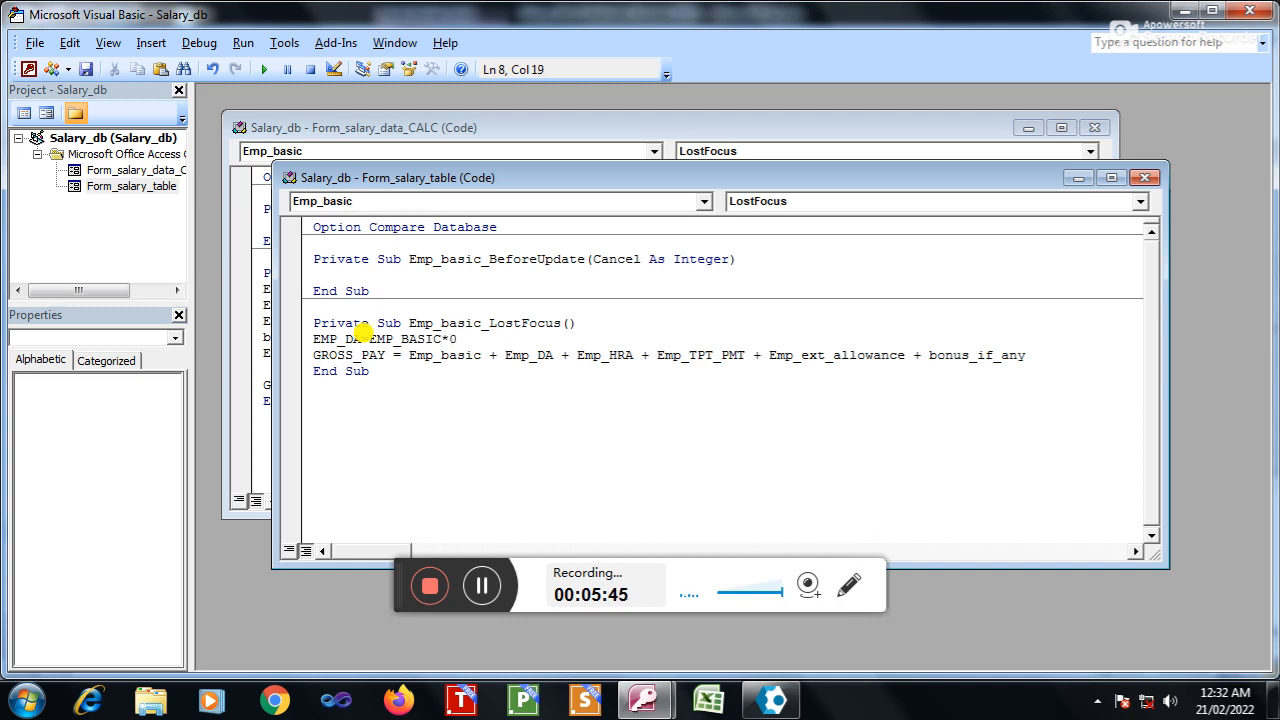
pyautogui.write('.33')
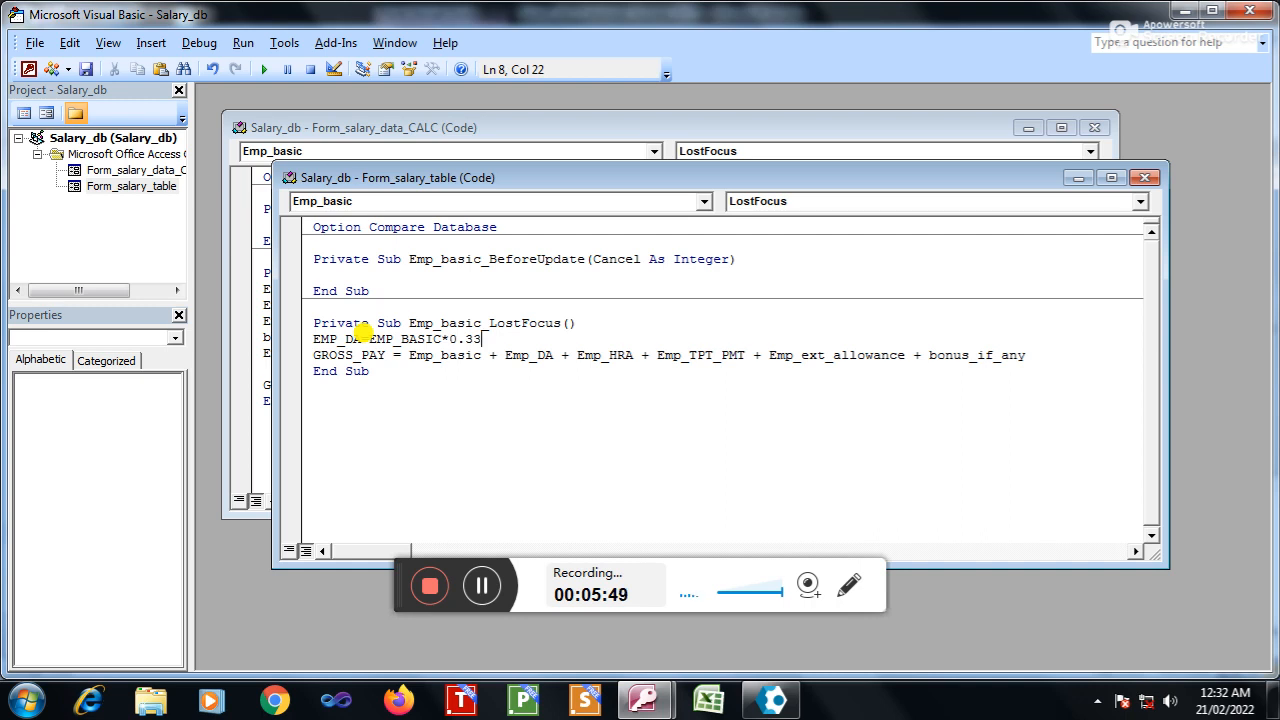
pyautogui.press('Return')
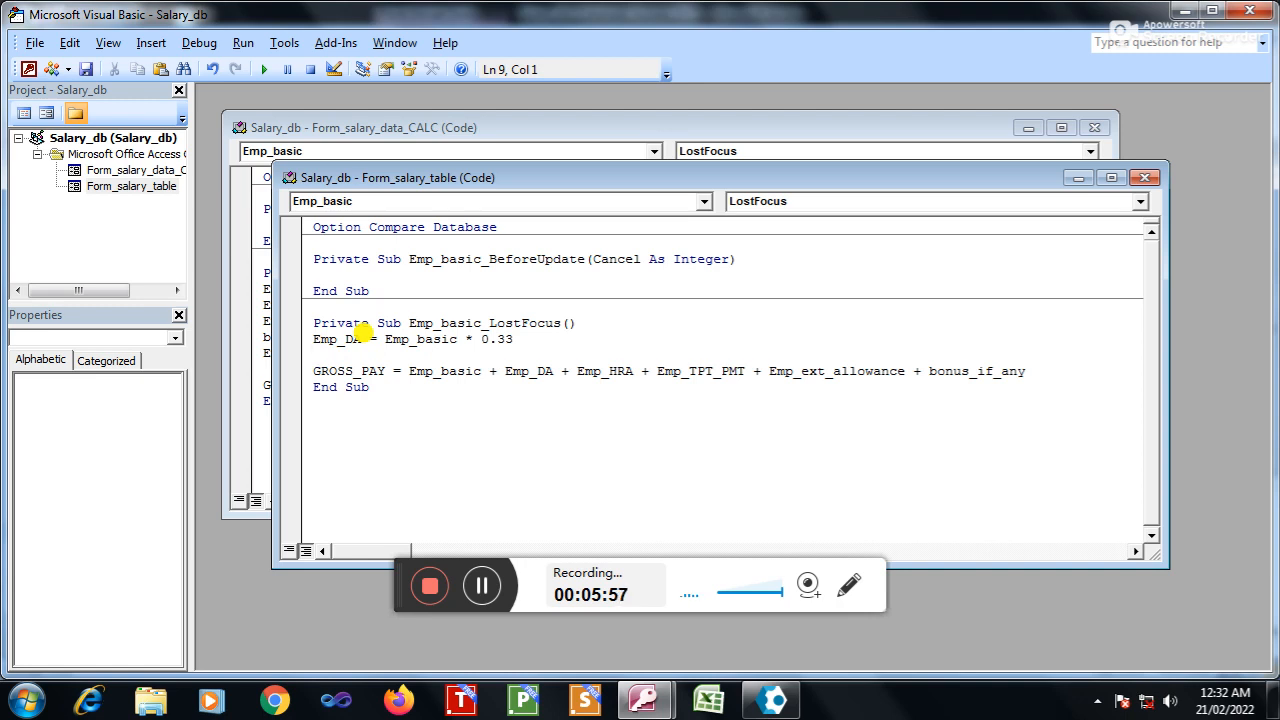
# Step: Add the line EMP_HRA=EMP_BASIC*.27 and begin the next EMP_ line
pyautogui.write('EMP')
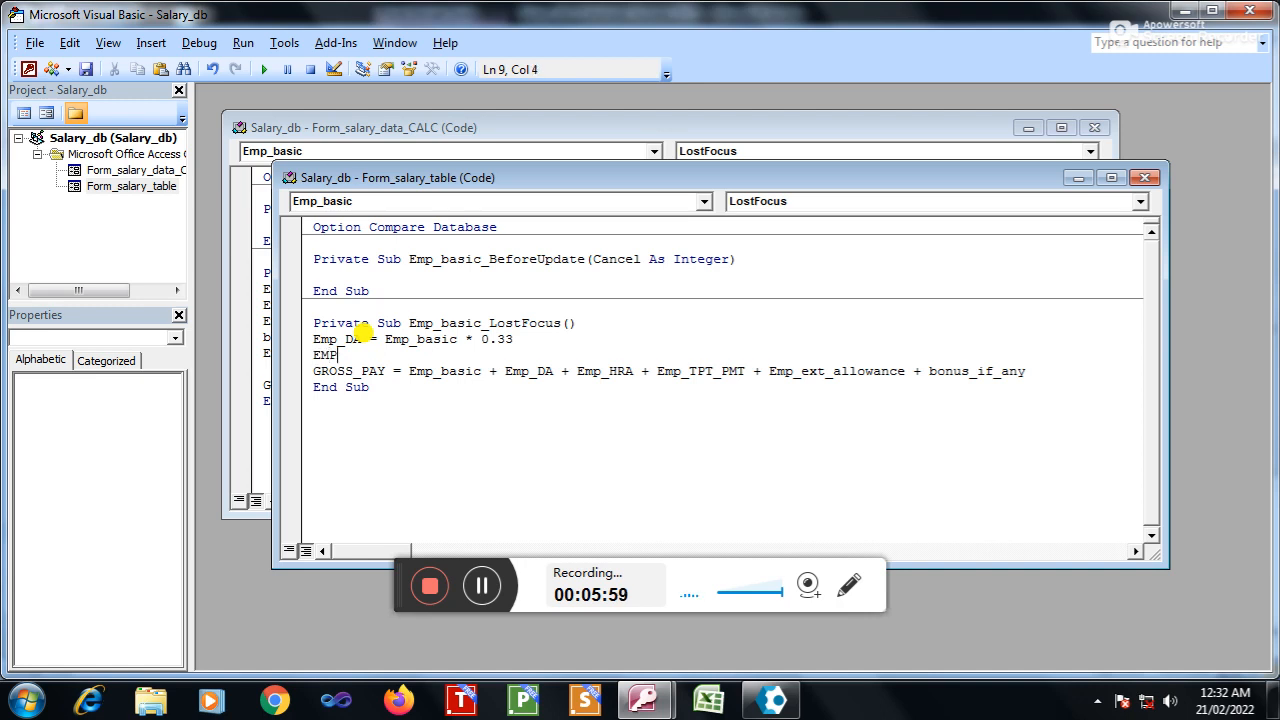
pyautogui.write('_HRA')
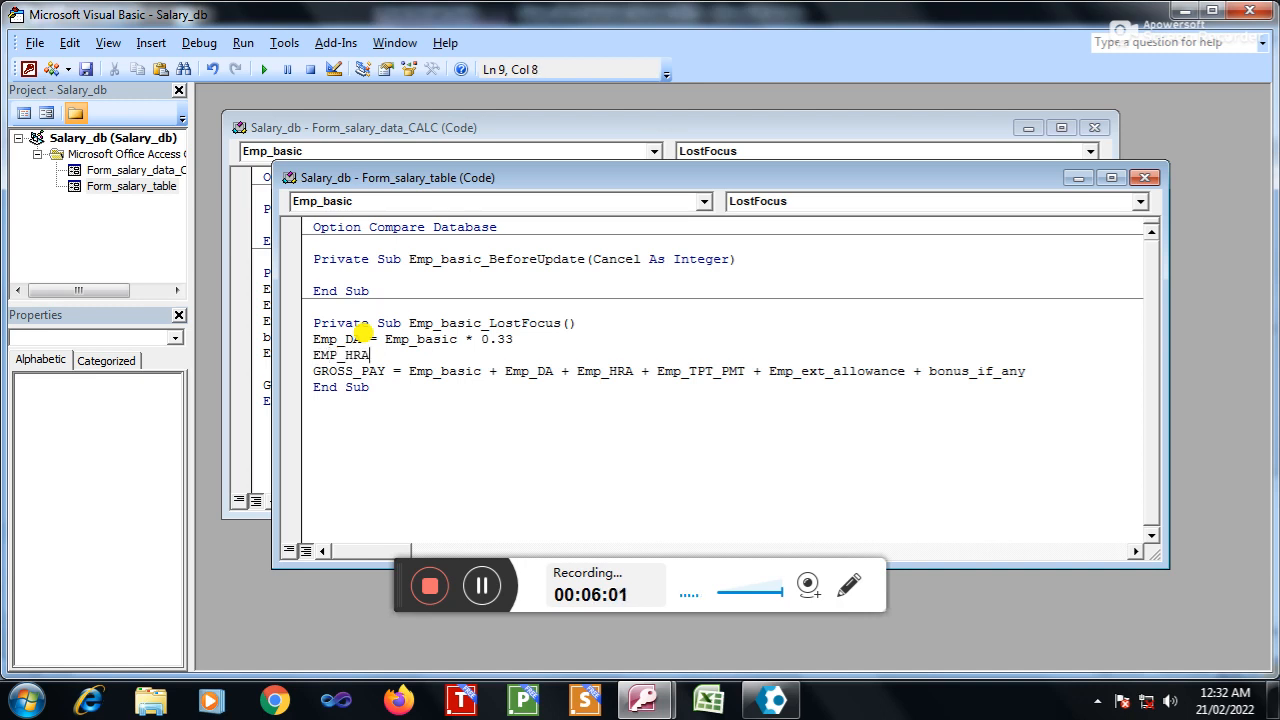
pyautogui.write('=')
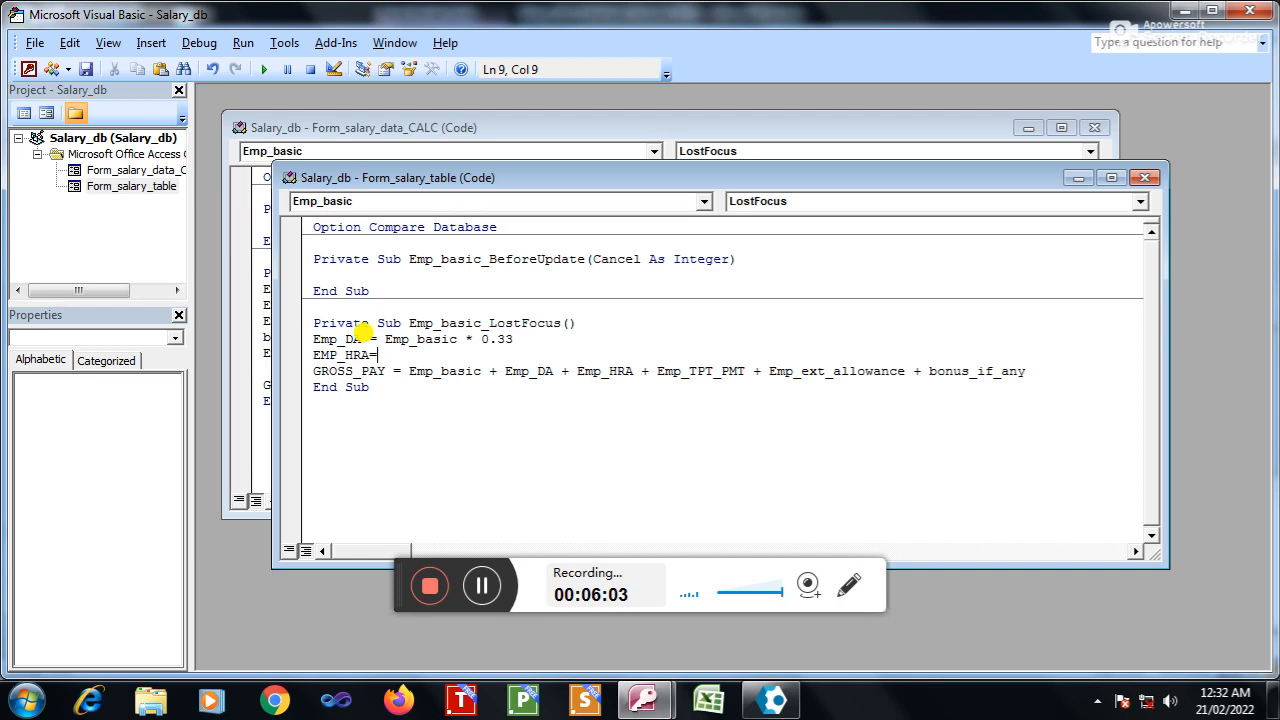
pyautogui.write('EMP')
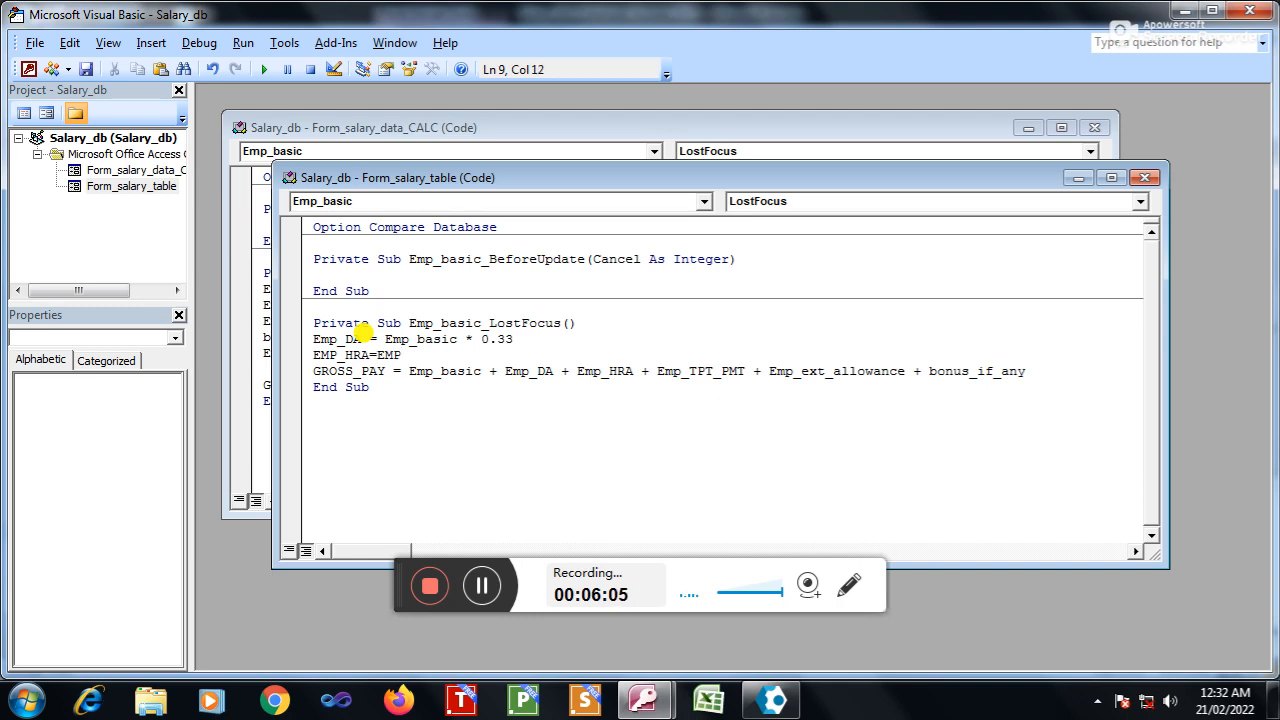
pyautogui.write('_BASIC')
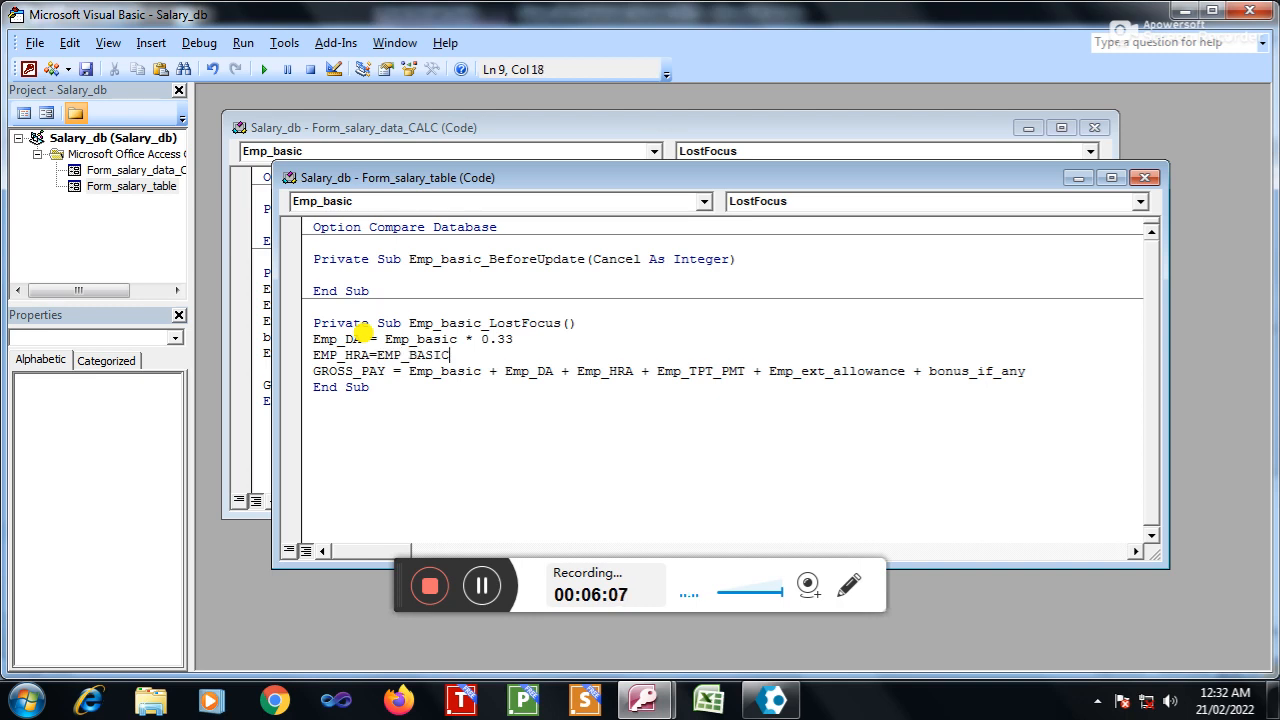
pyautogui.write('*')
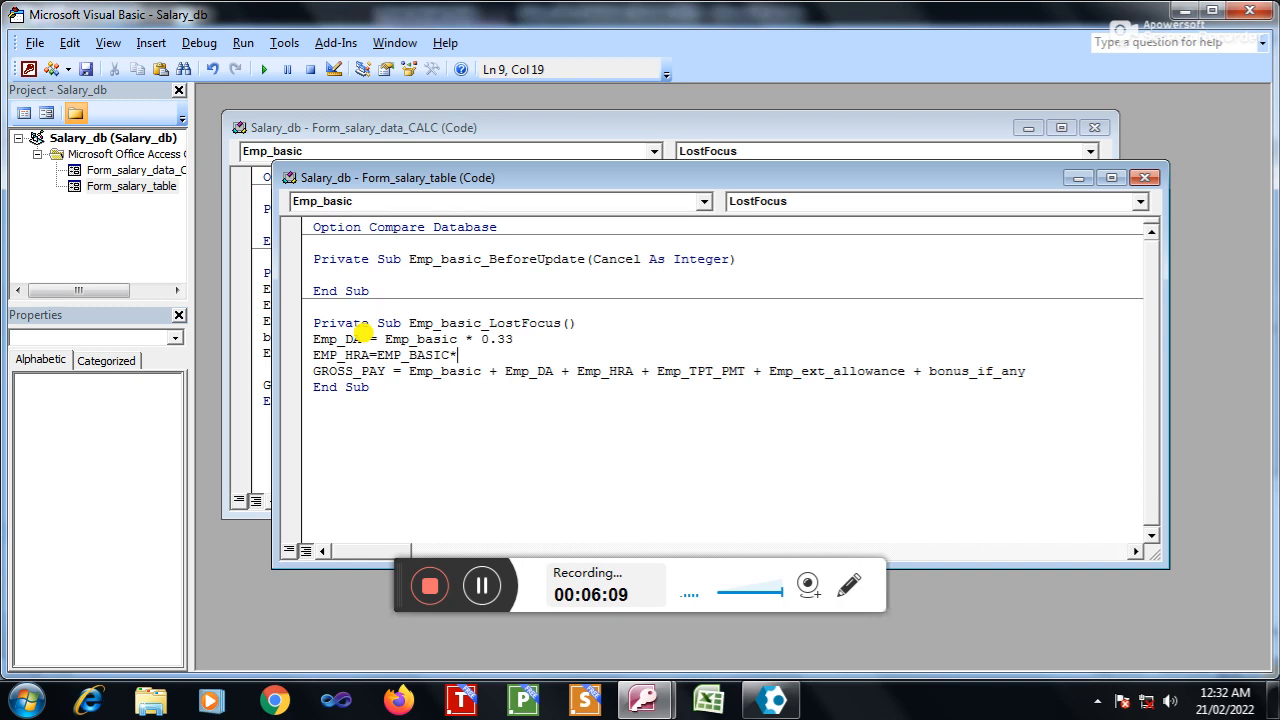
pyautogui.write('.')
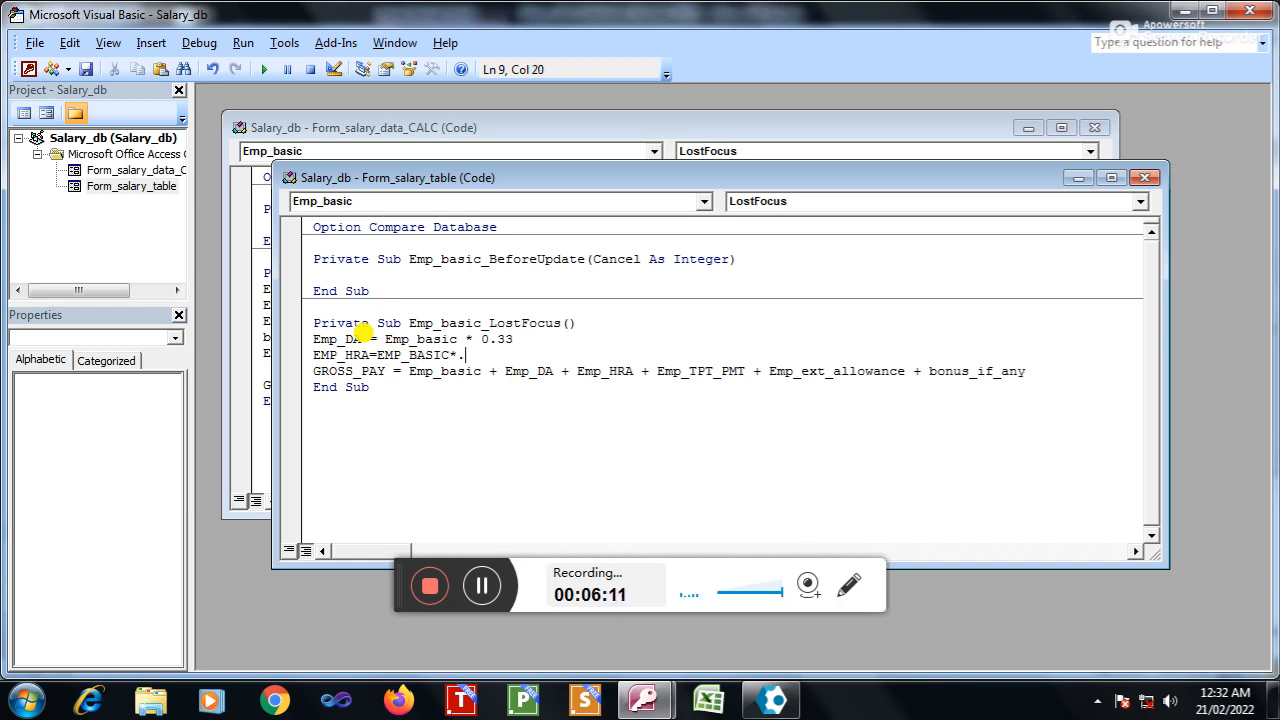
pyautogui.write('27')
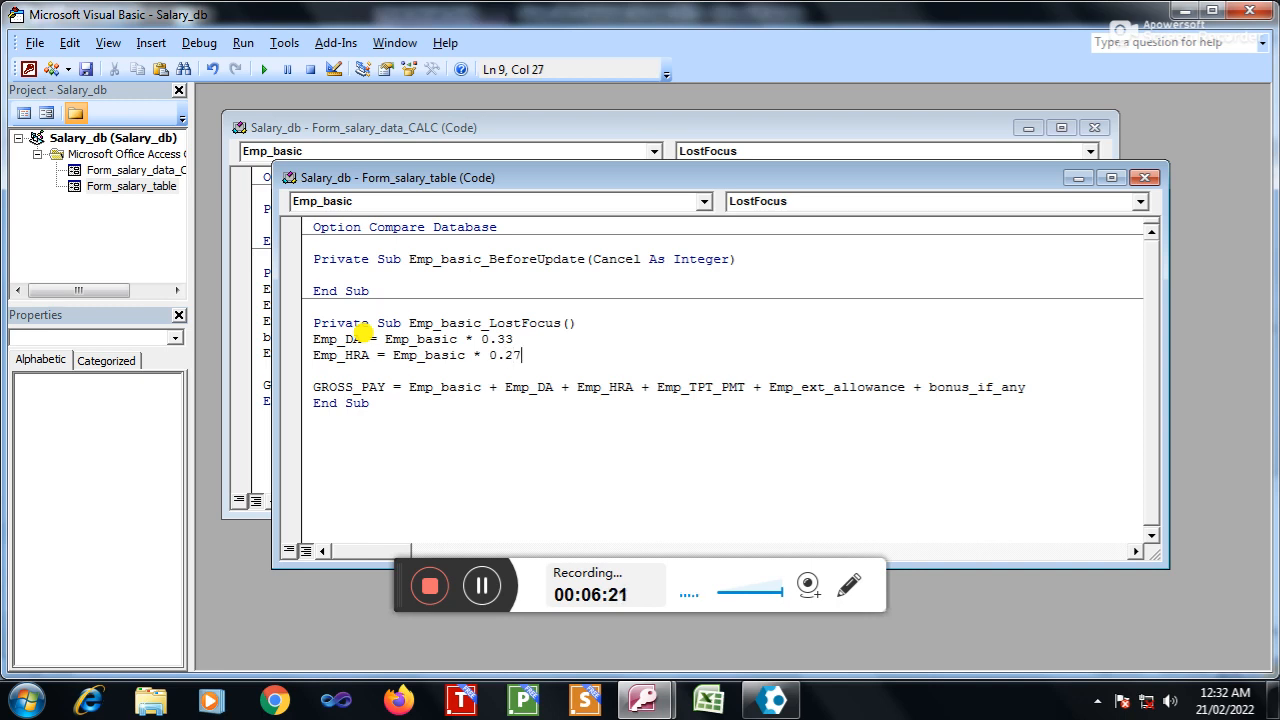
pyautogui.write('EMP_')
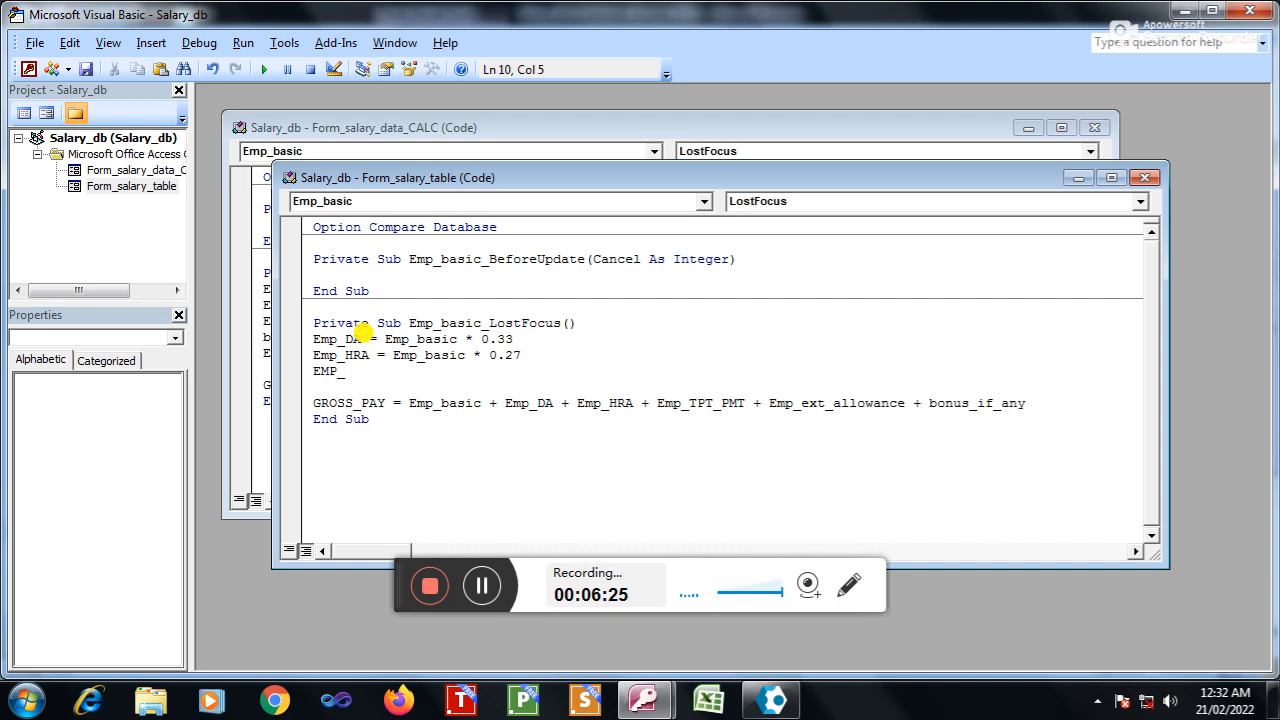
# Step: Complete the line EMP_TPT_PMT=4000
pyautogui.write('TPT')
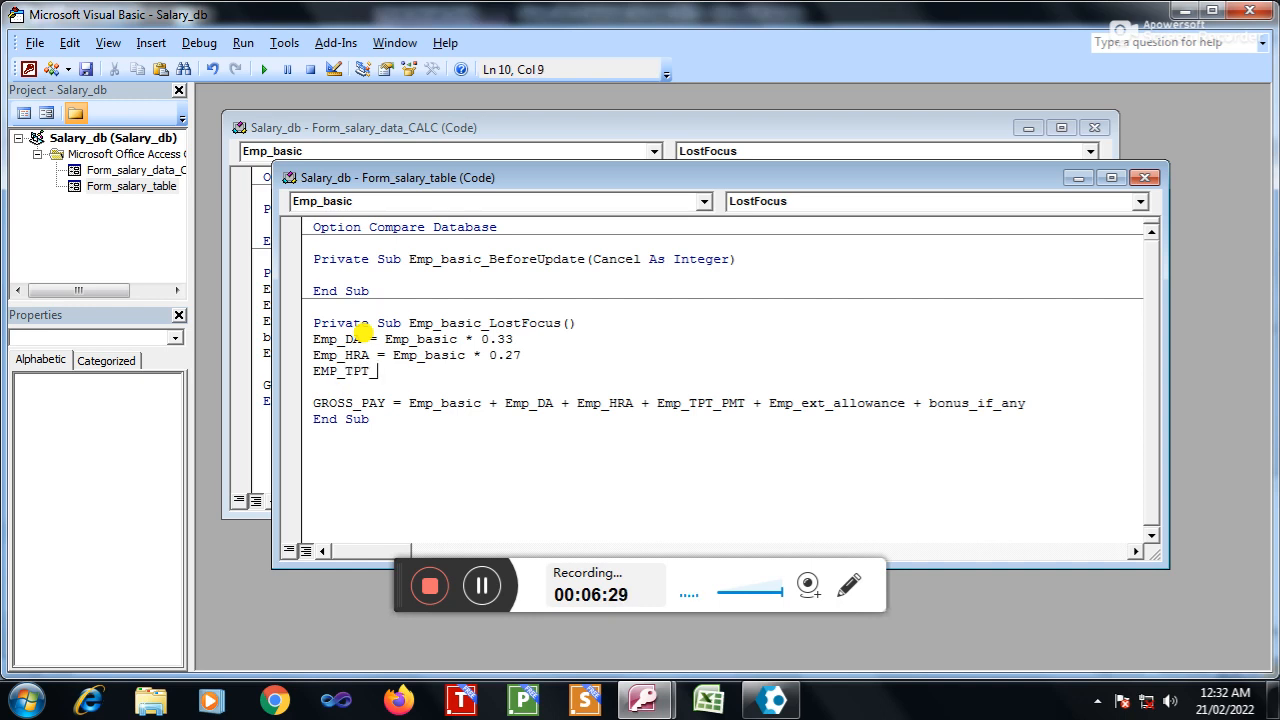
pyautogui.write('_PMT=')
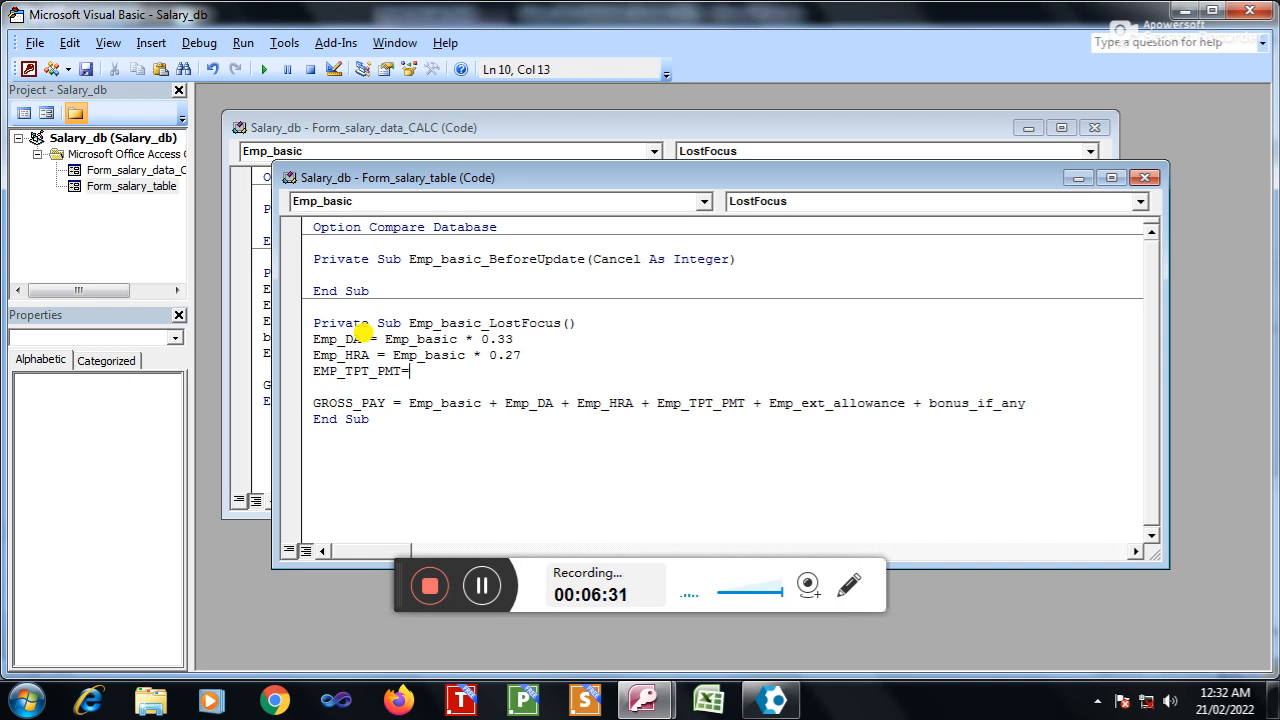
pyautogui.write('400')
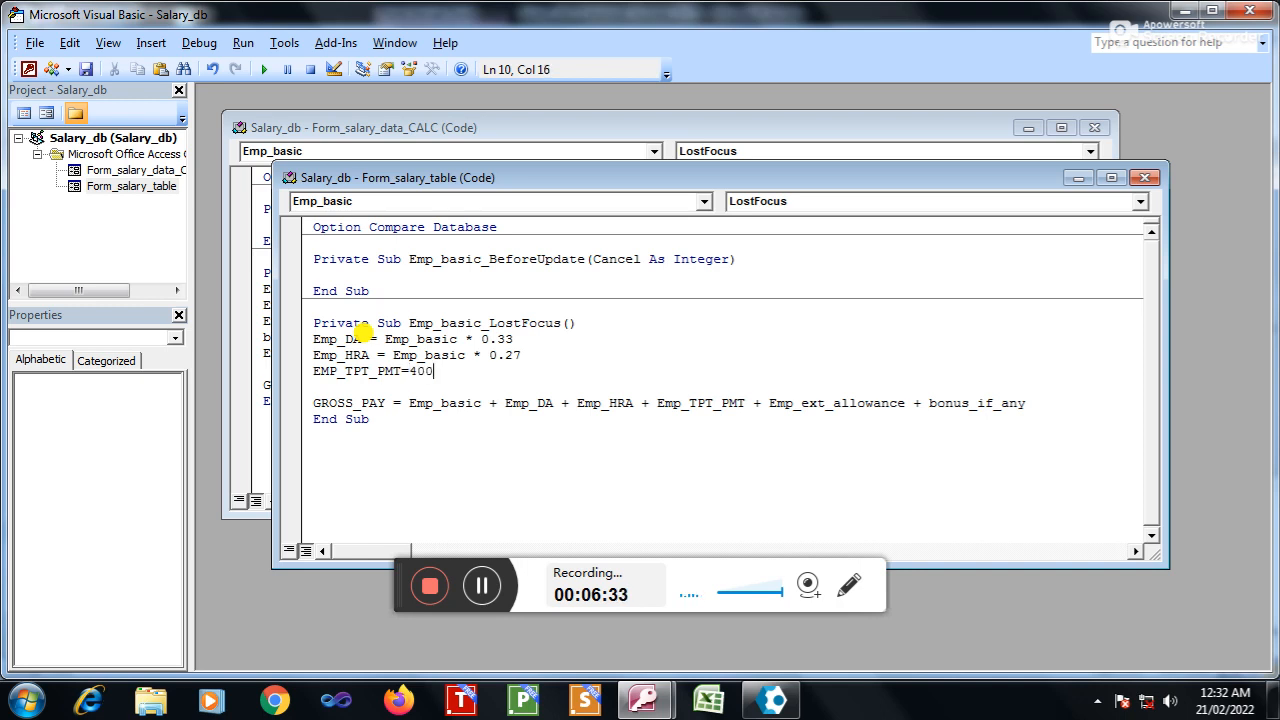
pyautogui.write('0')
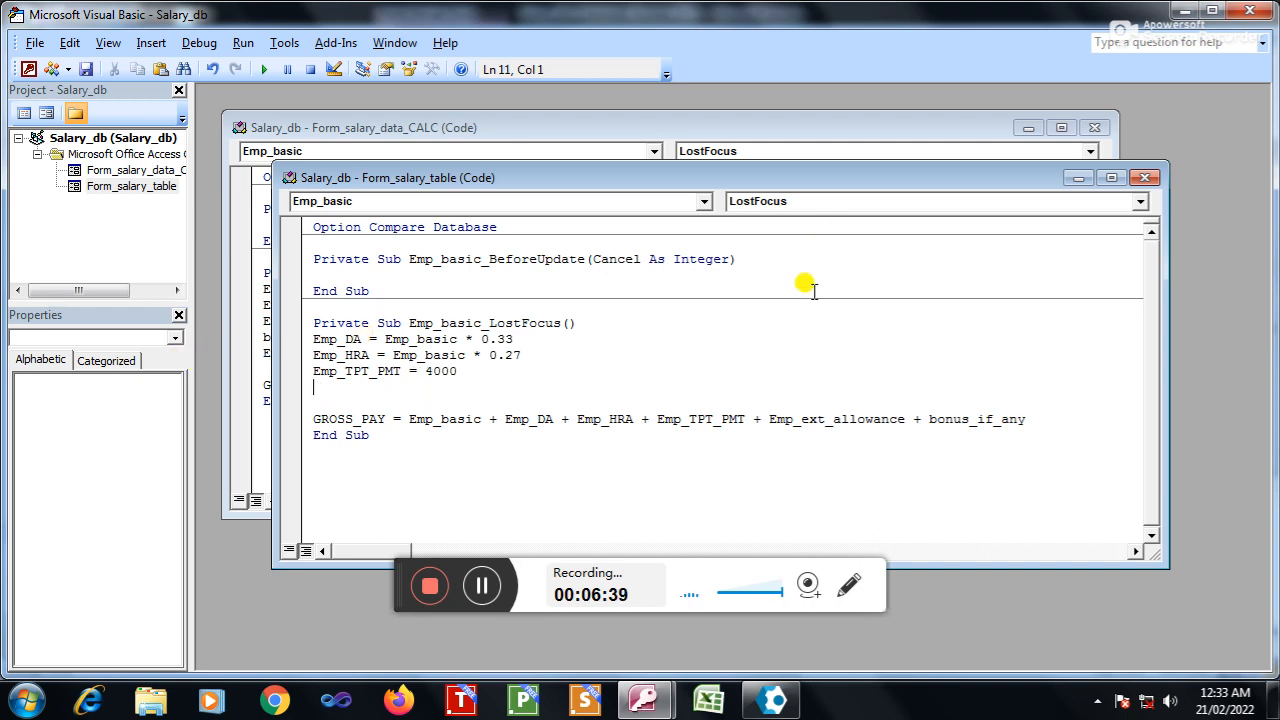
pyautogui.moveTo(792, 312)
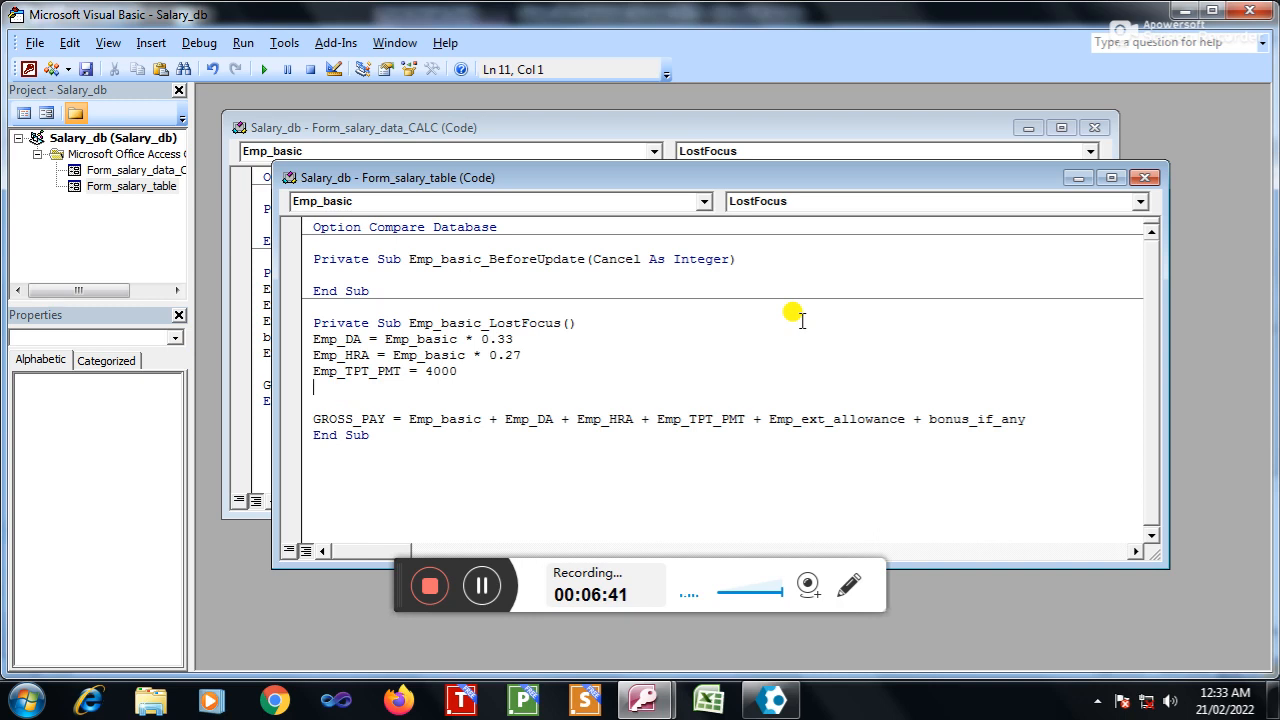
# Step: Add the line EMP_EXT_ALLOWANCES=500
pyautogui.write('EMP')
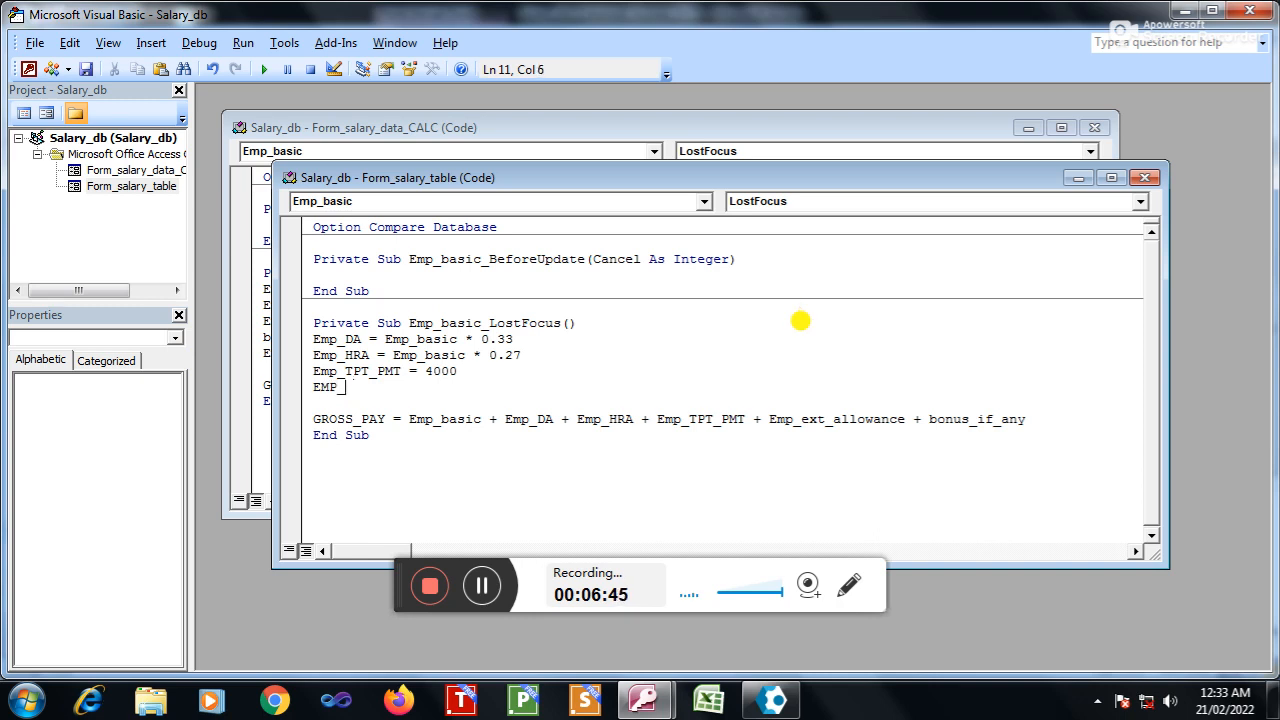
pyautogui.write('_EXT')
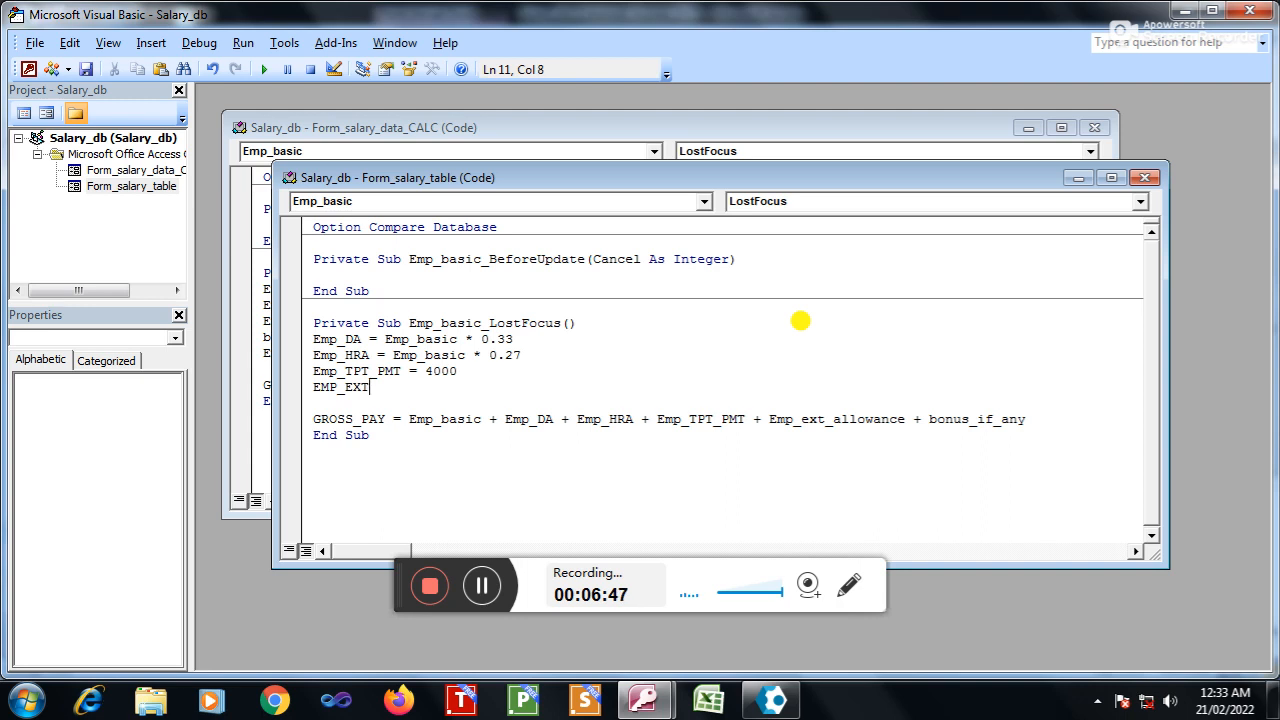
pyautogui.write('_ALLOWNACE')
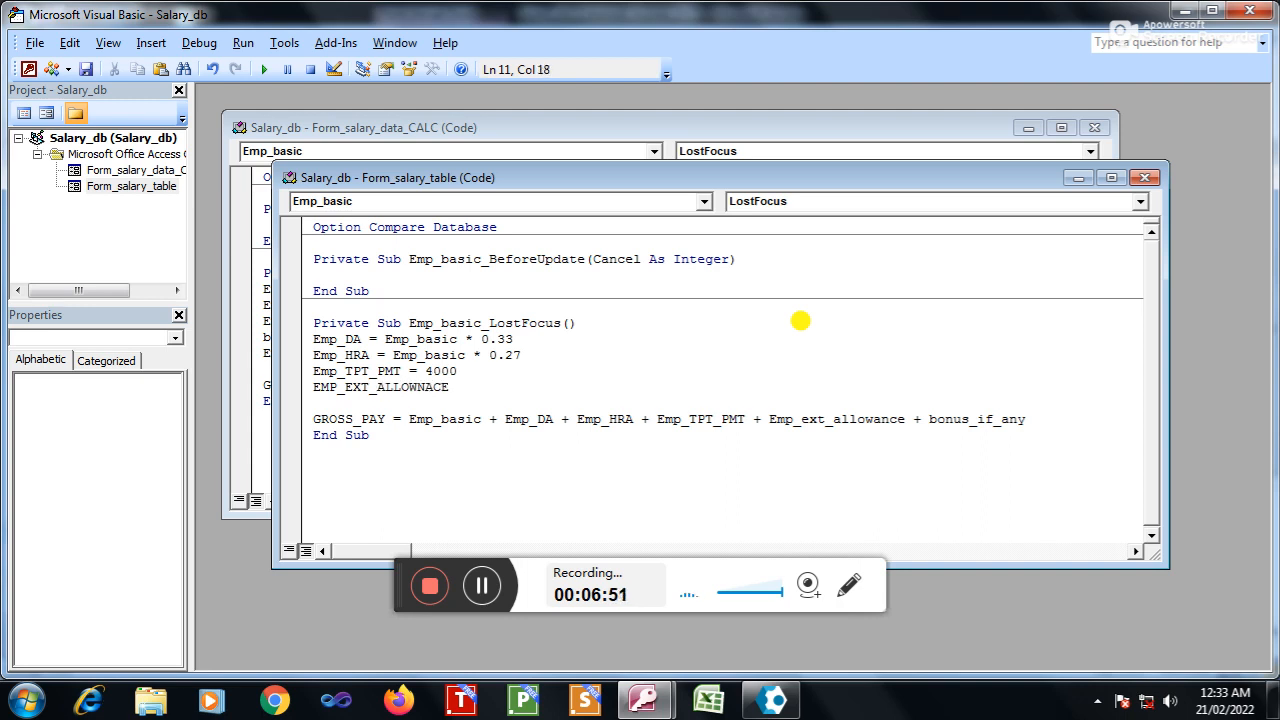
pyautogui.write('S')
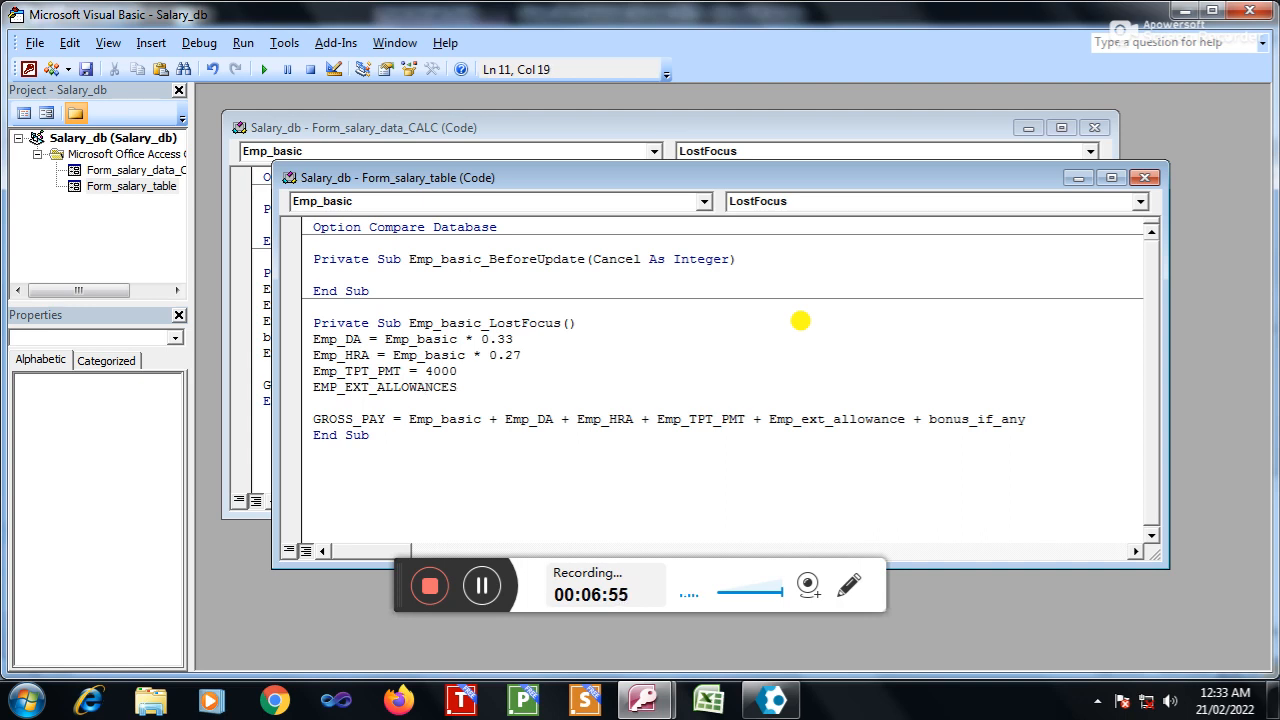
pyautogui.click(458, 388)
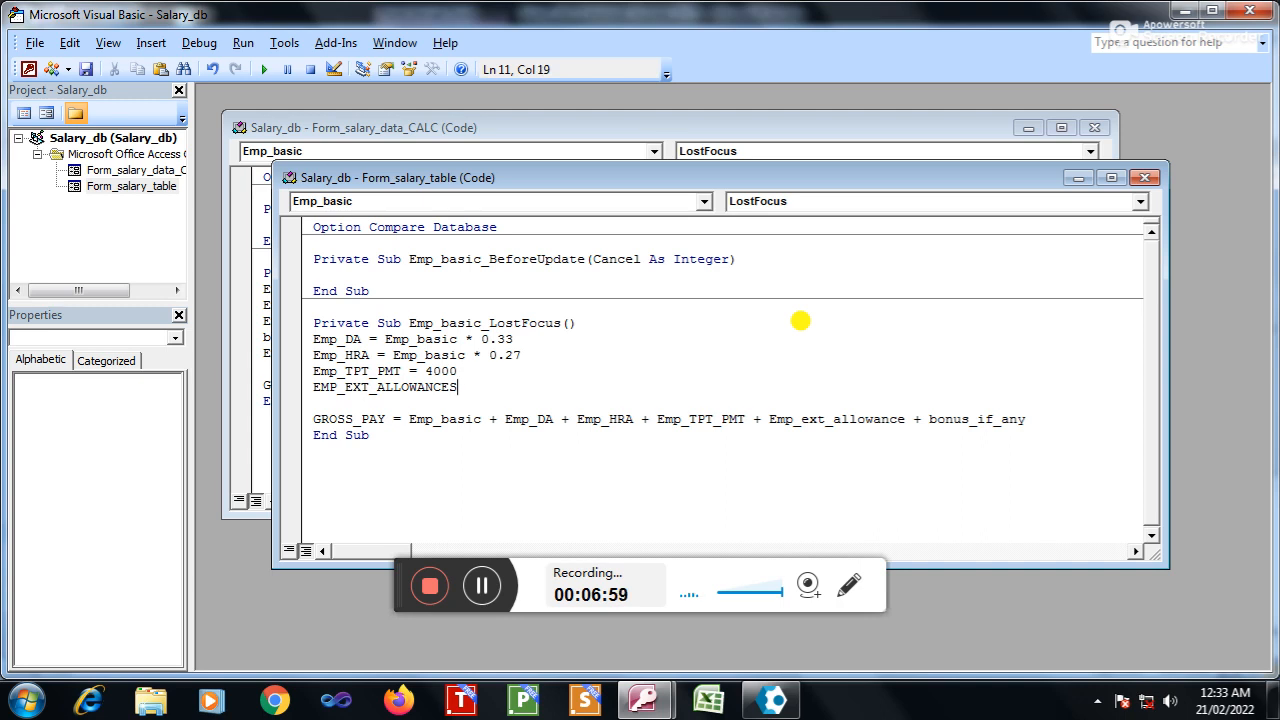
pyautogui.write('=')
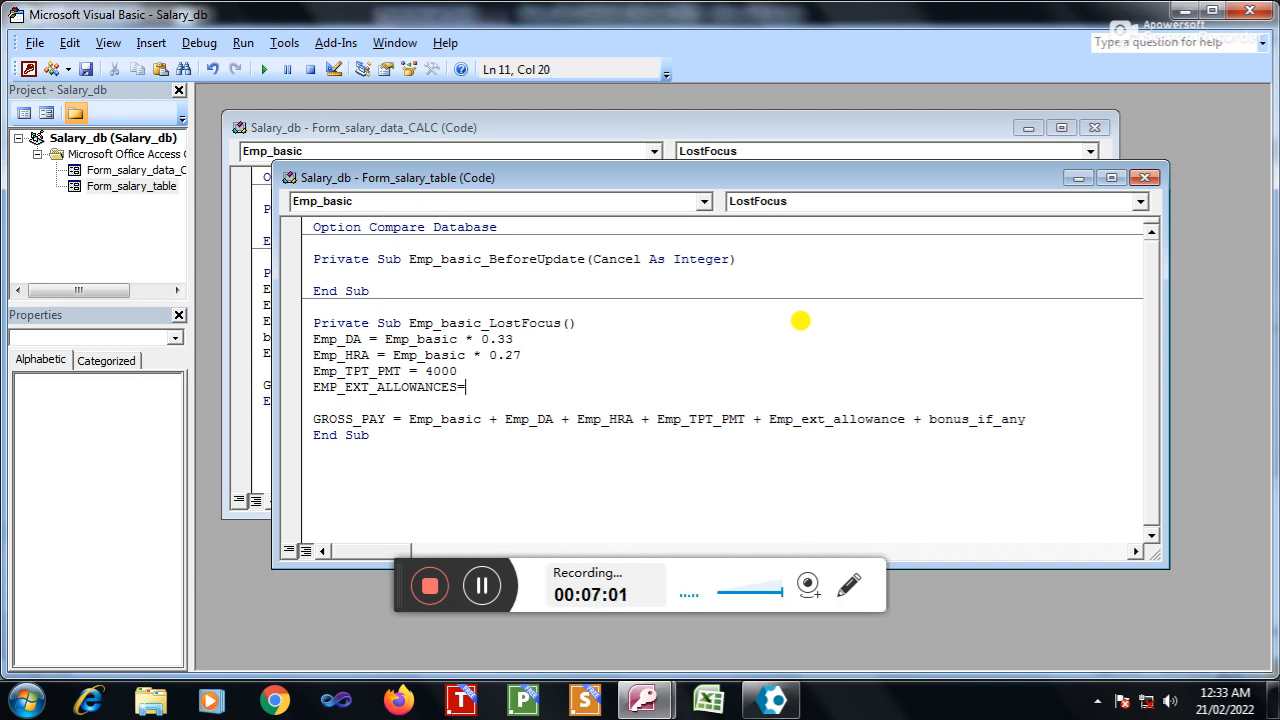
pyautogui.write('500')
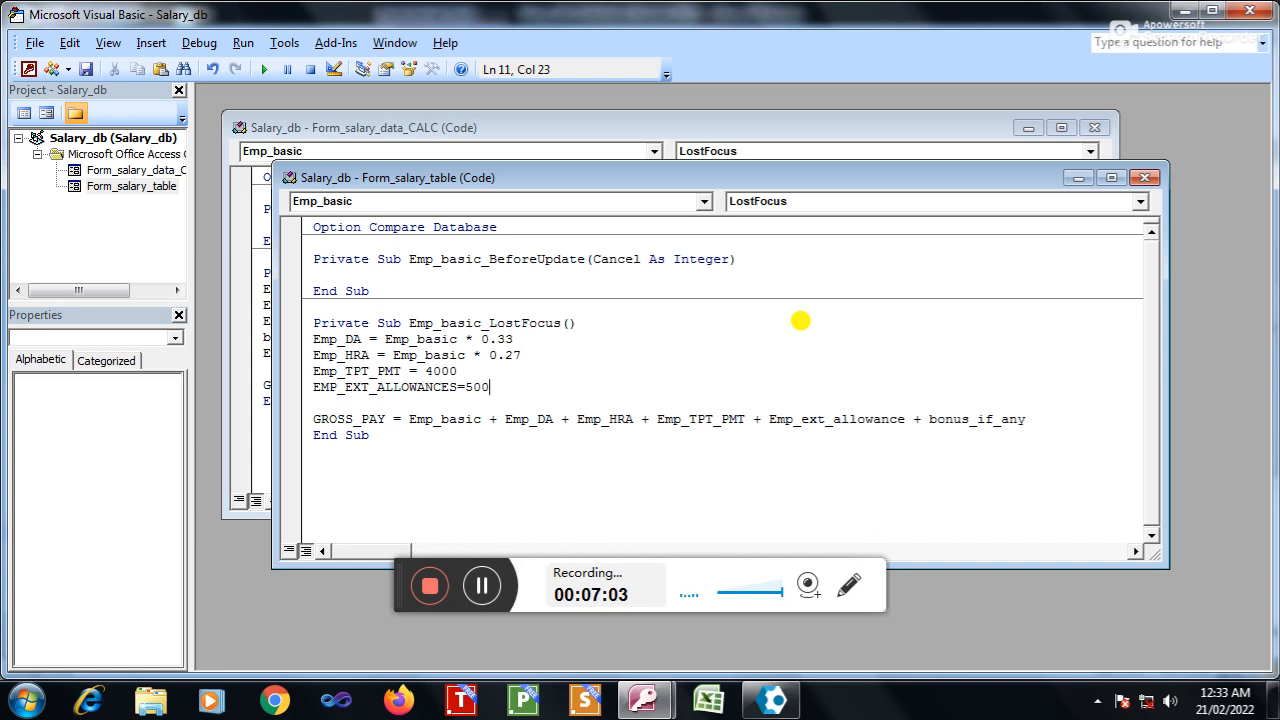
pyautogui.press('Return')
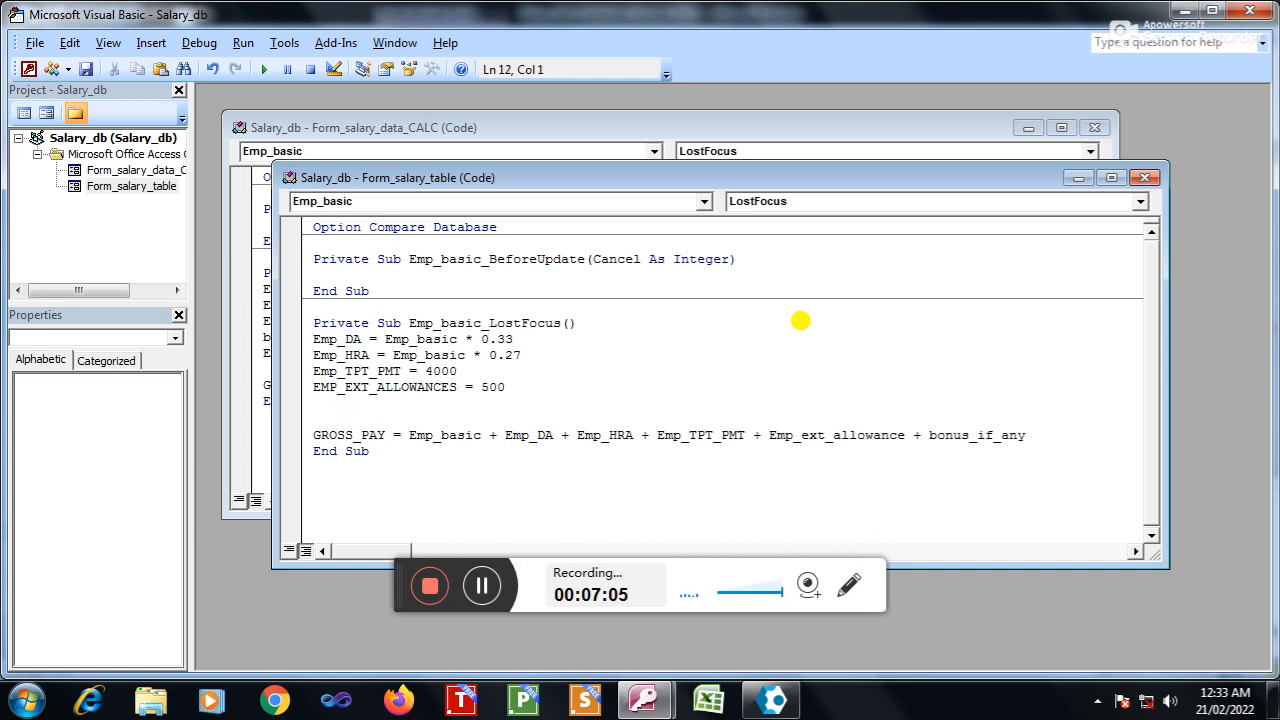
# Step: Add the line setting bonus_if_any to 0 and check its term in the GROSS_PAY formula
pyautogui.write('BONSU')
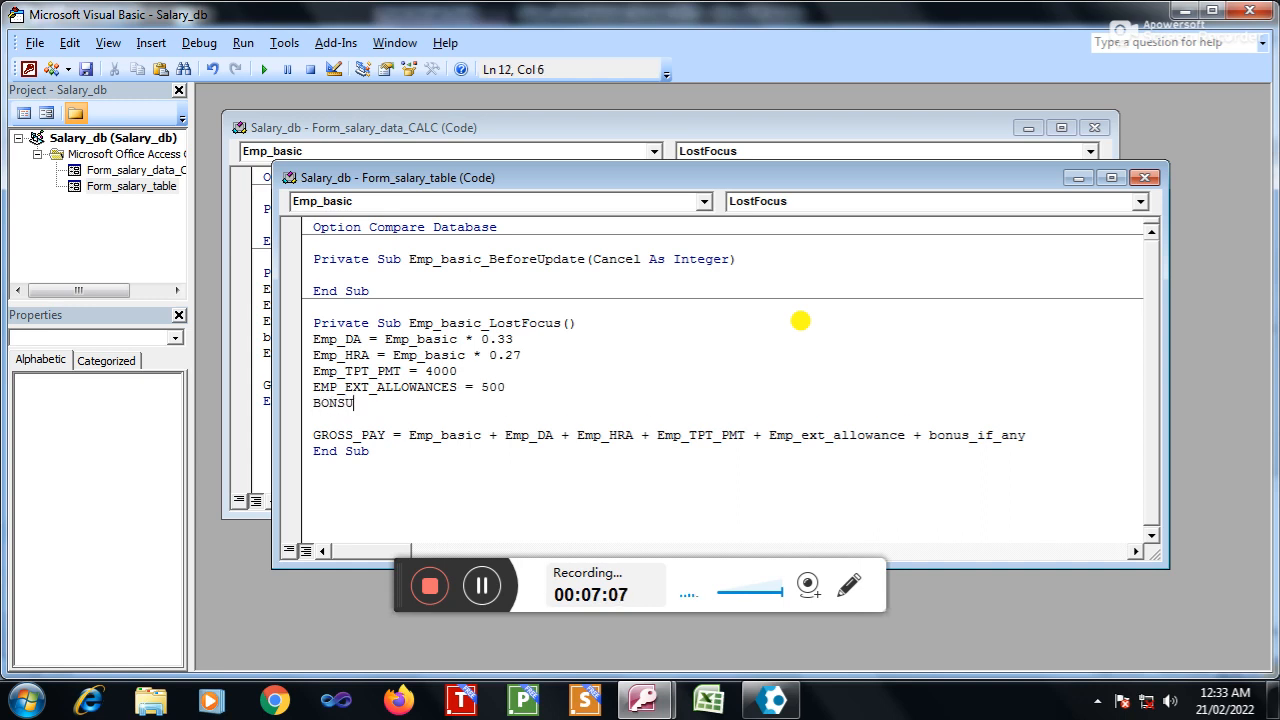
pyautogui.write('S')
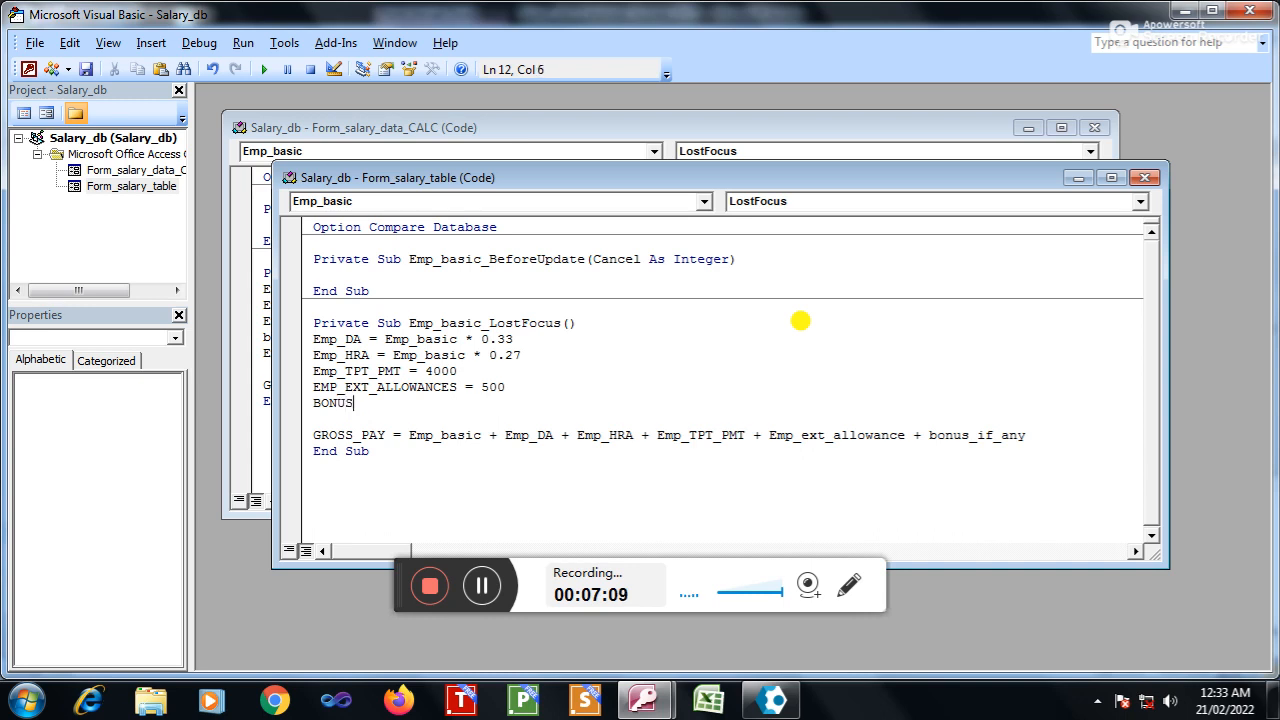
pyautogui.write('_IF_ANY')
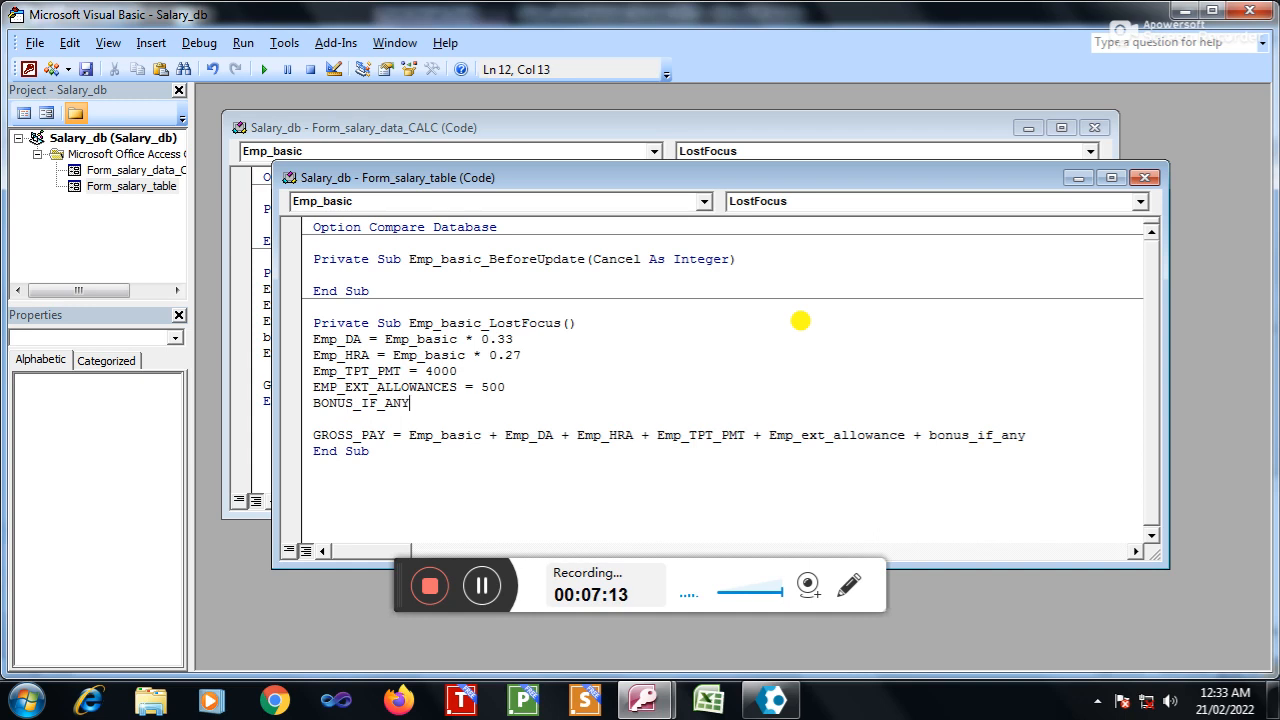
pyautogui.write('=0')
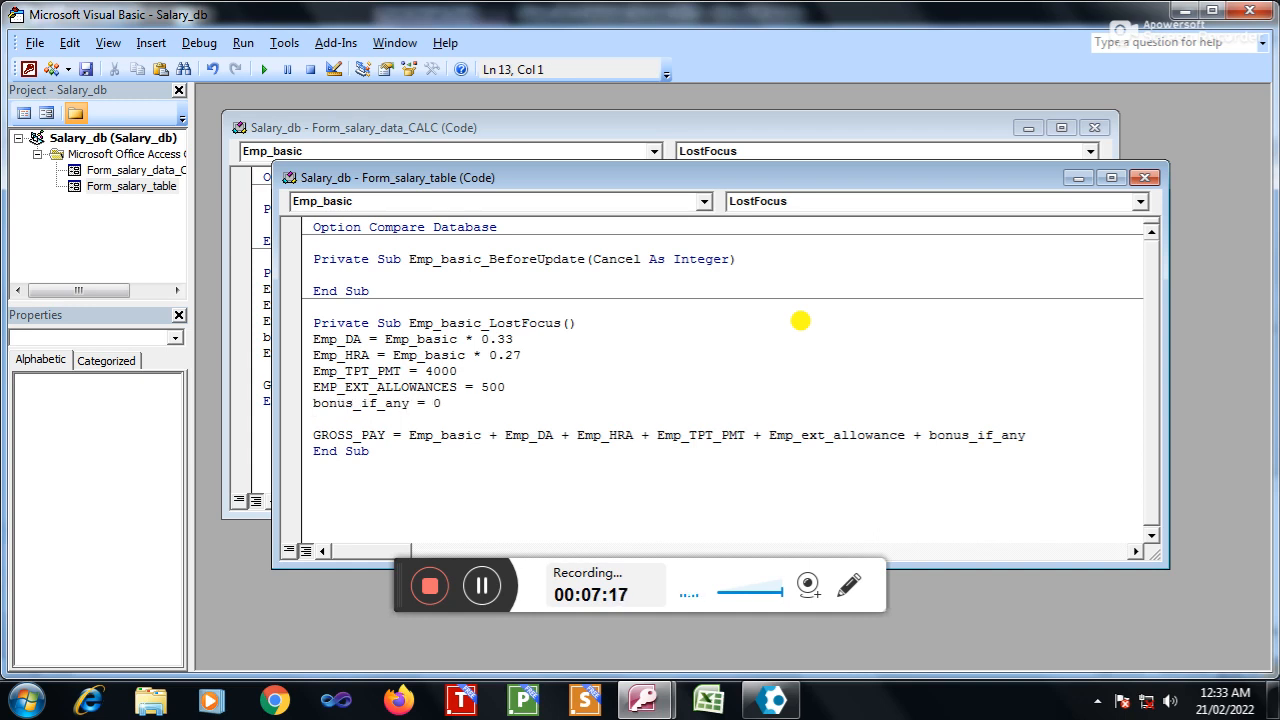
pyautogui.click(460, 436)
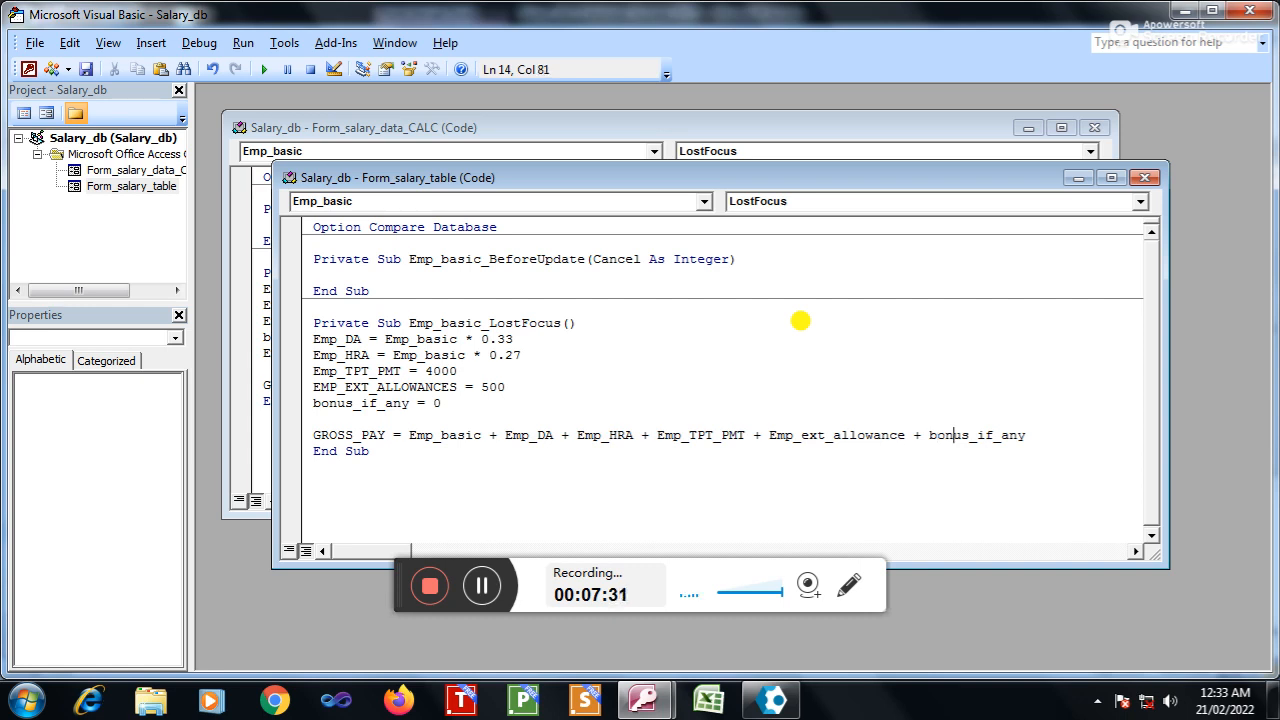
# Step: Return to Access and confirm saving the form as salary_table
pyautogui.click(516, 338)
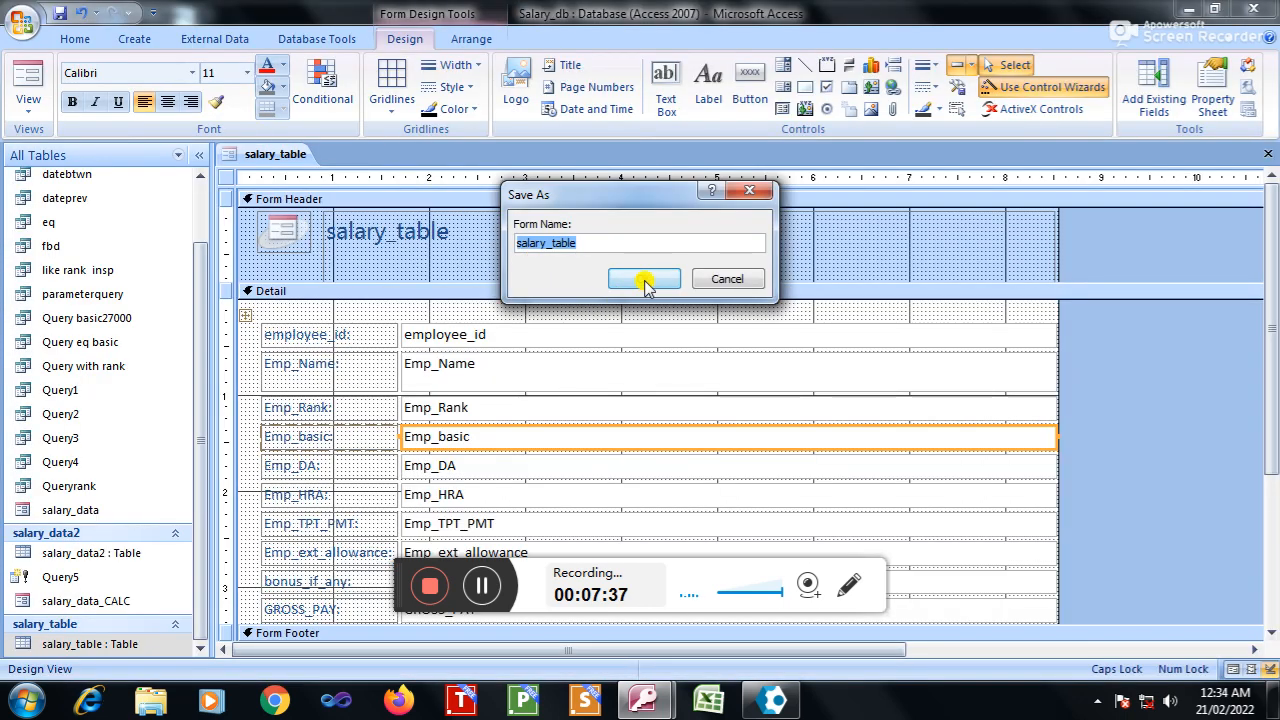
pyautogui.click(644, 278)
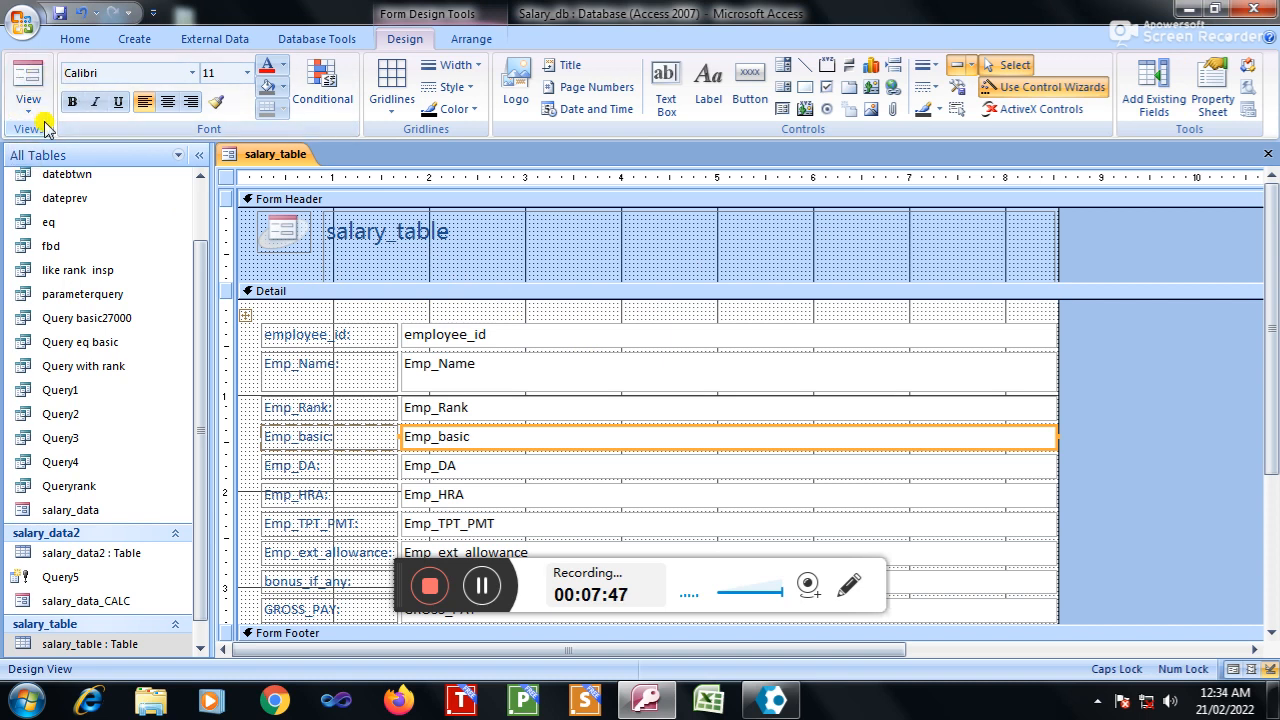
# Step: Switch to Form View and check kaslyn's record: DA 8910, HRA 7290, TPT 4000, GROSS_PAY empty
pyautogui.click(28, 84)
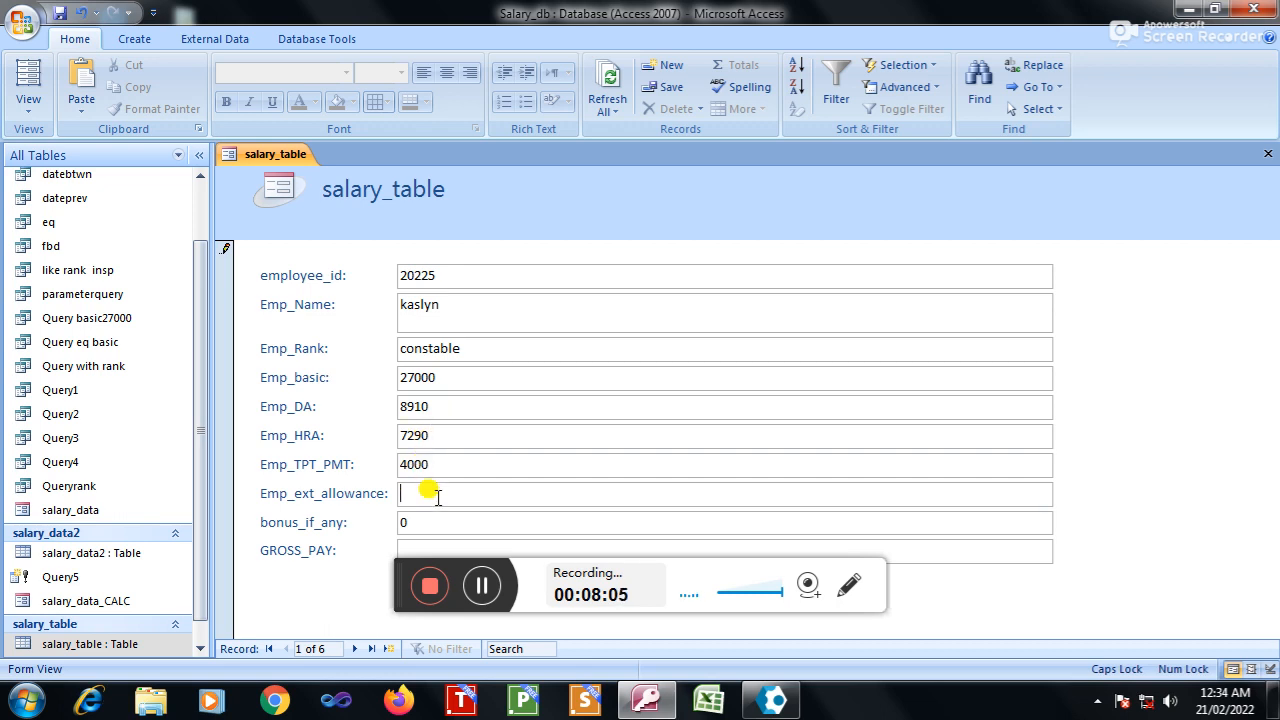
pyautogui.moveTo(500, 528)
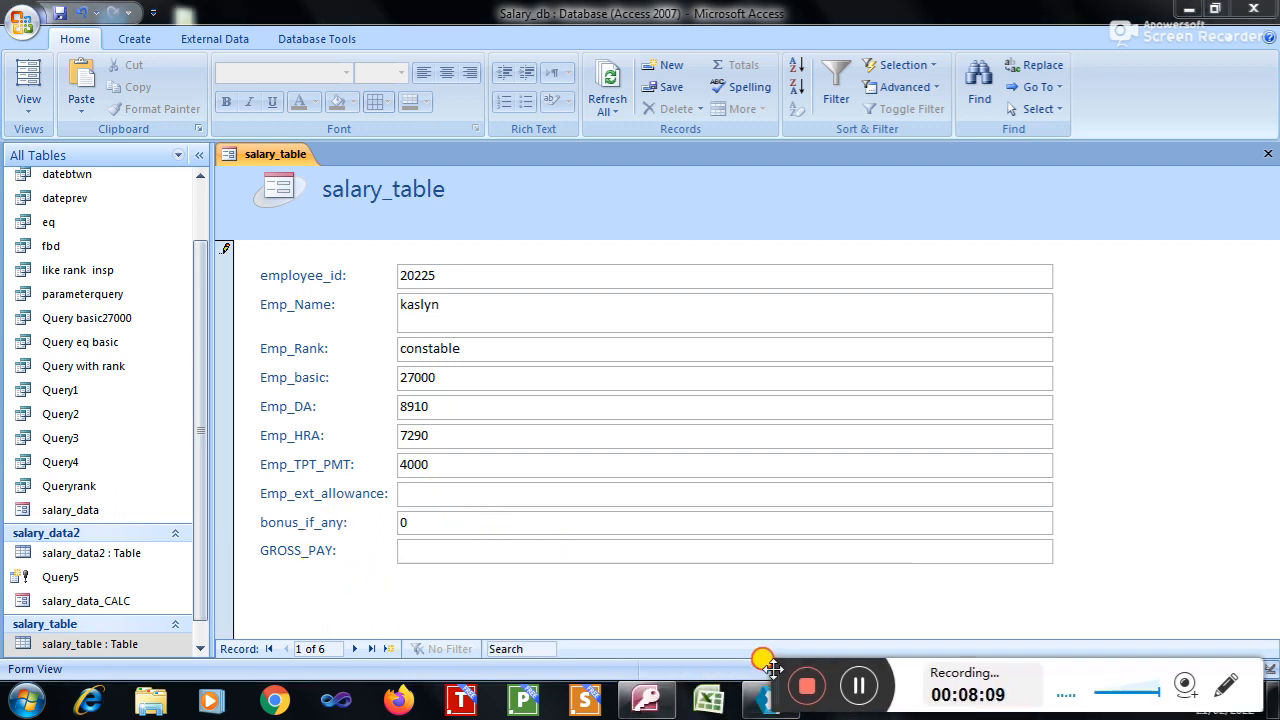
pyautogui.click(420, 522)
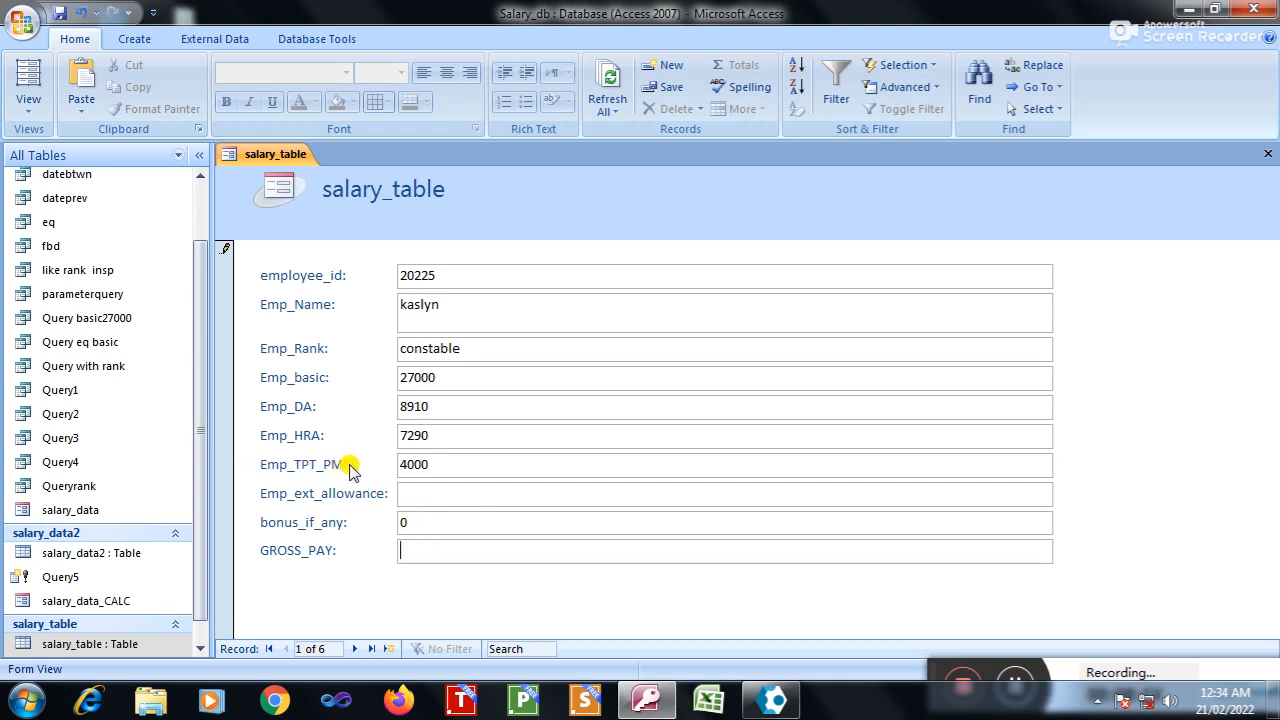
pyautogui.moveTo(418, 510)
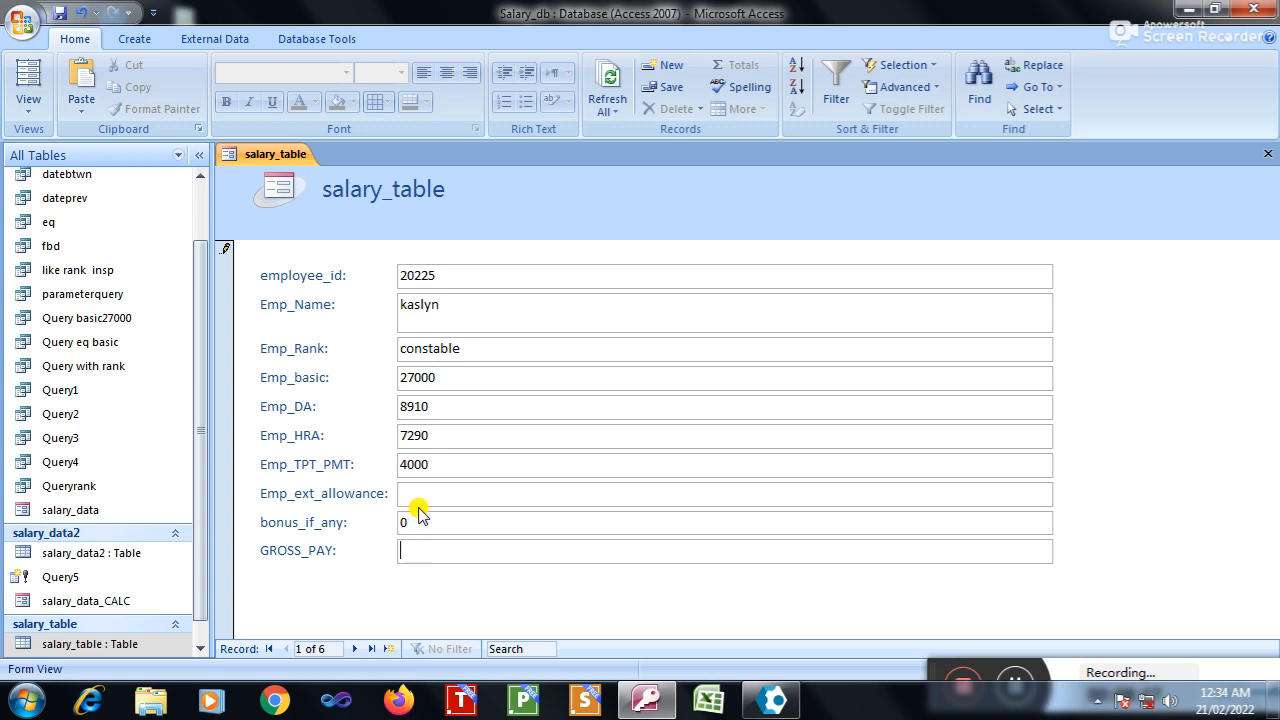
pyautogui.moveTo(416, 490)
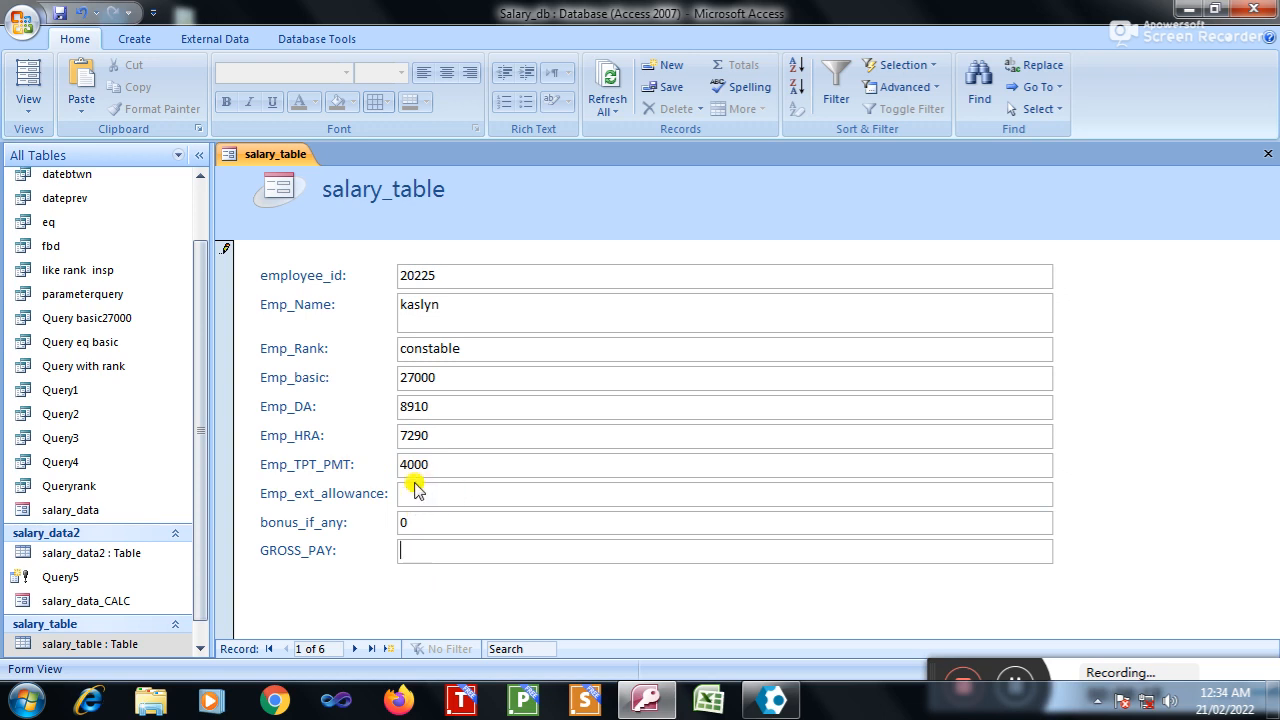
# Step: Switch back to Design View and build the event code for Emp_basic
pyautogui.rightClick(1084, 398)
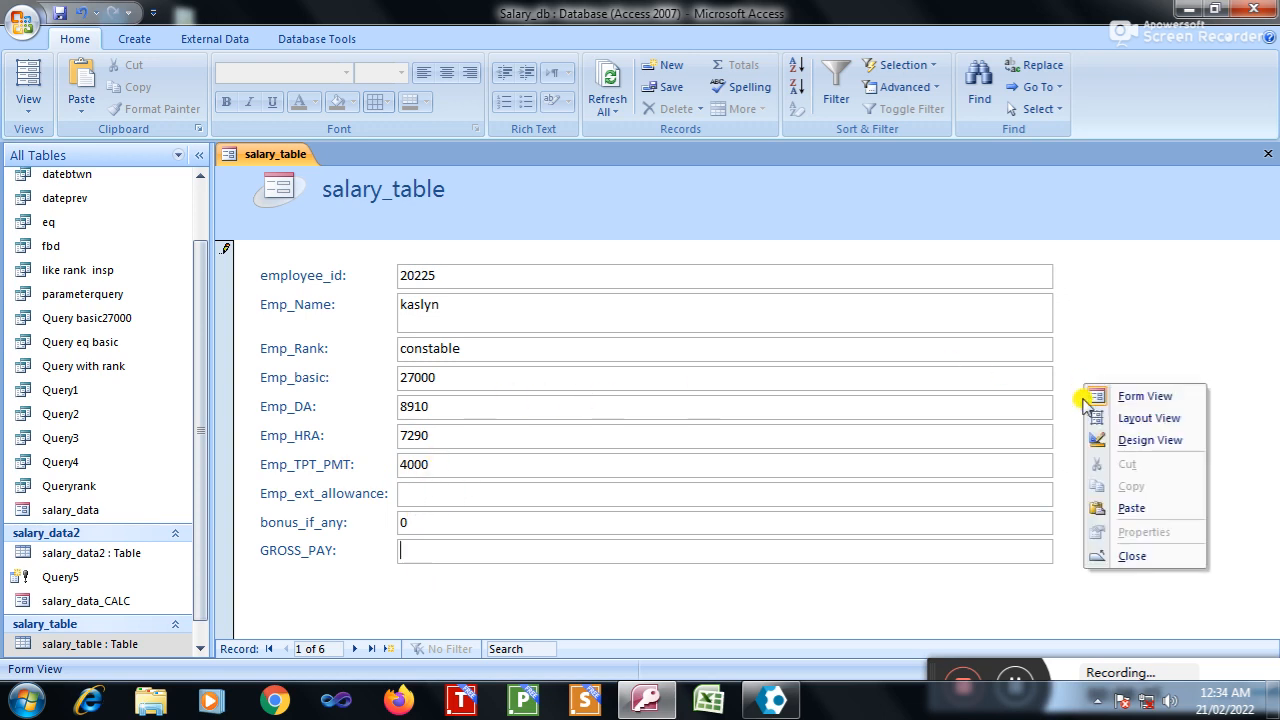
pyautogui.click(1148, 440)
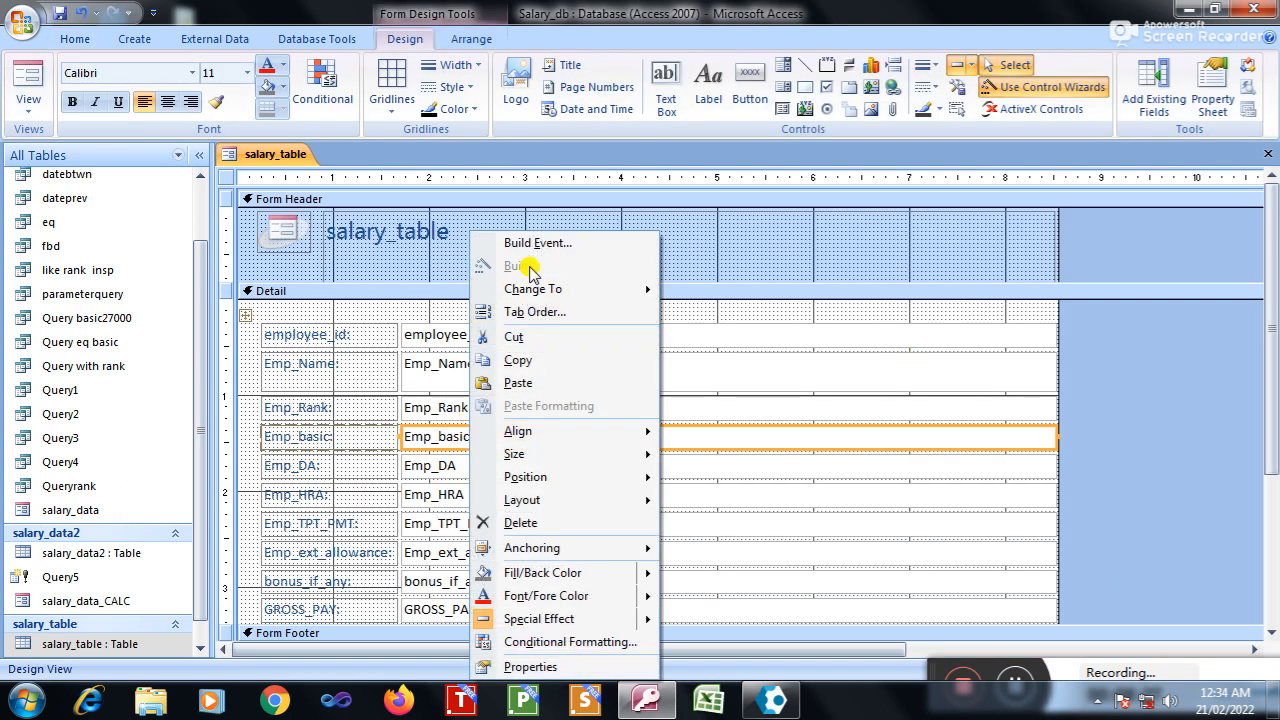
pyautogui.click(538, 244)
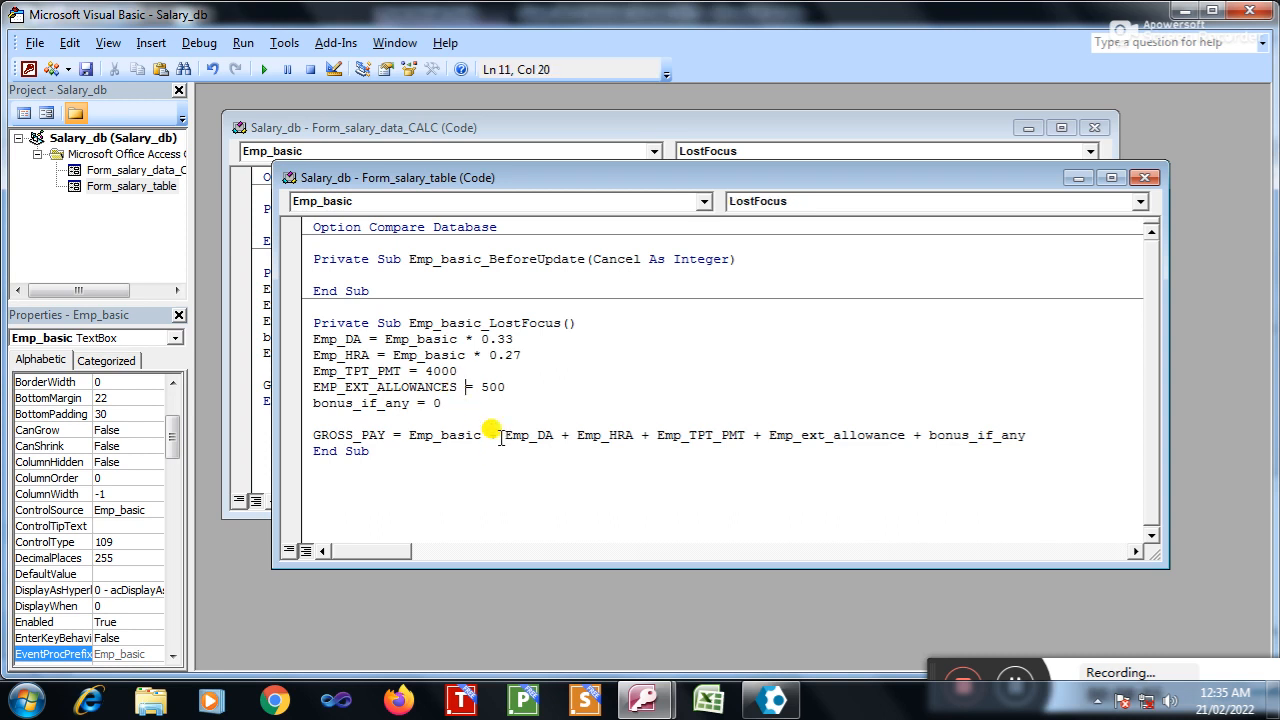
pyautogui.moveTo(590, 244)
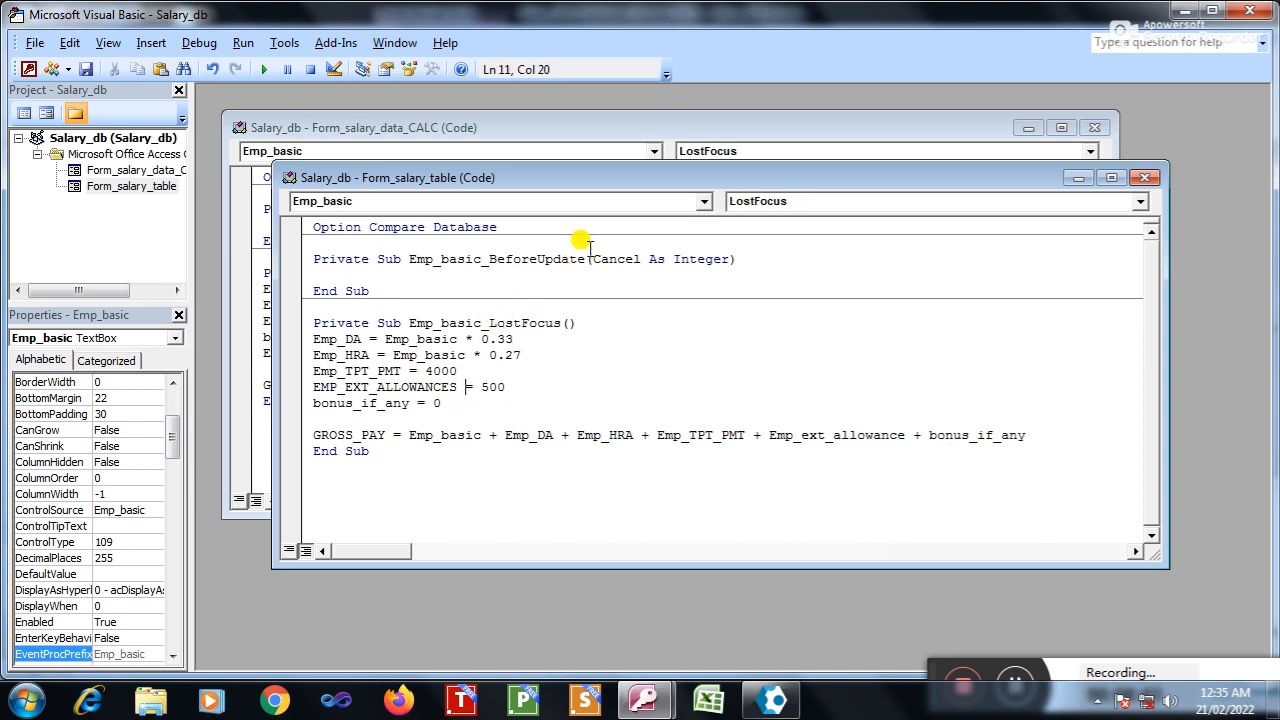
# Step: Pick Emp_ext_allowance from the control list so the 500 allowance line uses the right name
pyautogui.click(704, 200)
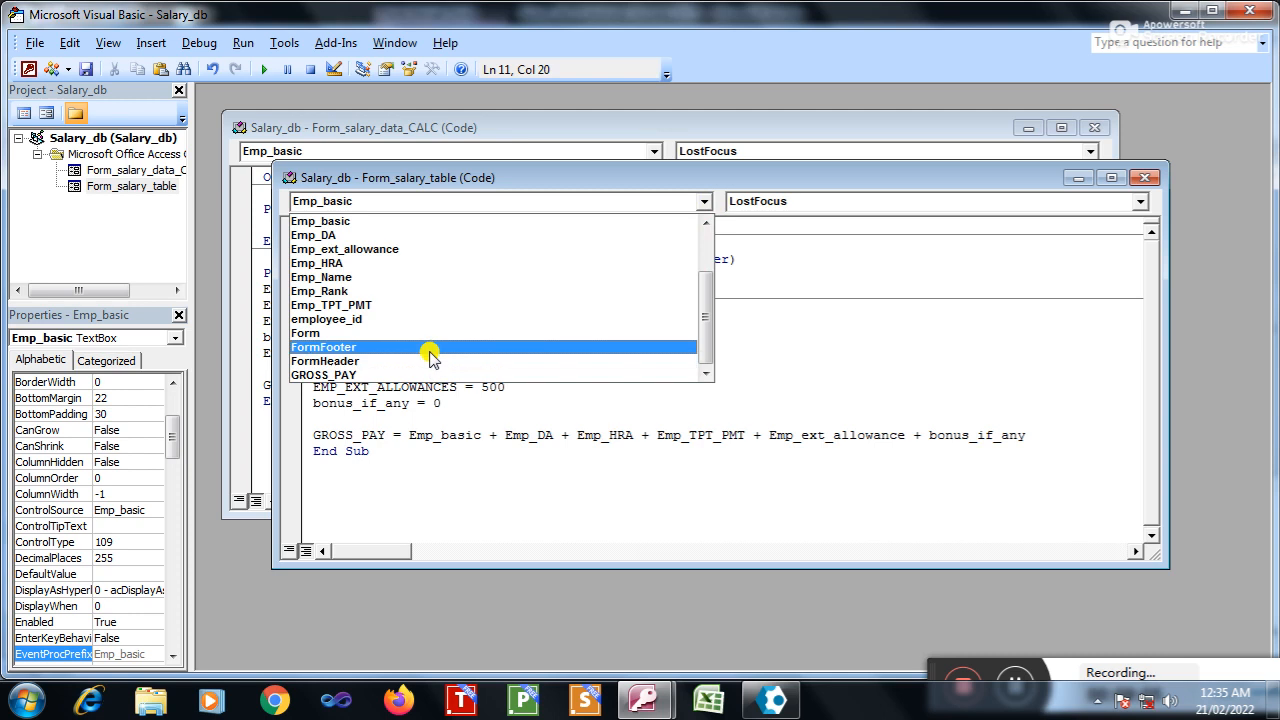
pyautogui.moveTo(404, 248)
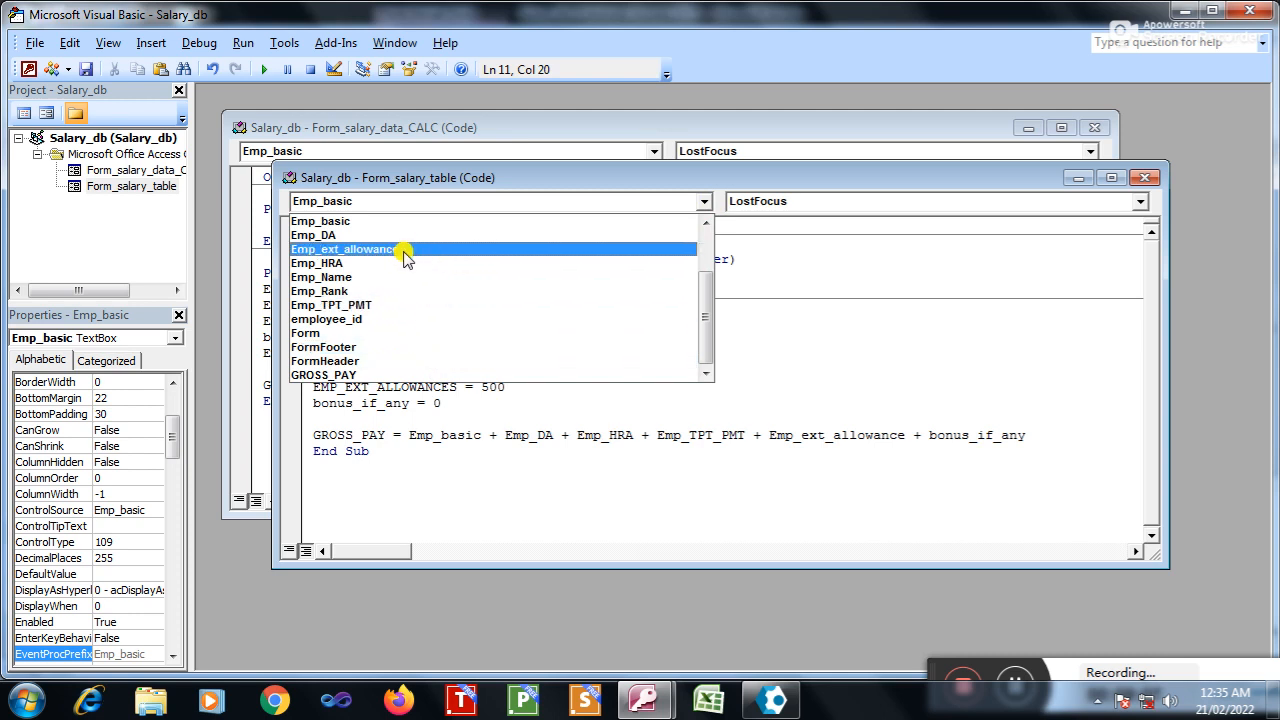
pyautogui.click(324, 374)
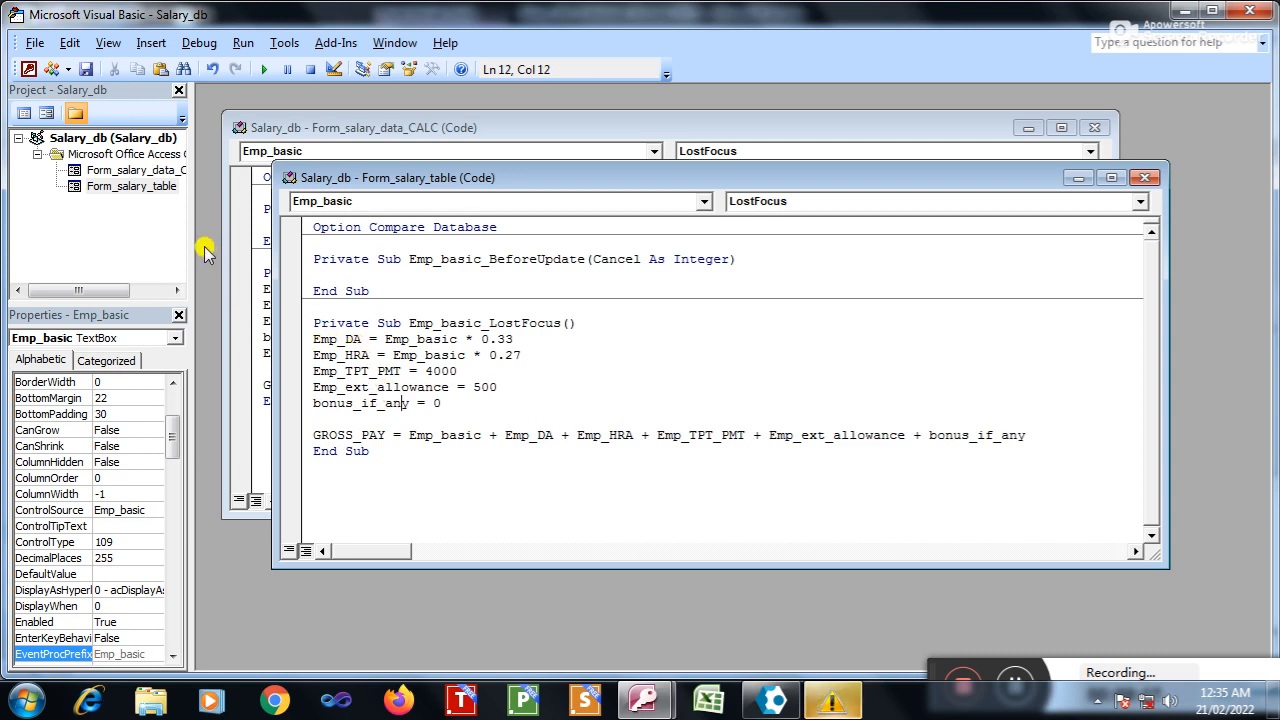
pyautogui.moveTo(332, 94)
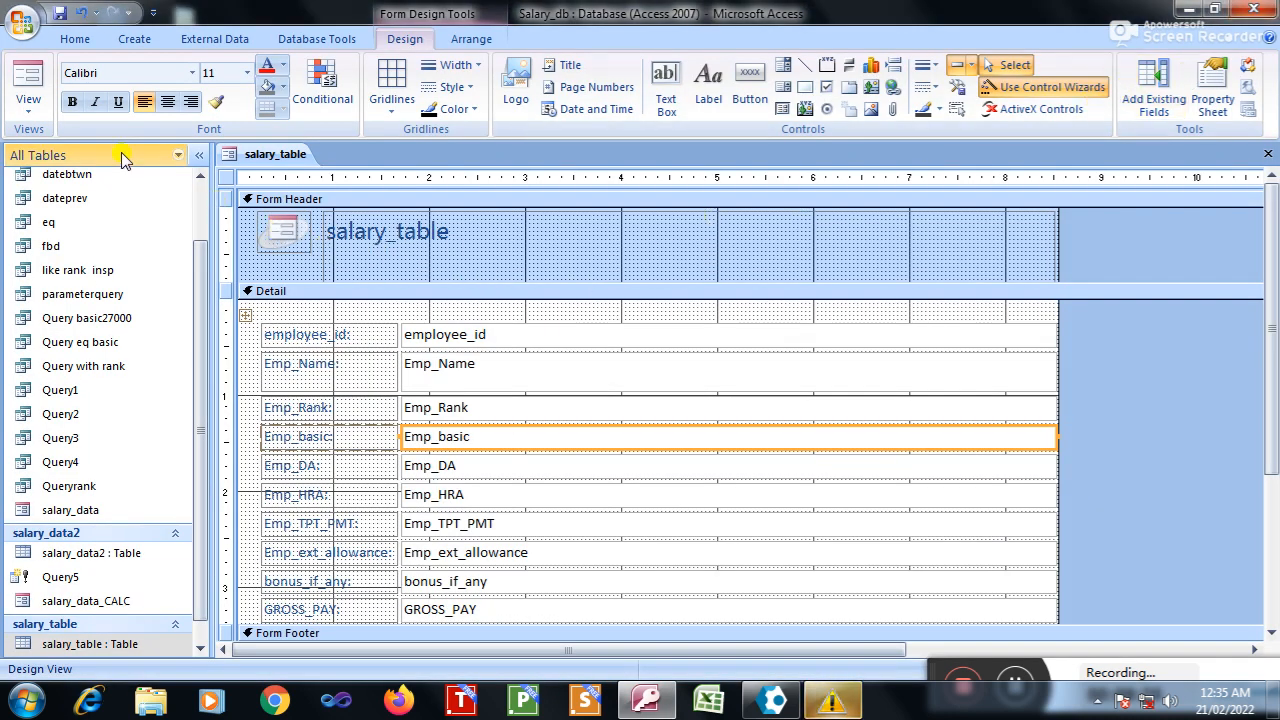
# Step: View kaslyn's record with allowance 500 and GROSS_PAY 47700, then go to Lakshya's record
pyautogui.click(28, 80)
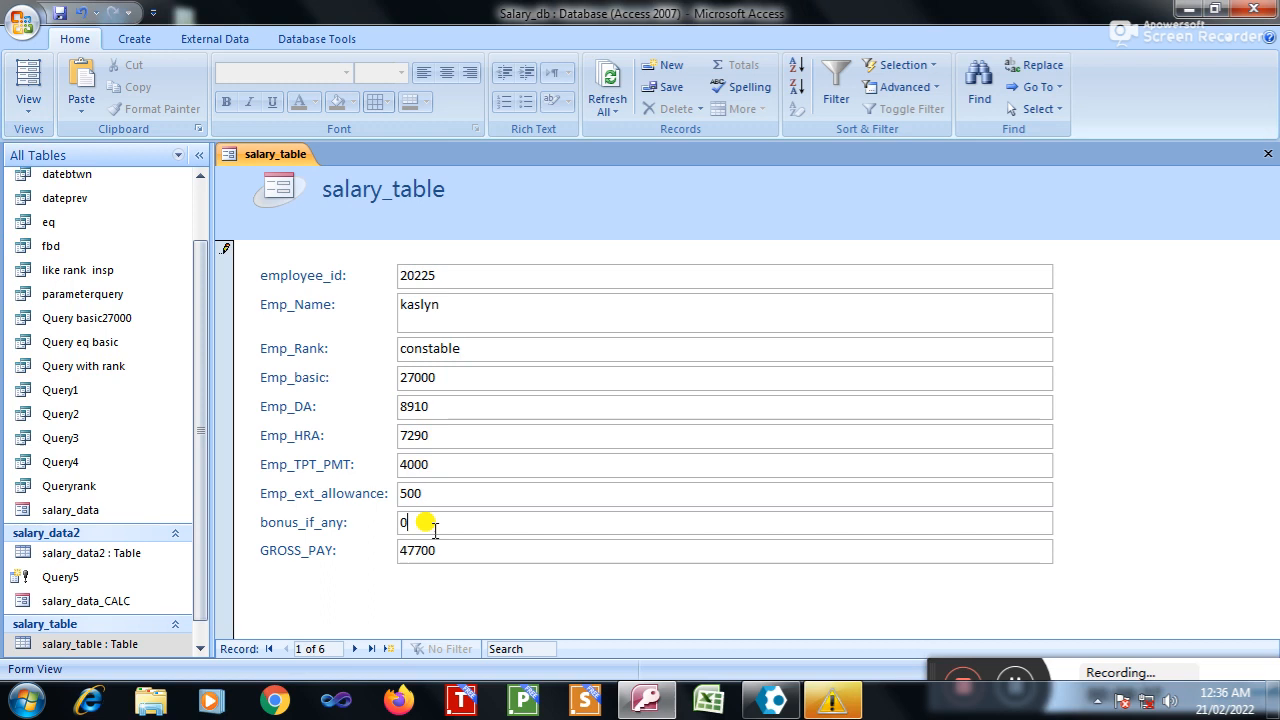
pyautogui.moveTo(492, 420)
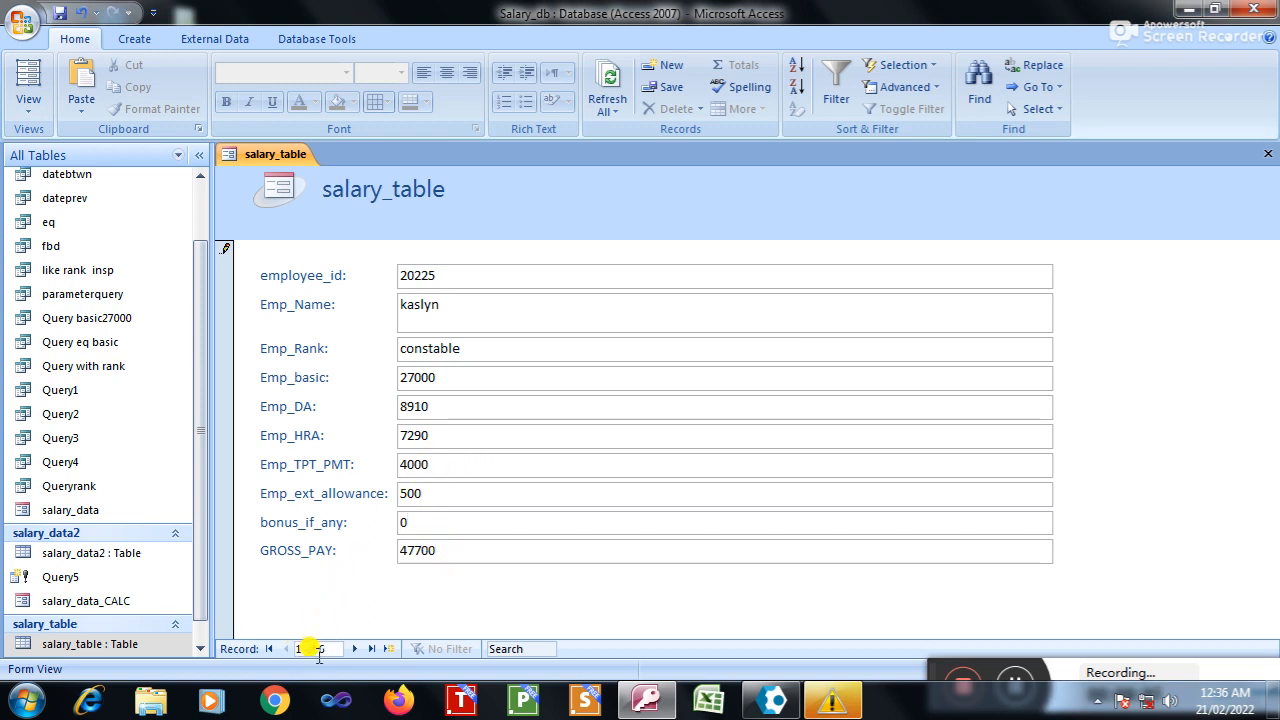
pyautogui.click(354, 648)
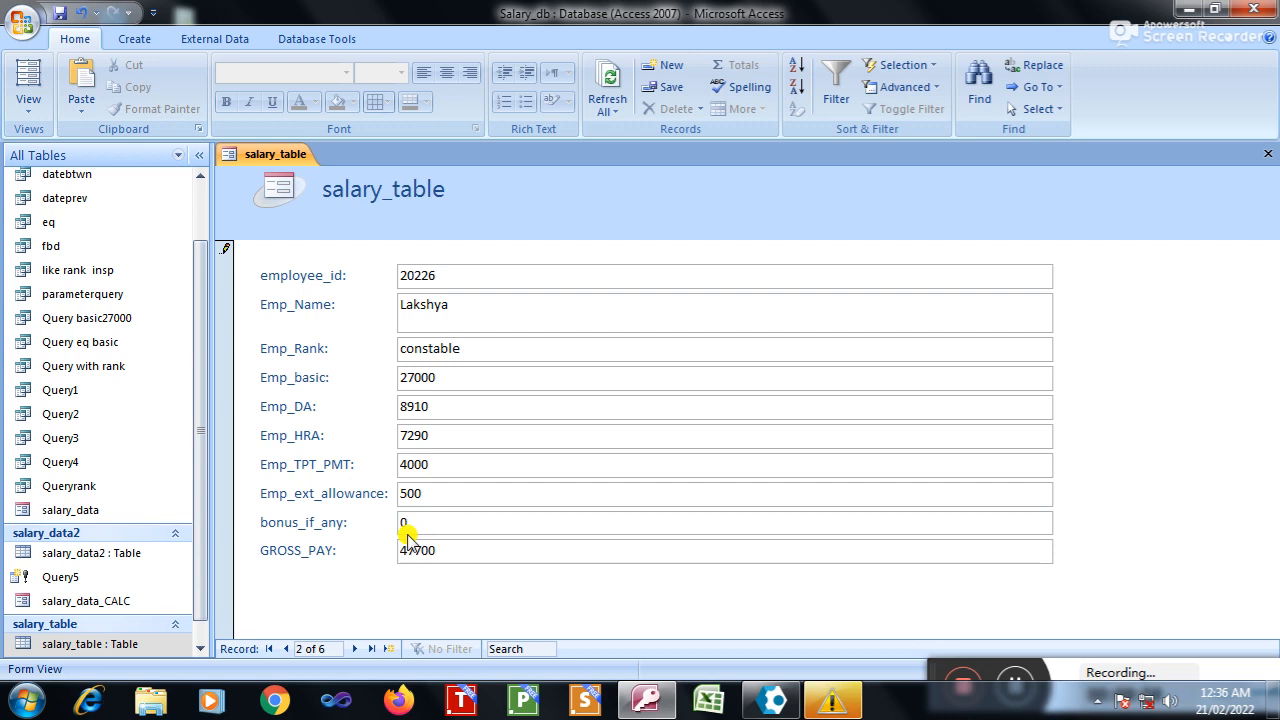
pyautogui.click(354, 648)
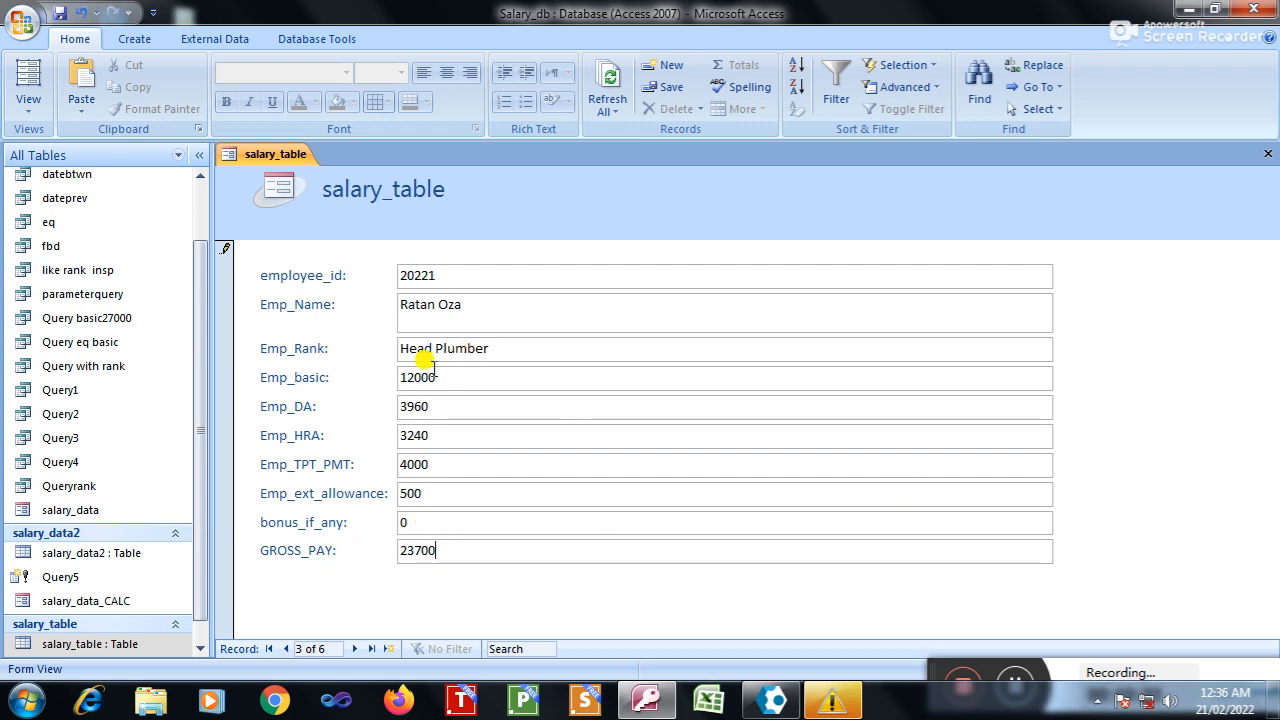
pyautogui.moveTo(818, 230)
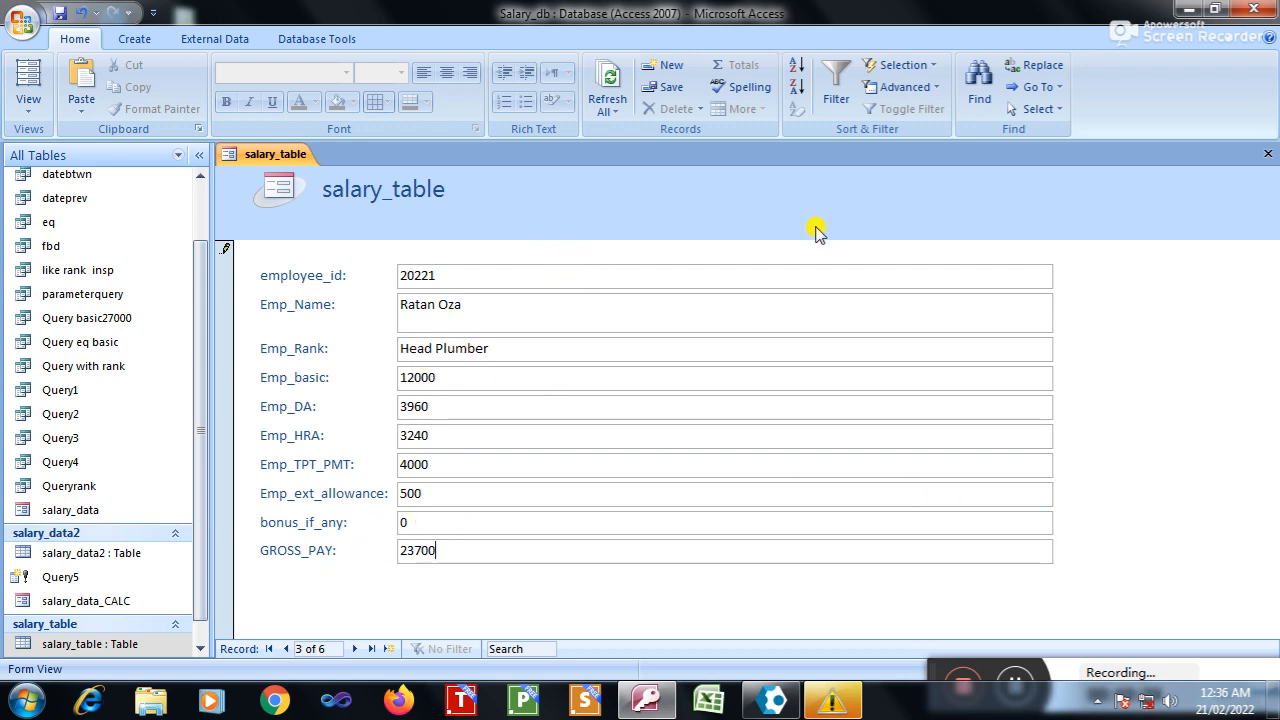
pyautogui.moveTo(1156, 216)
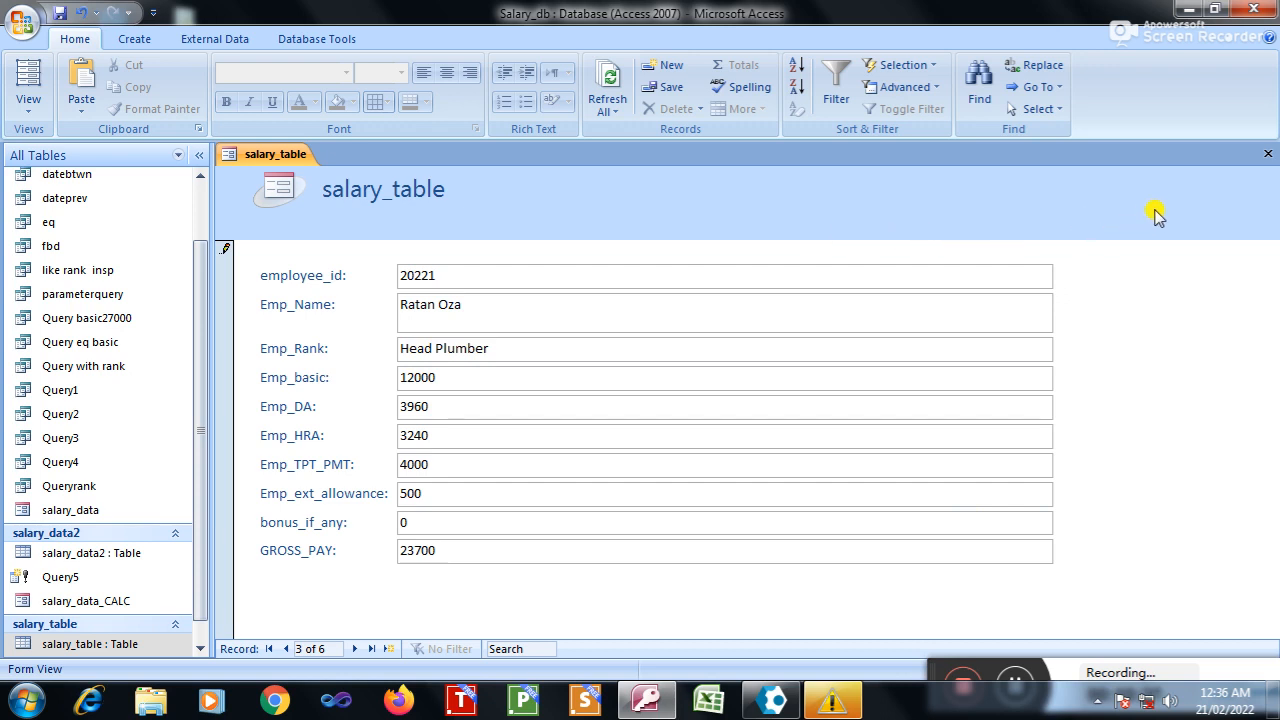
pyautogui.moveTo(1168, 296)
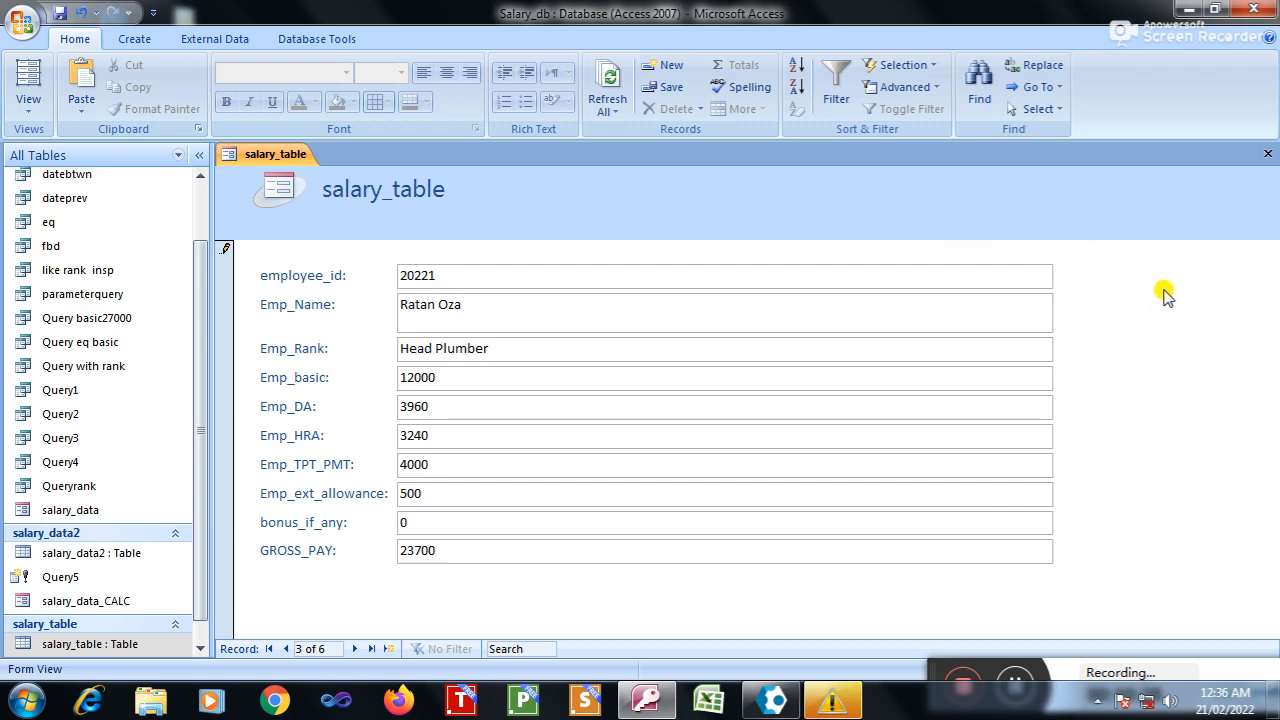
pyautogui.moveTo(1144, 358)
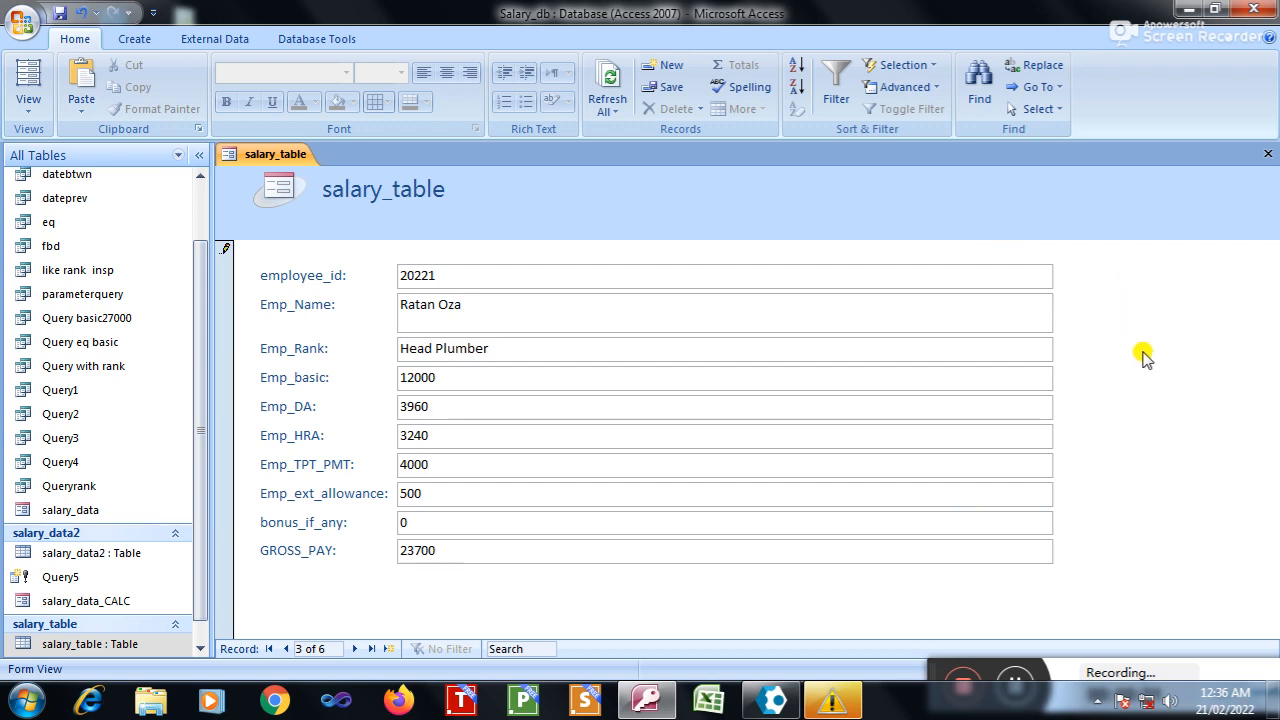
pyautogui.click(724, 550)
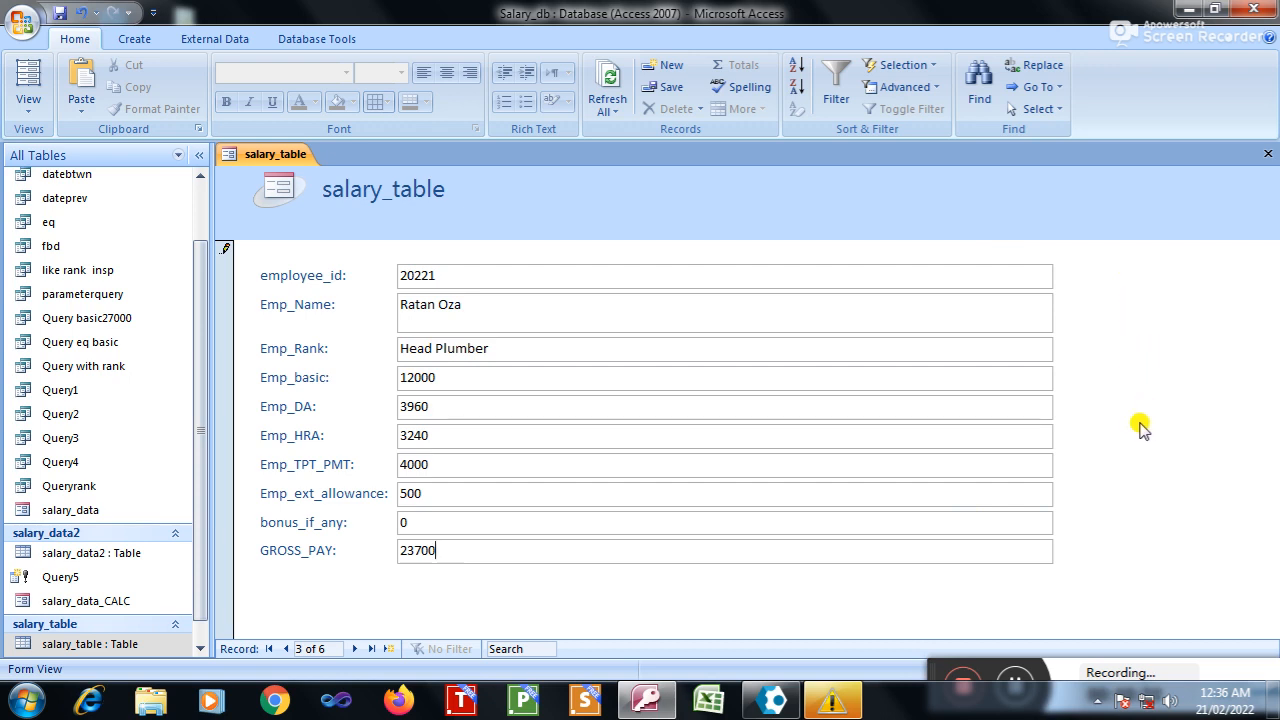
pyautogui.moveTo(944, 650)
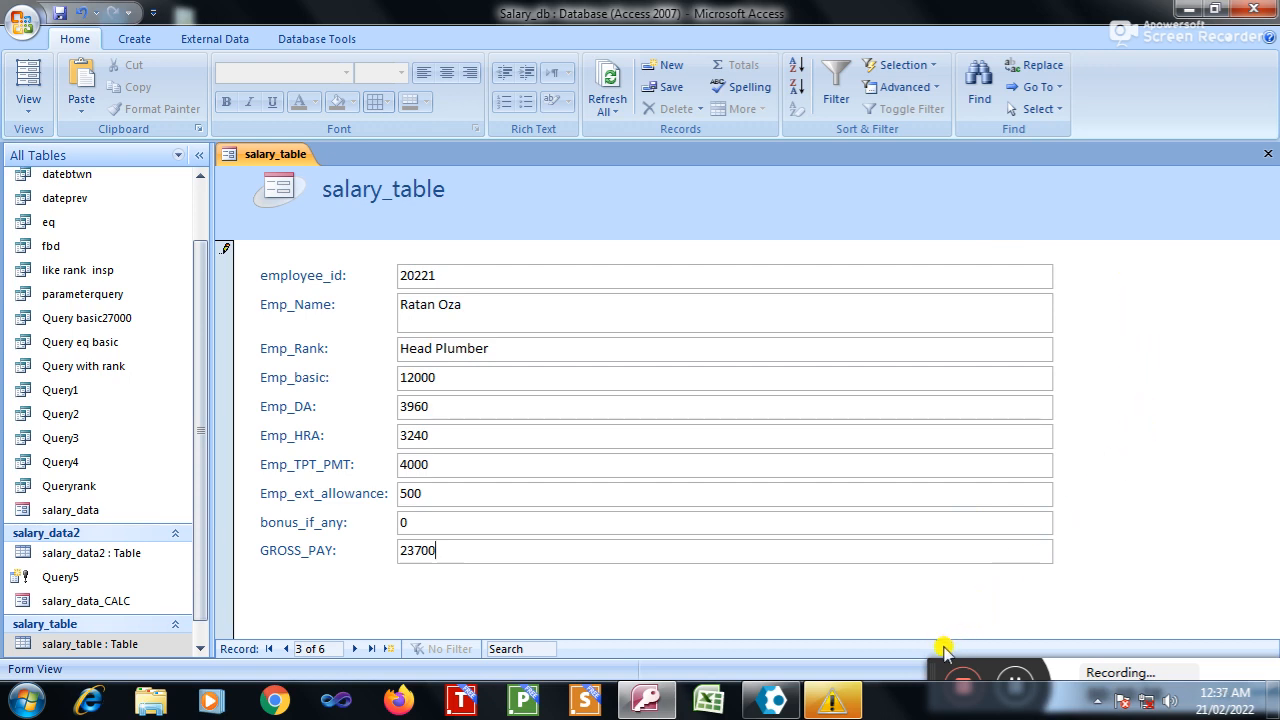